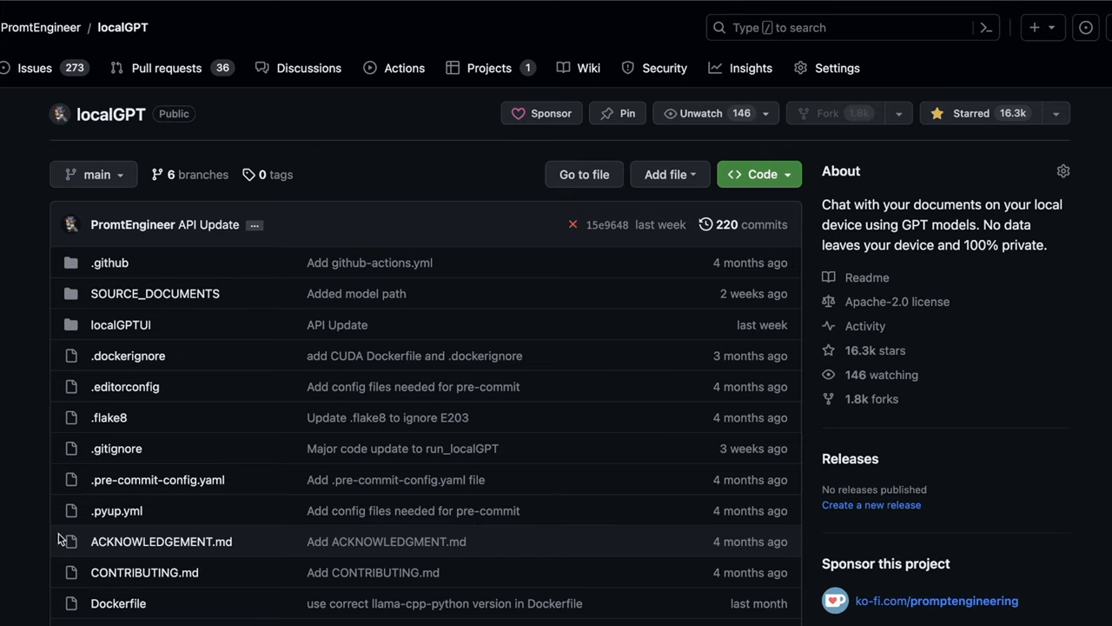
{"action": "mouse_move", "coordinate": [37, 537]}
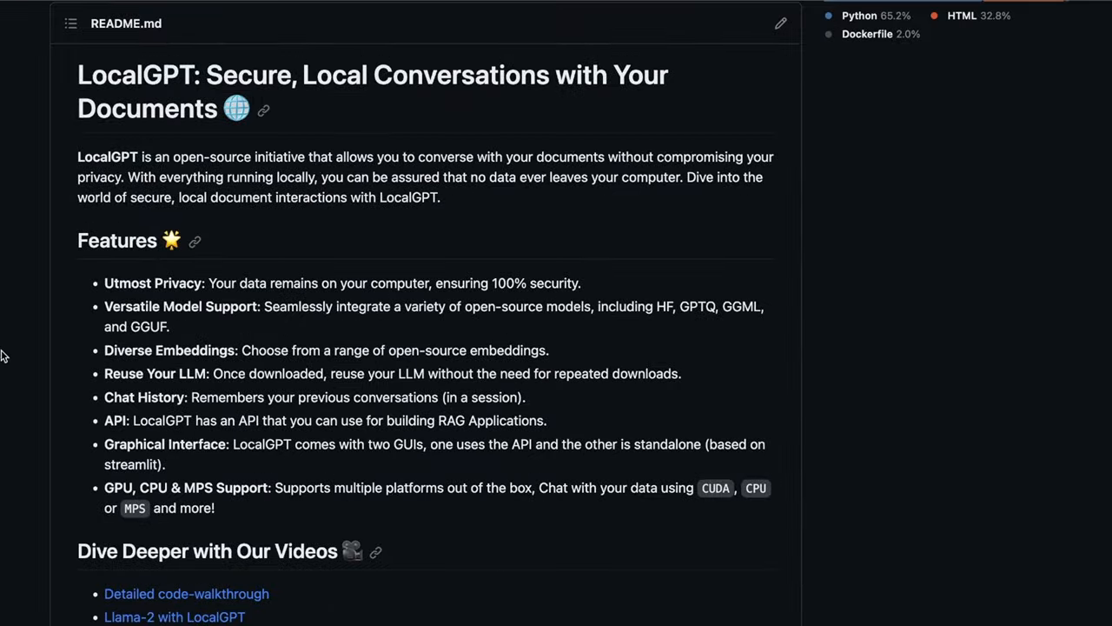
{"action": "mouse_move", "coordinate": [22, 340]}
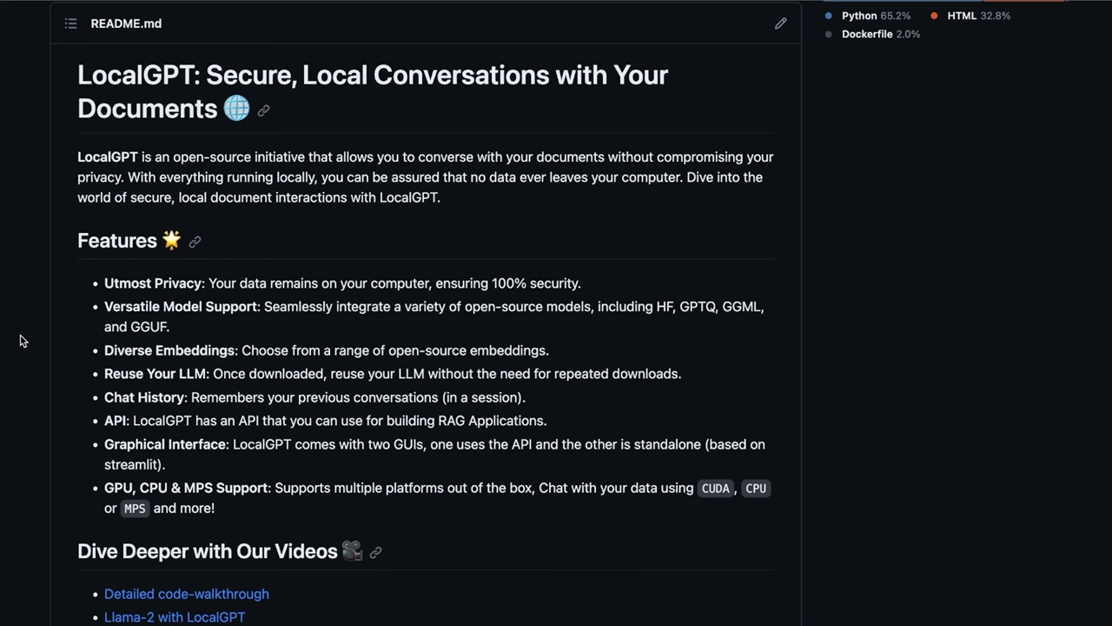
{"action": "mouse_move", "coordinate": [342, 258]}
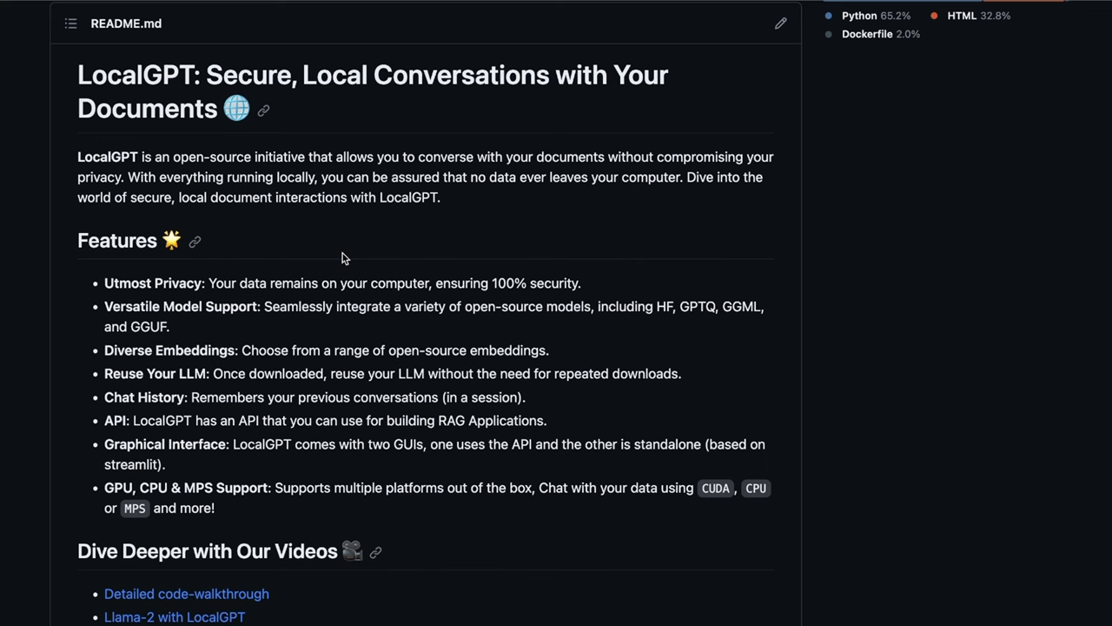
{"action": "mouse_move", "coordinate": [280, 217]}
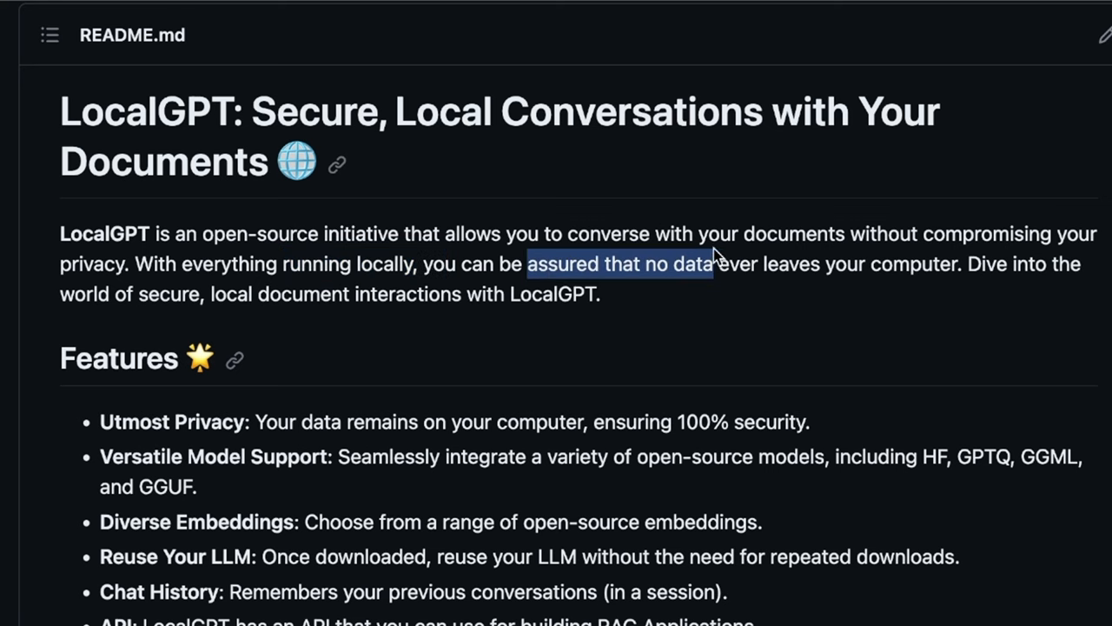
- Highlight the README claim that no data leaves the computer, then scroll toward Technical Details
{"action": "left_click_drag", "start_coordinate": [712, 263], "coordinate": [934, 263]}
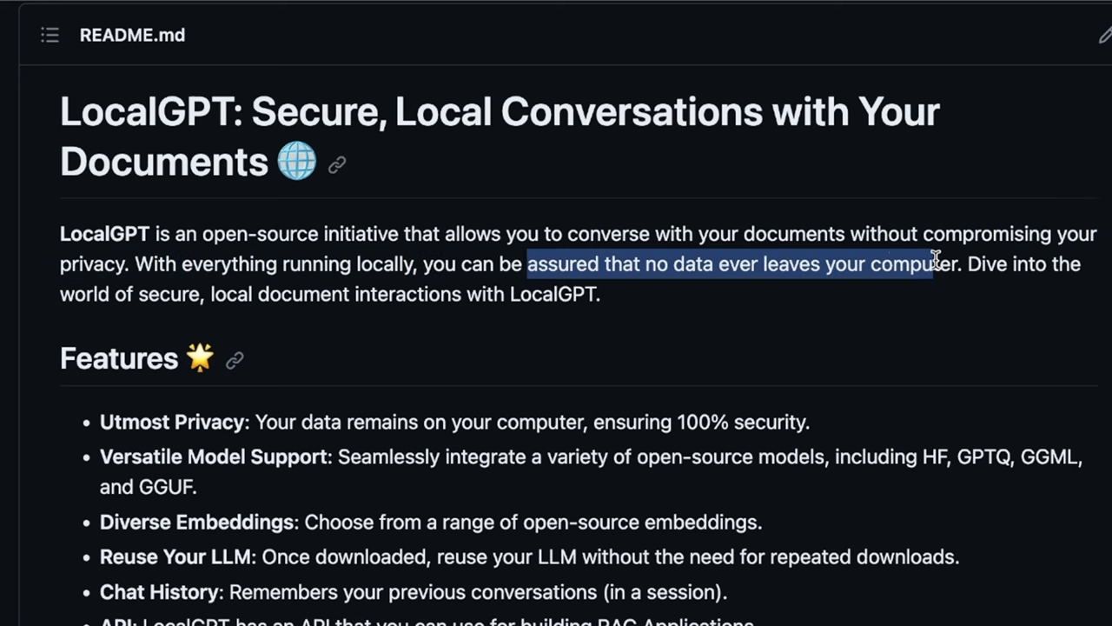
{"action": "scroll", "scroll_direction": "down", "scroll_amount": 3}
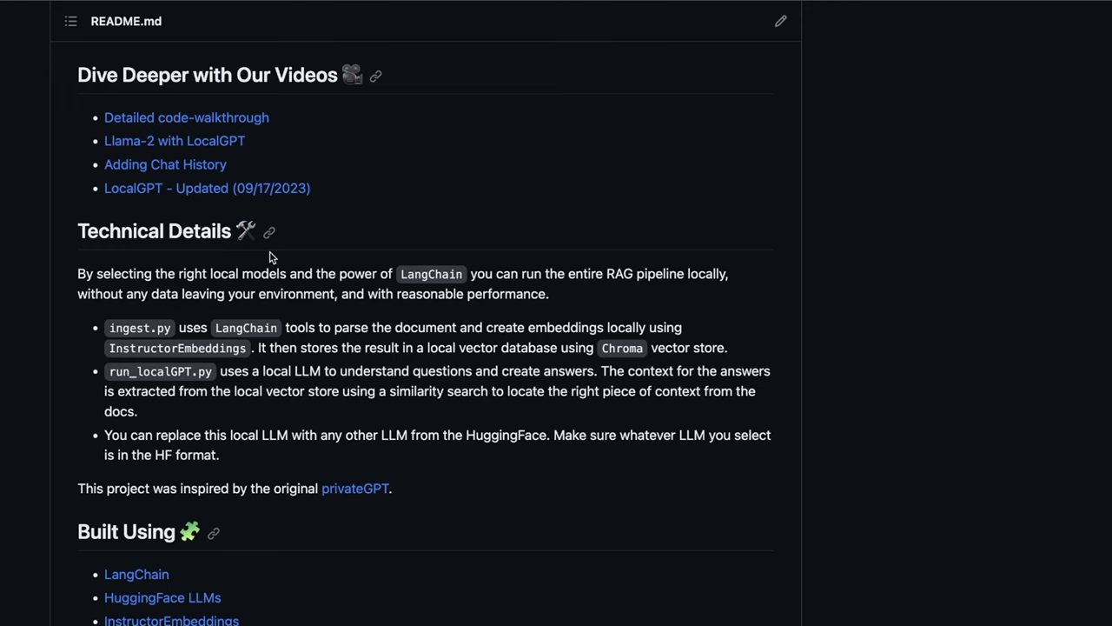
{"action": "mouse_move", "coordinate": [318, 183]}
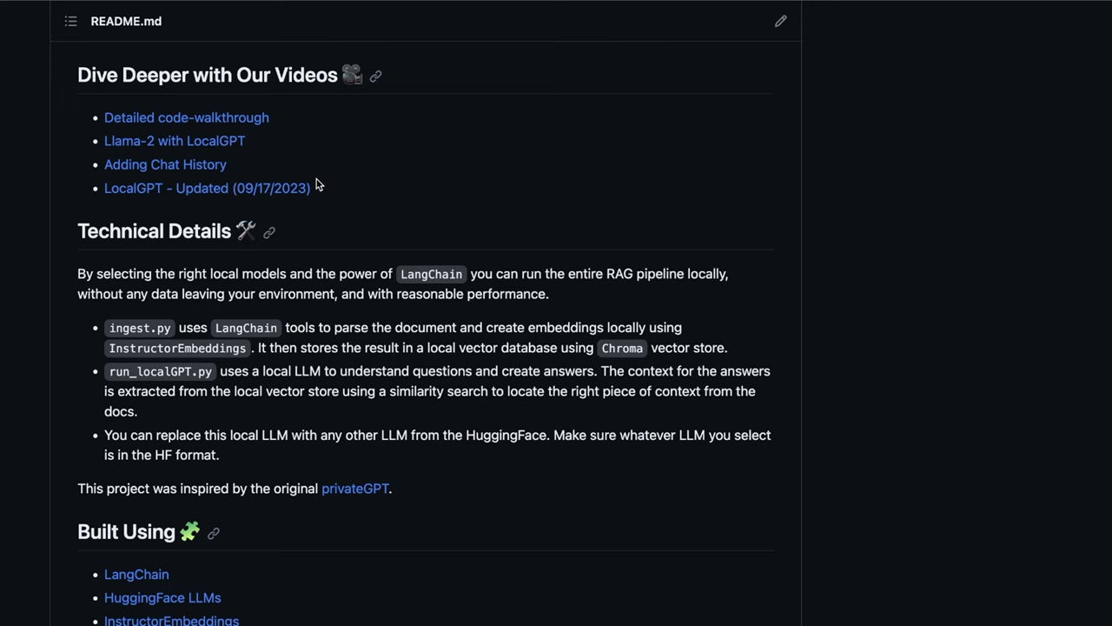
{"action": "mouse_move", "coordinate": [319, 164]}
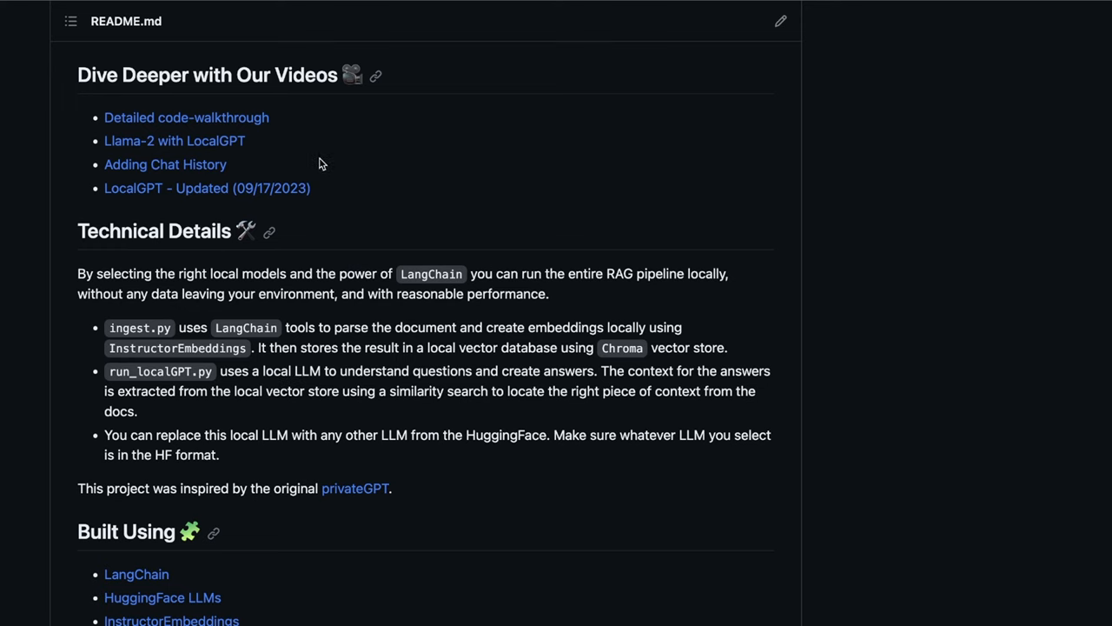
{"action": "mouse_move", "coordinate": [343, 165]}
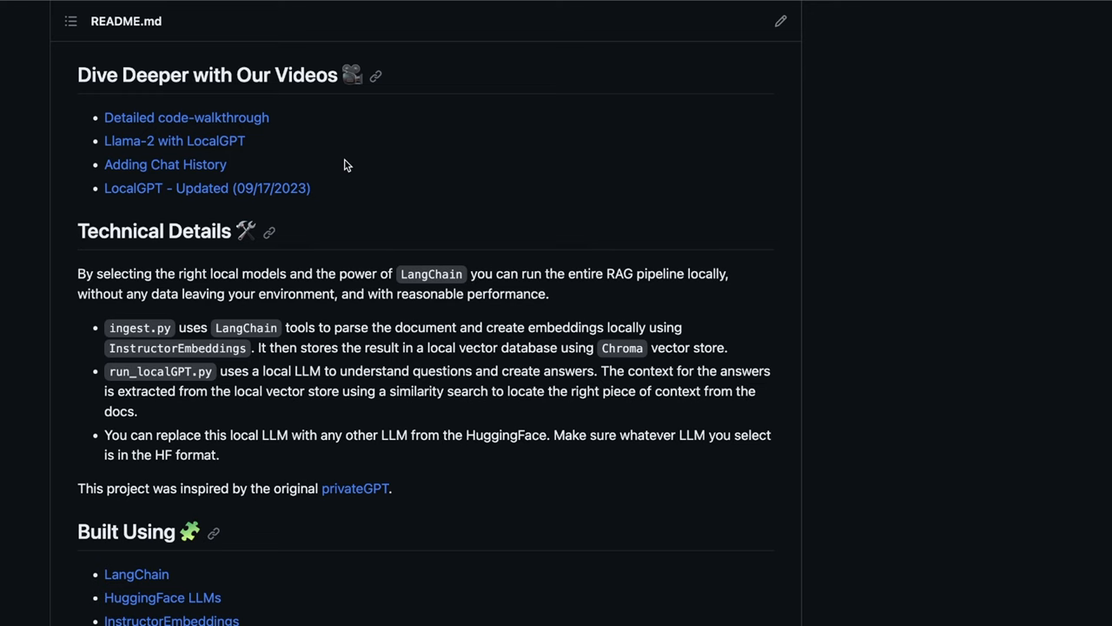
{"action": "mouse_move", "coordinate": [296, 177]}
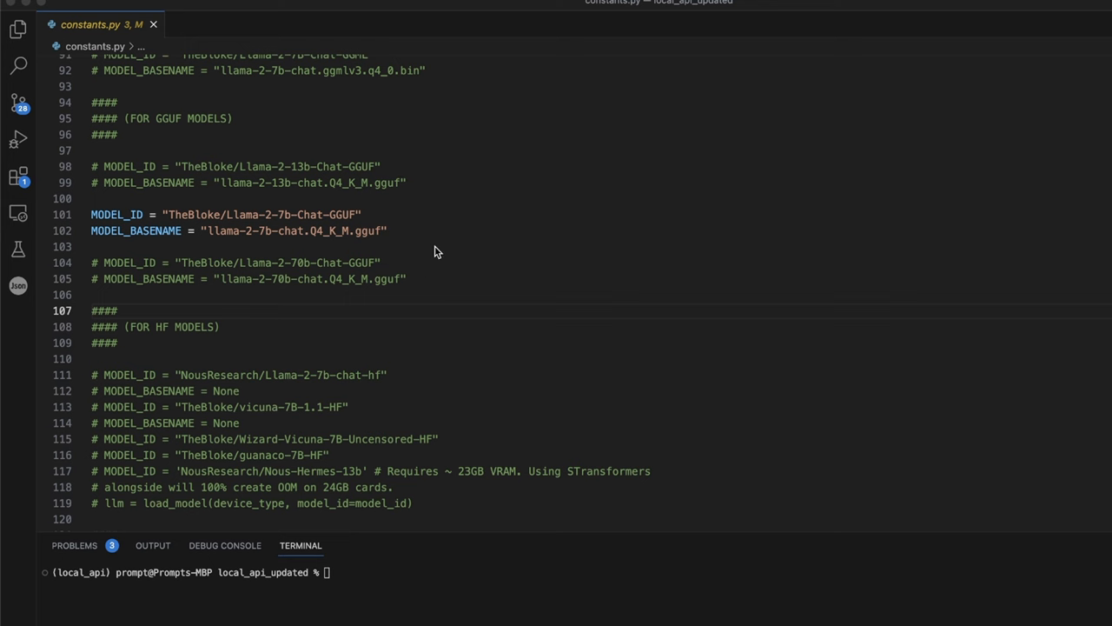
{"action": "left_click", "coordinate": [277, 215]}
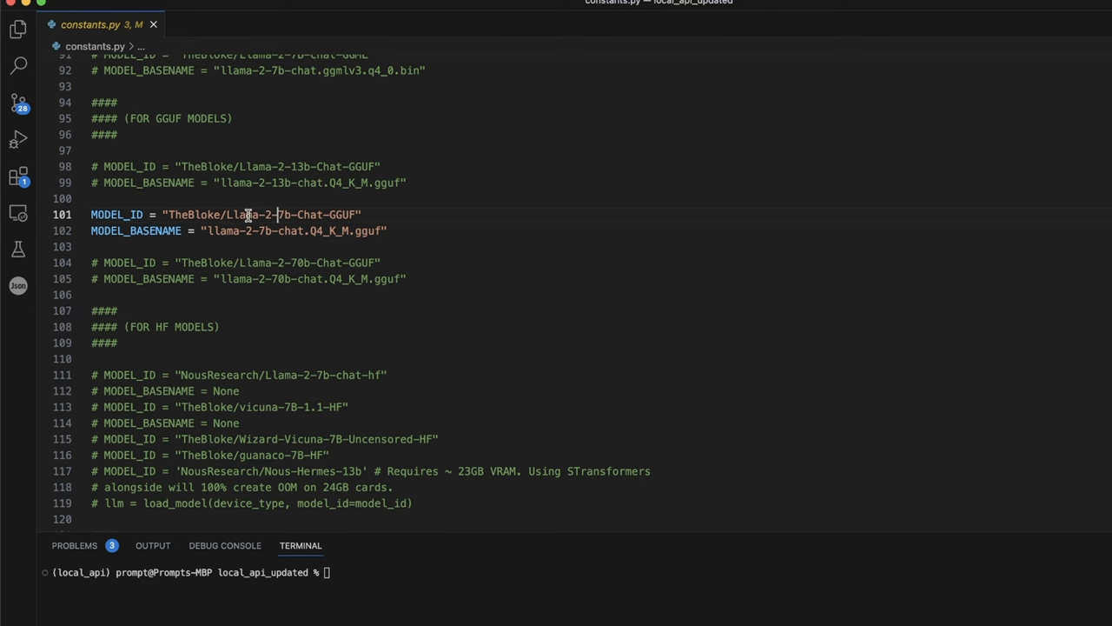
{"action": "mouse_move", "coordinate": [297, 214]}
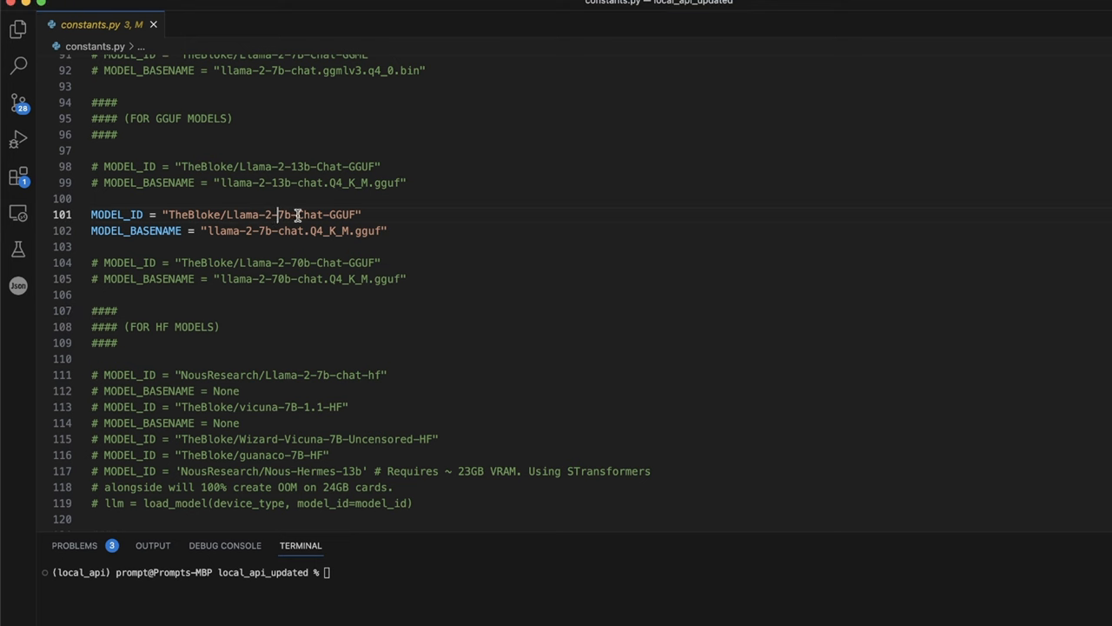
{"action": "double_click", "coordinate": [341, 215]}
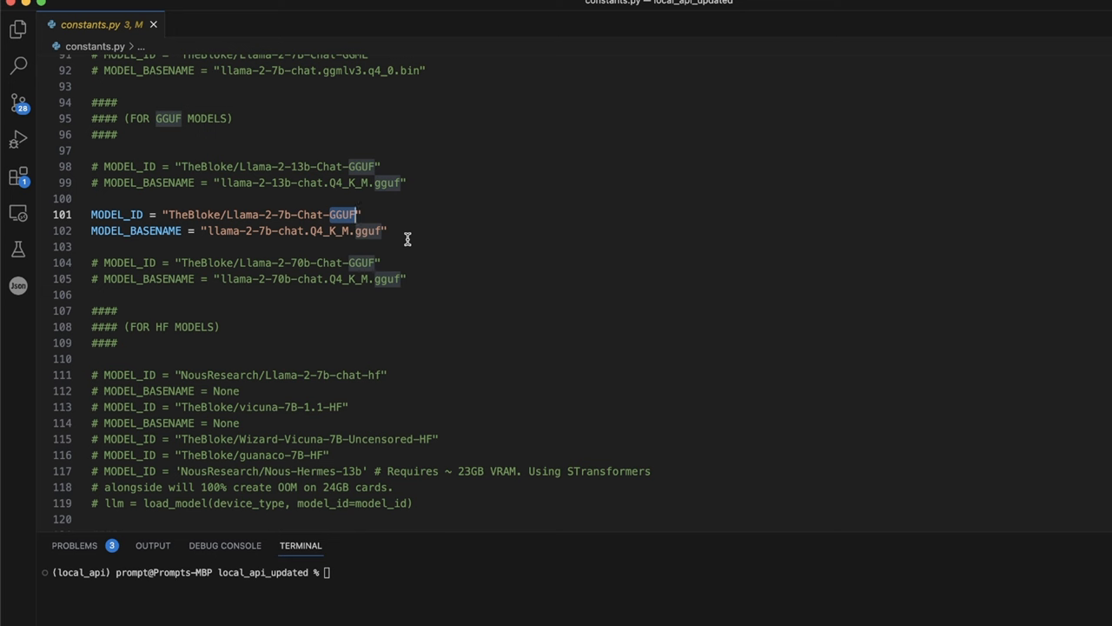
{"action": "mouse_move", "coordinate": [365, 230]}
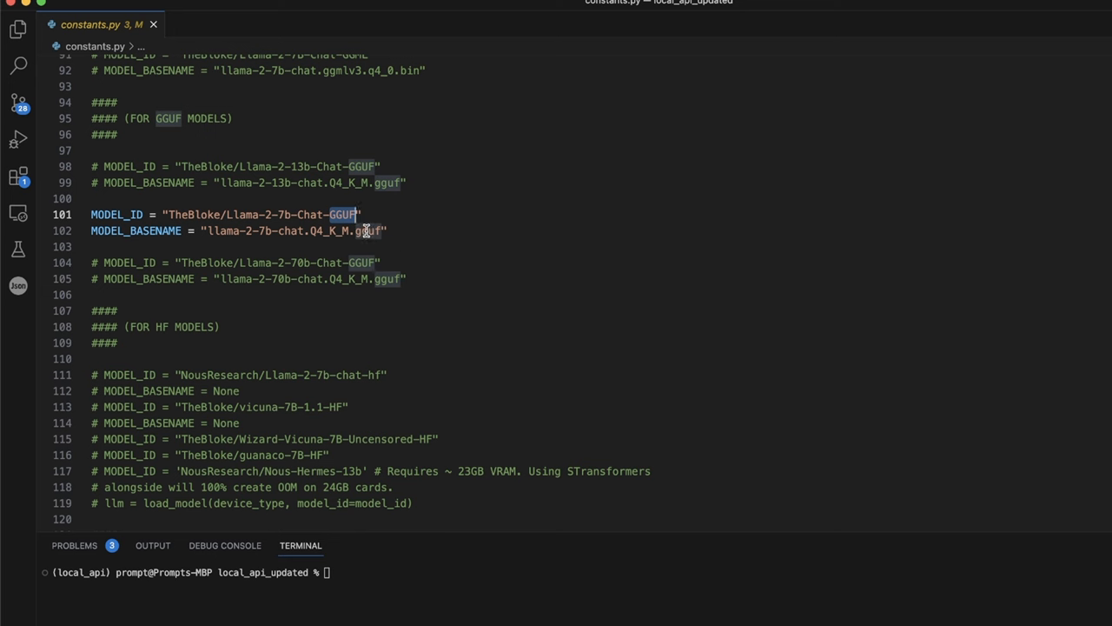
{"action": "mouse_move", "coordinate": [365, 214]}
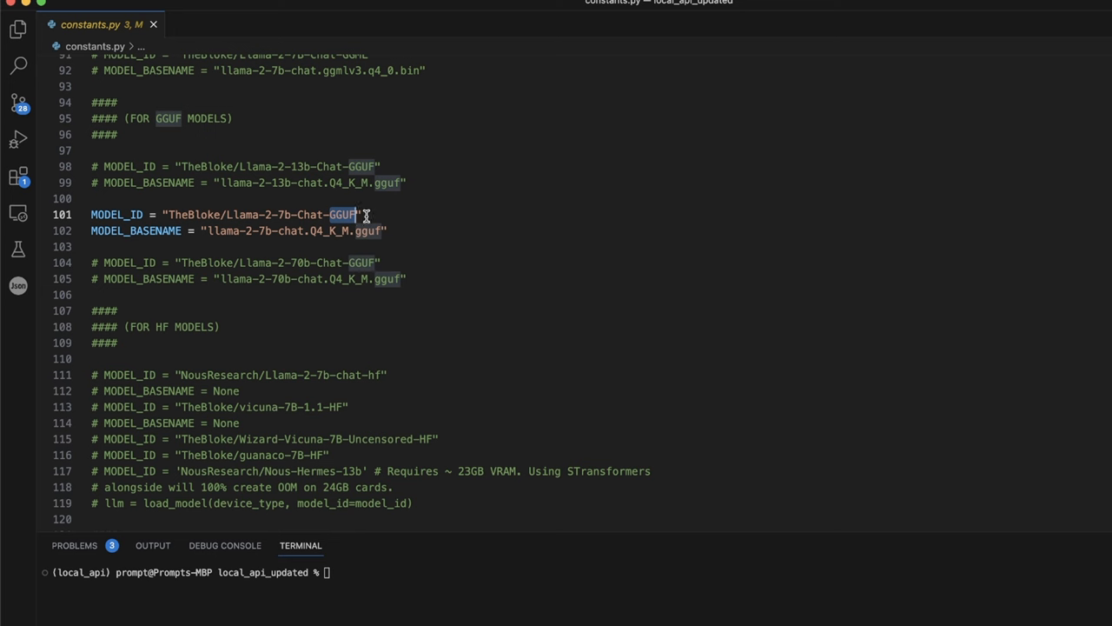
{"action": "mouse_move", "coordinate": [377, 217]}
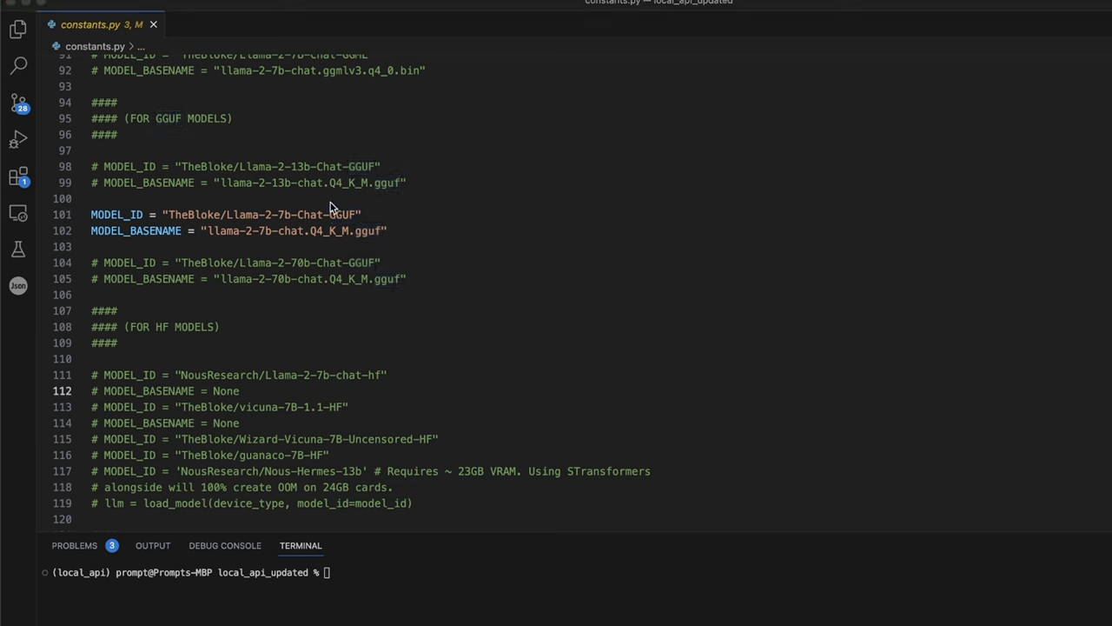
{"action": "left_click_drag", "start_coordinate": [91, 215], "coordinate": [387, 230]}
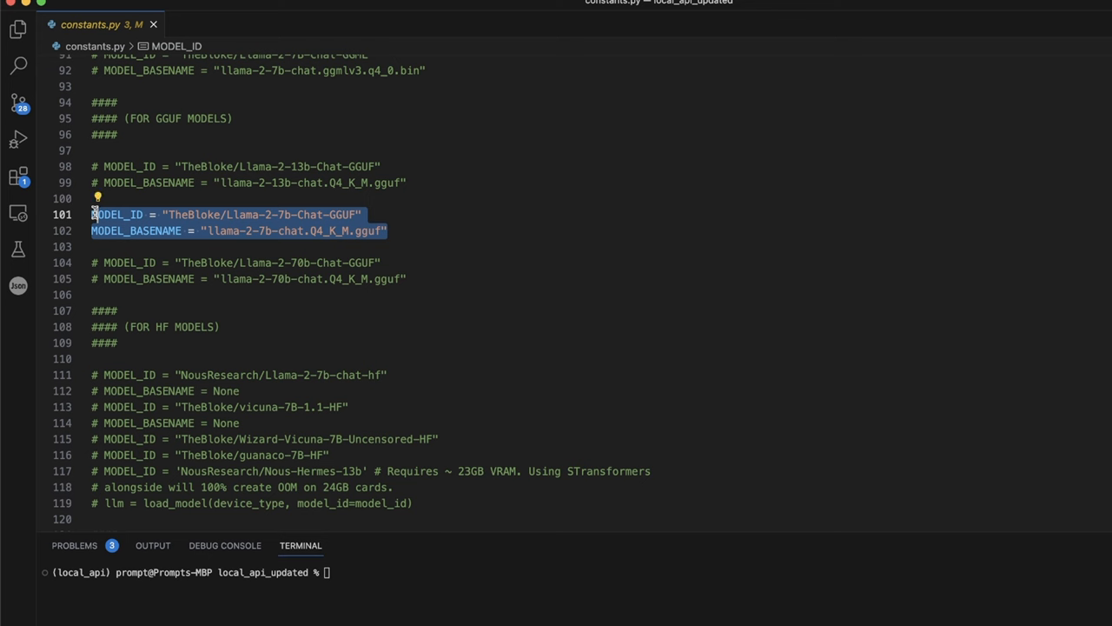
{"action": "mouse_move", "coordinate": [302, 230]}
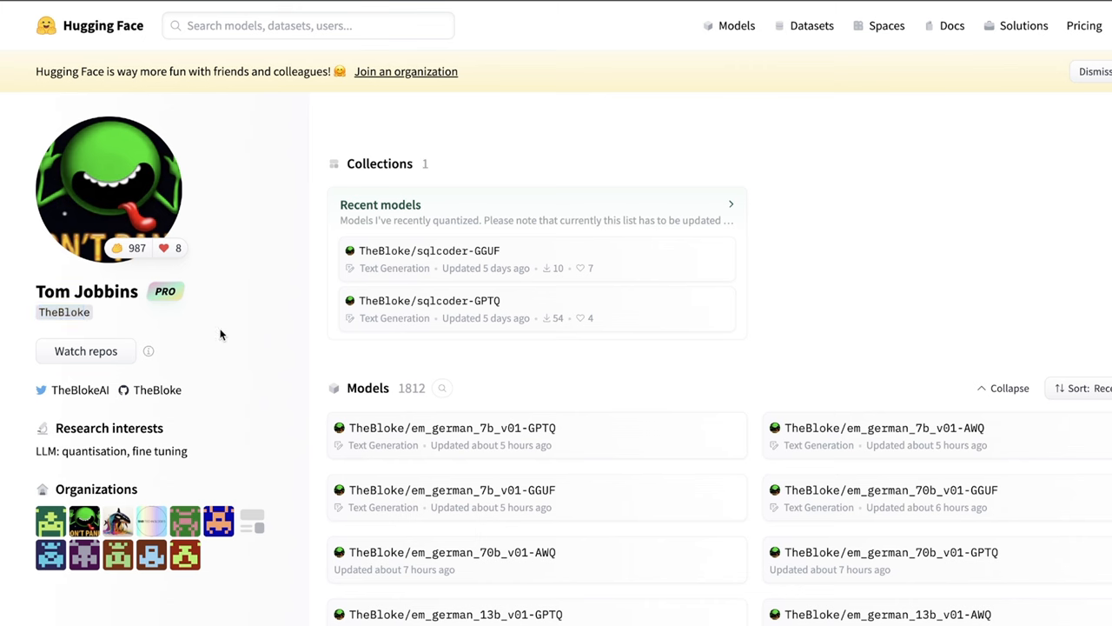
{"action": "mouse_move", "coordinate": [135, 281]}
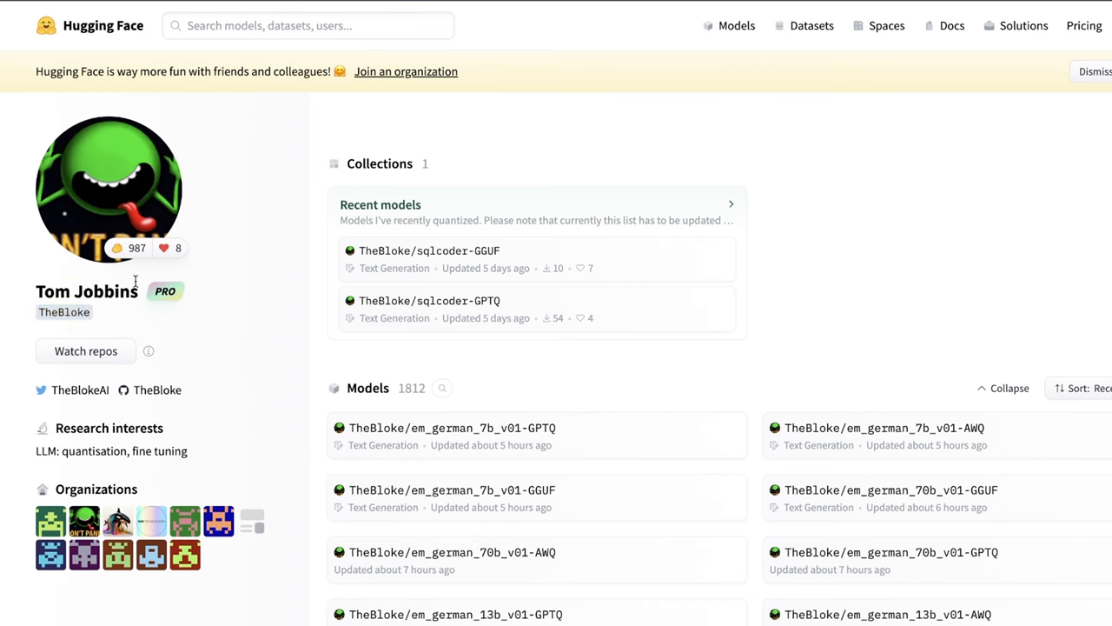
- Select TheBloke's username and scroll his model list down to the Mistral GGUF releases
{"action": "double_click", "coordinate": [63, 312]}
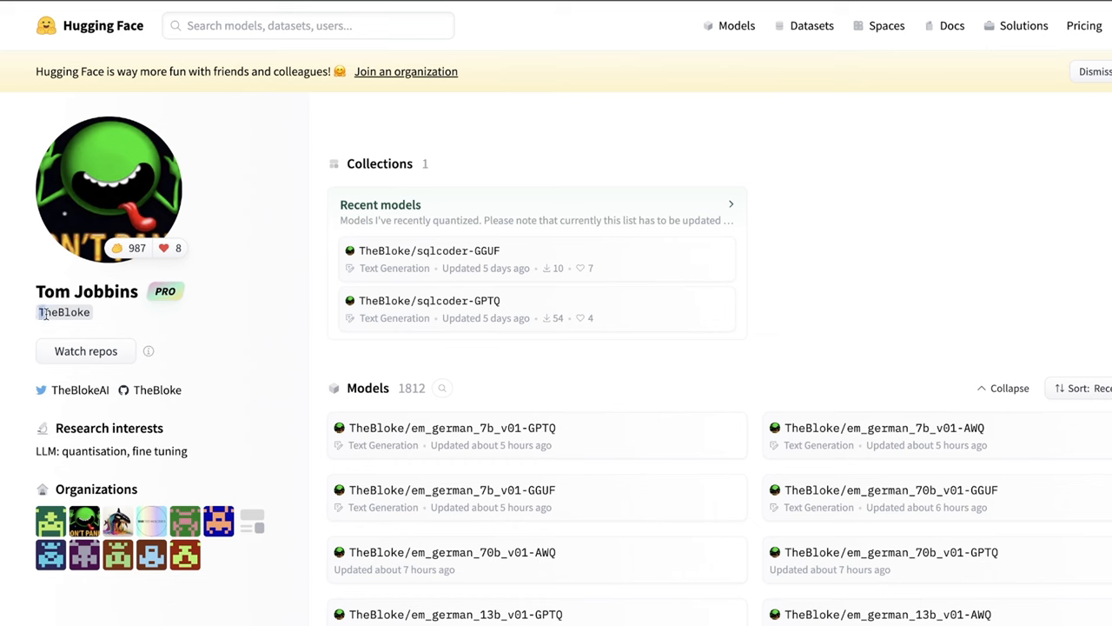
{"action": "scroll", "scroll_direction": "down", "scroll_amount": 3}
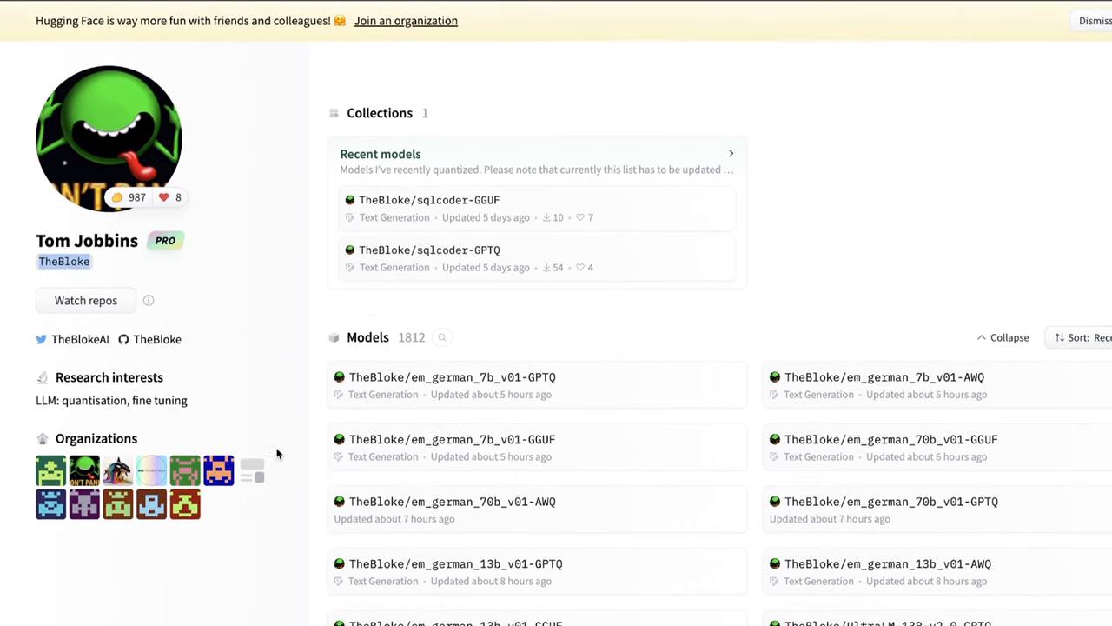
{"action": "scroll", "scroll_direction": "down", "scroll_amount": 3}
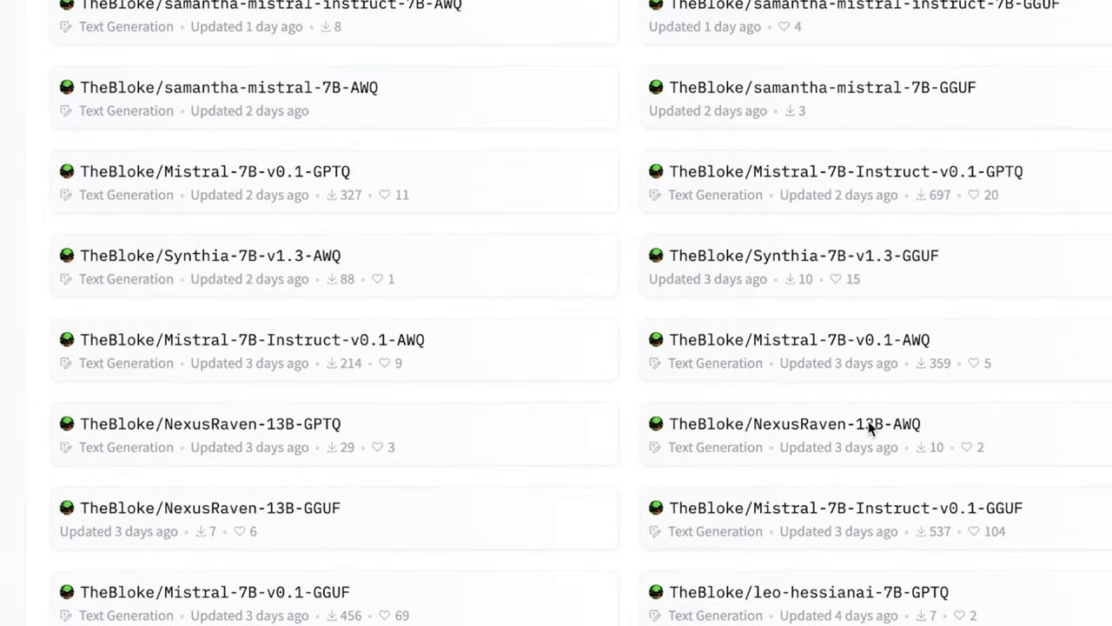
{"action": "mouse_move", "coordinate": [825, 183]}
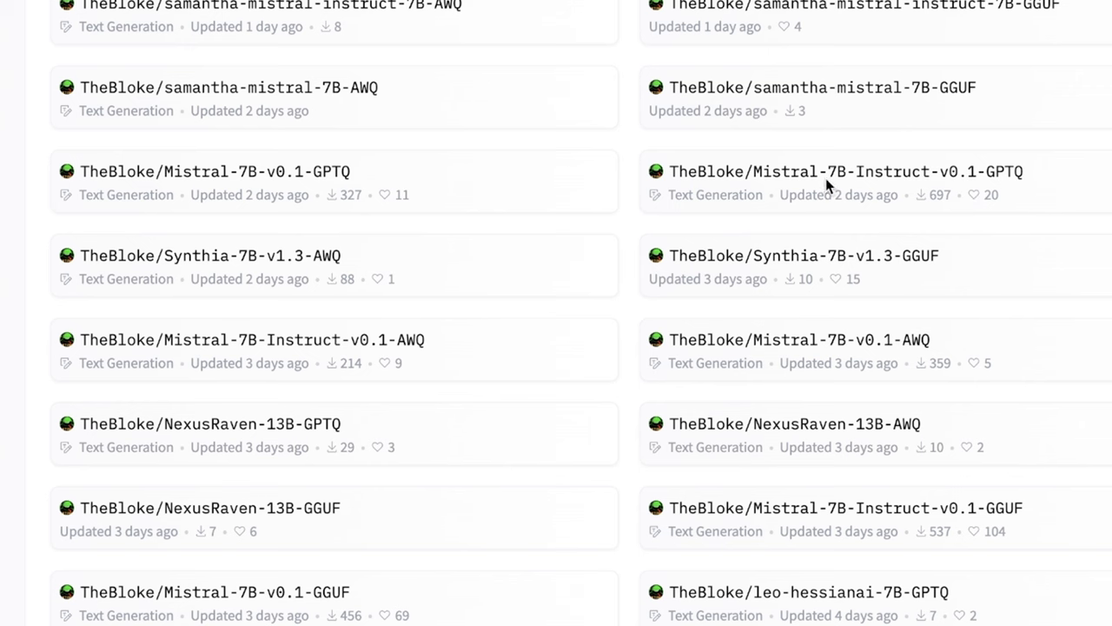
{"action": "mouse_move", "coordinate": [773, 182]}
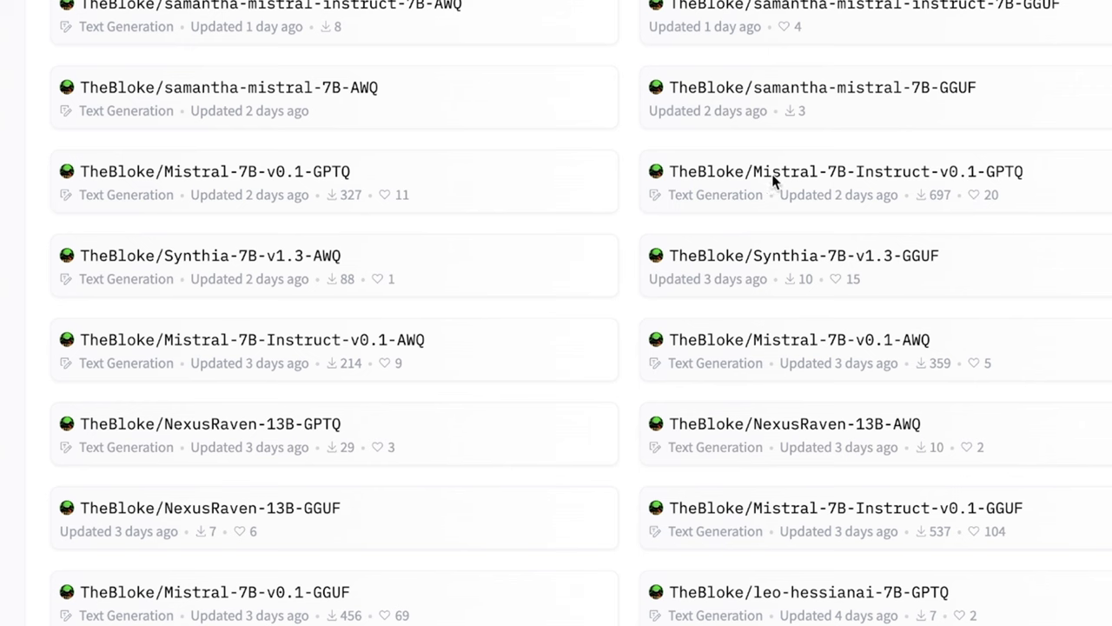
{"action": "mouse_move", "coordinate": [1028, 185]}
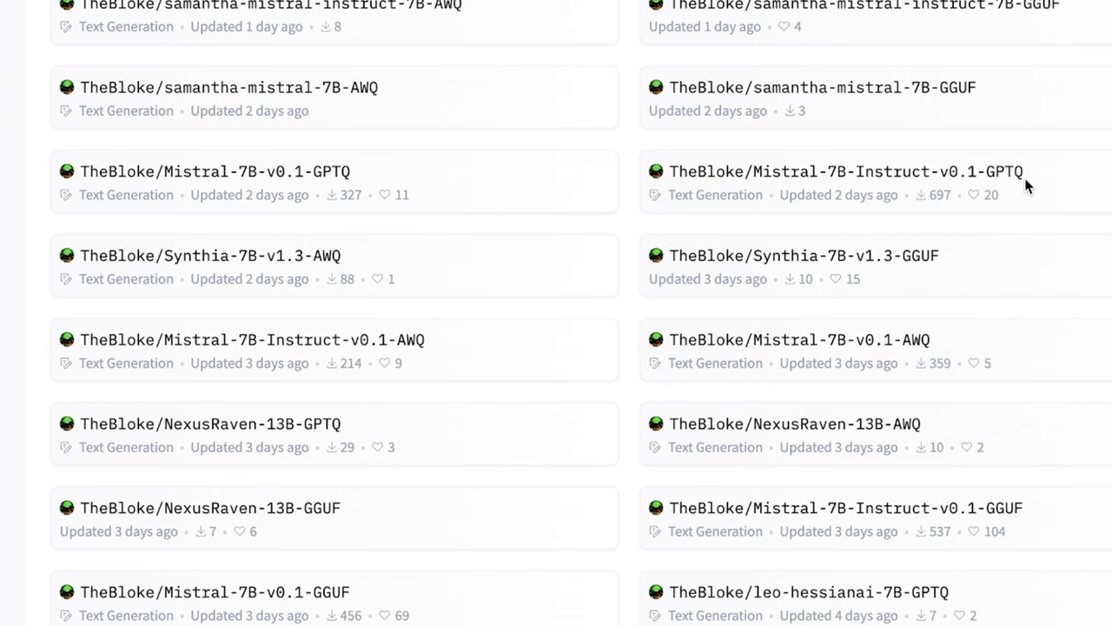
{"action": "mouse_move", "coordinate": [1011, 180]}
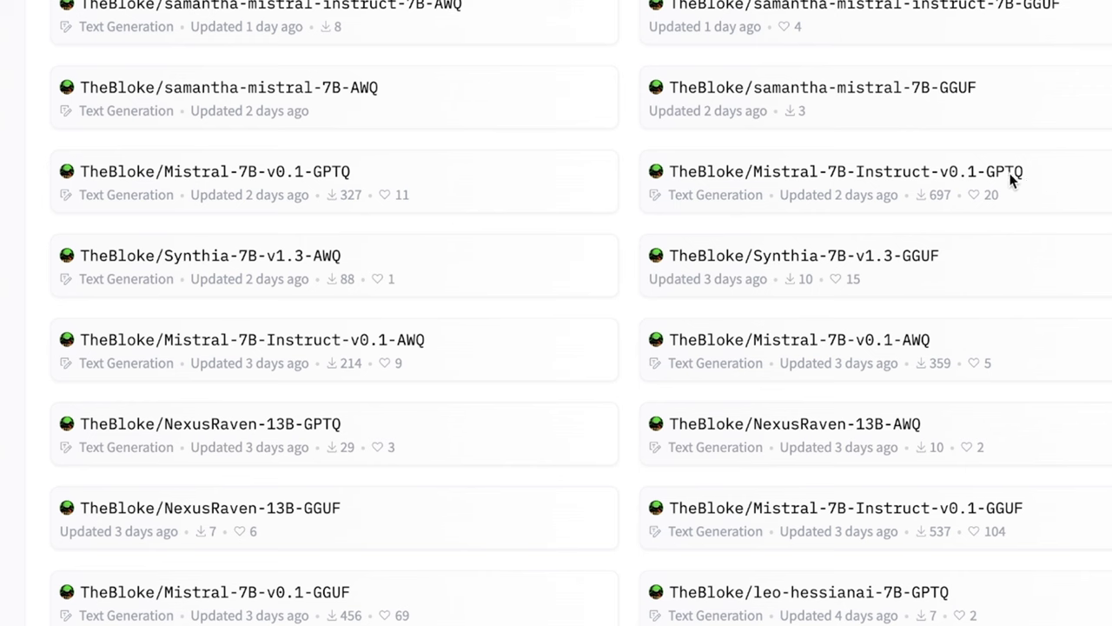
{"action": "mouse_move", "coordinate": [1006, 518]}
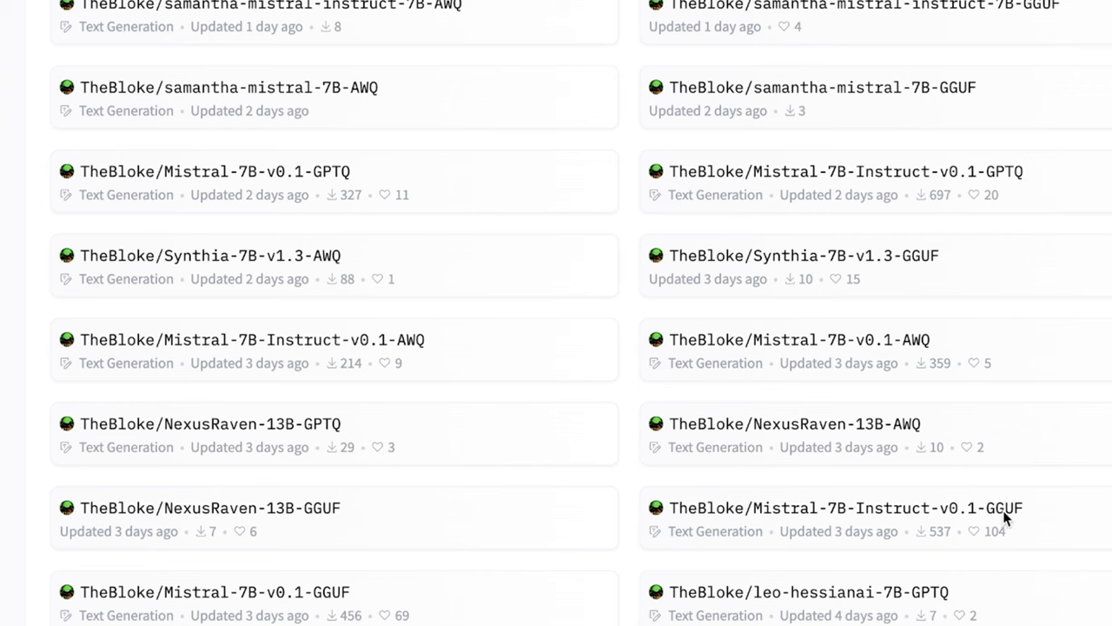
{"action": "mouse_move", "coordinate": [891, 515]}
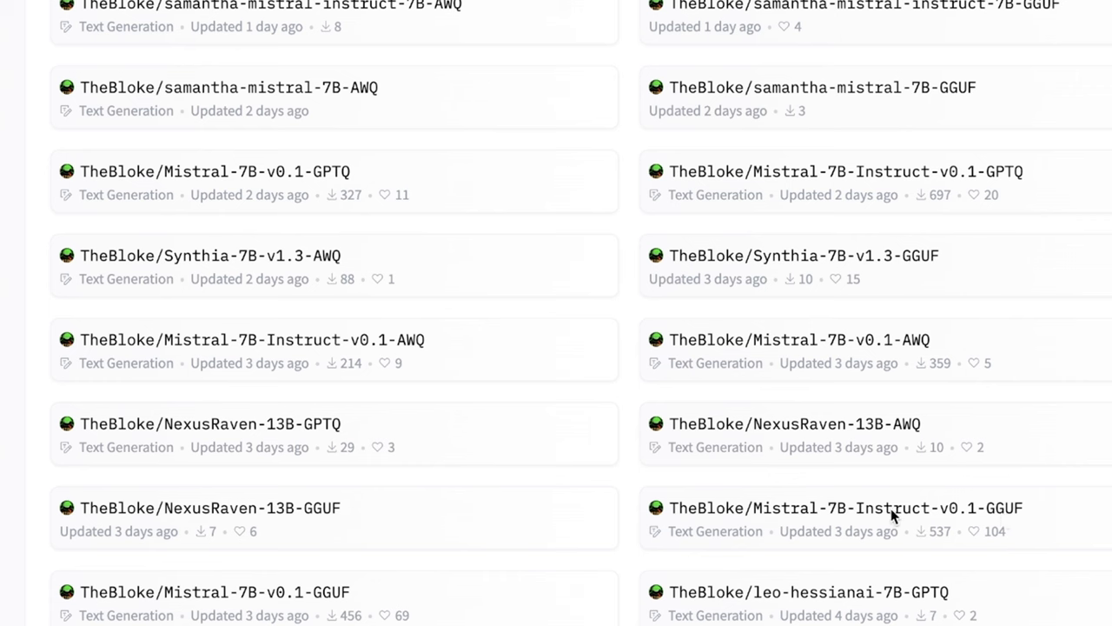
{"action": "mouse_move", "coordinate": [847, 514]}
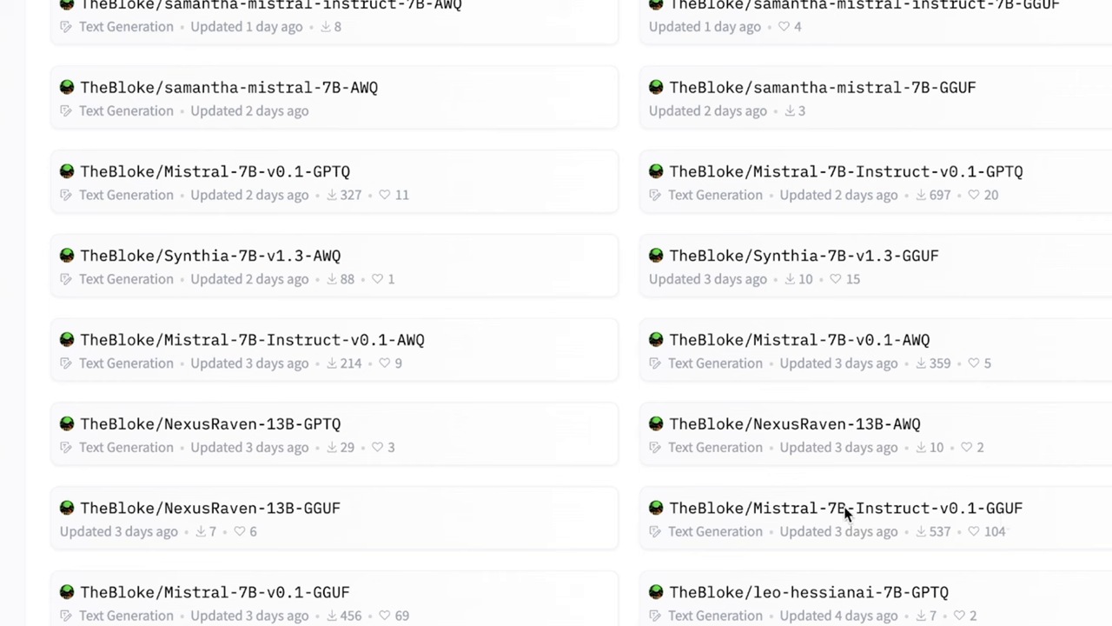
{"action": "mouse_move", "coordinate": [891, 512]}
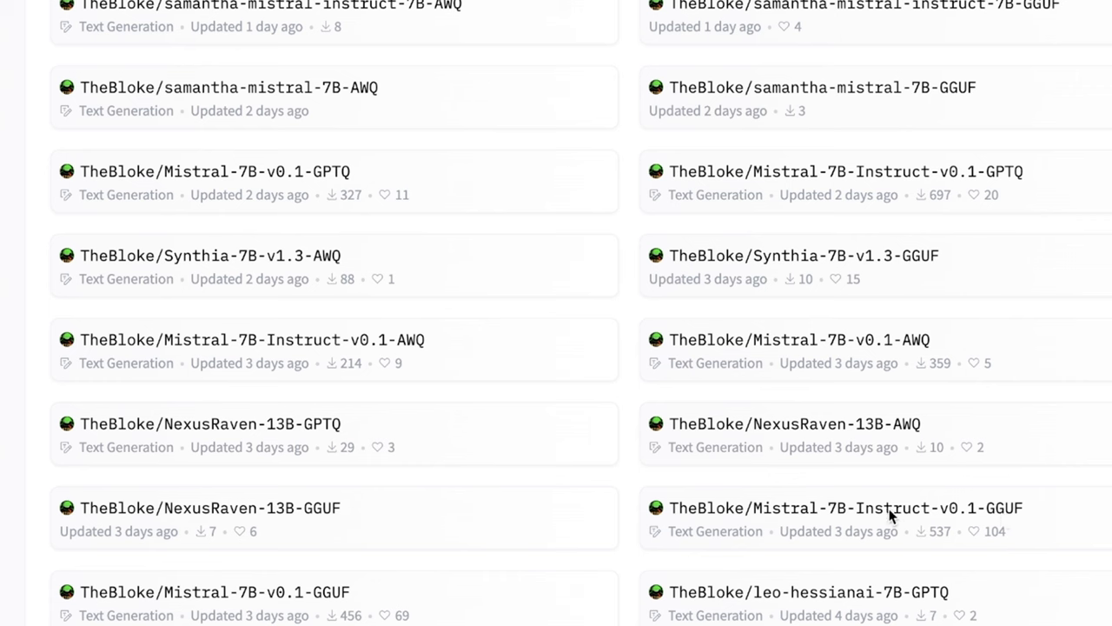
{"action": "mouse_move", "coordinate": [991, 515]}
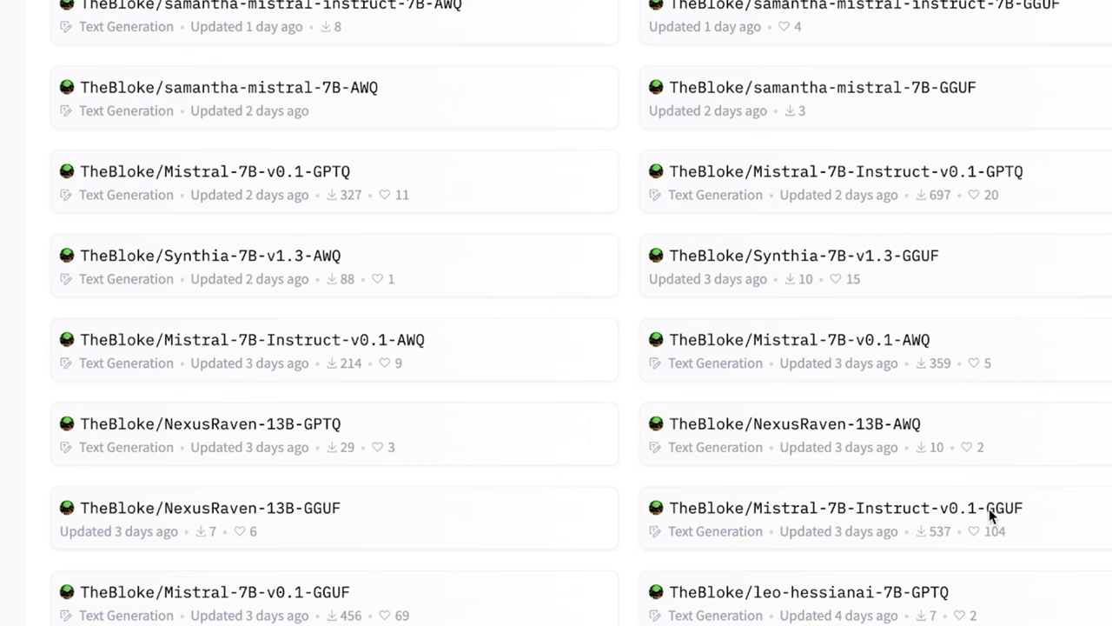
{"action": "mouse_move", "coordinate": [962, 175]}
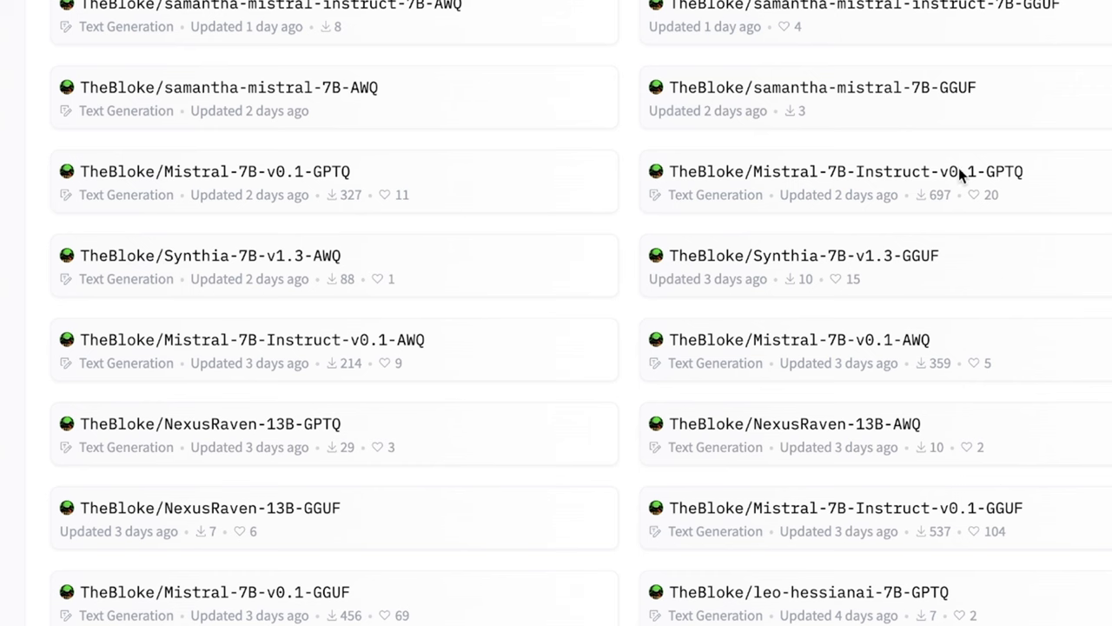
{"action": "mouse_move", "coordinate": [1017, 185]}
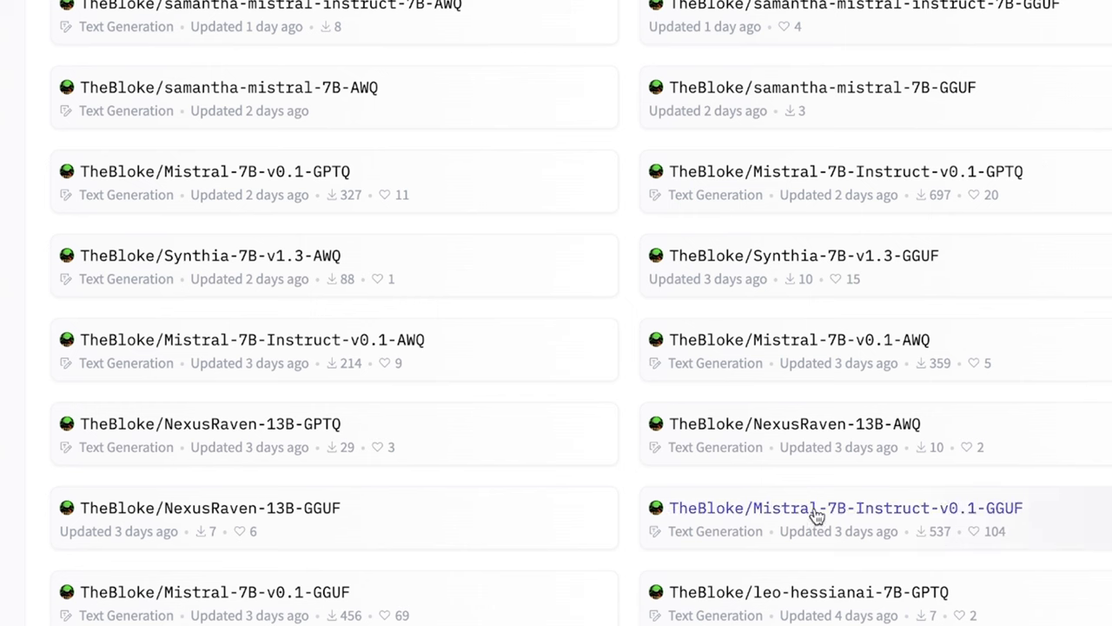
- Open the TheBloke/Mistral-7B-Instruct-v0.1-GGUF model card
{"action": "left_click", "coordinate": [843, 507]}
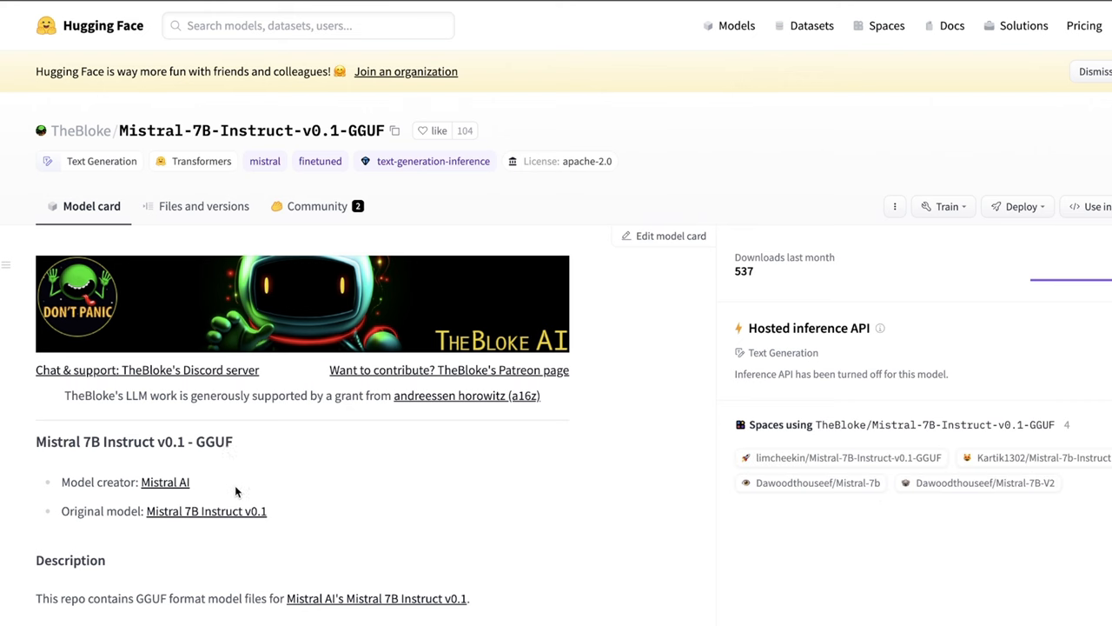
{"action": "mouse_move", "coordinate": [126, 135]}
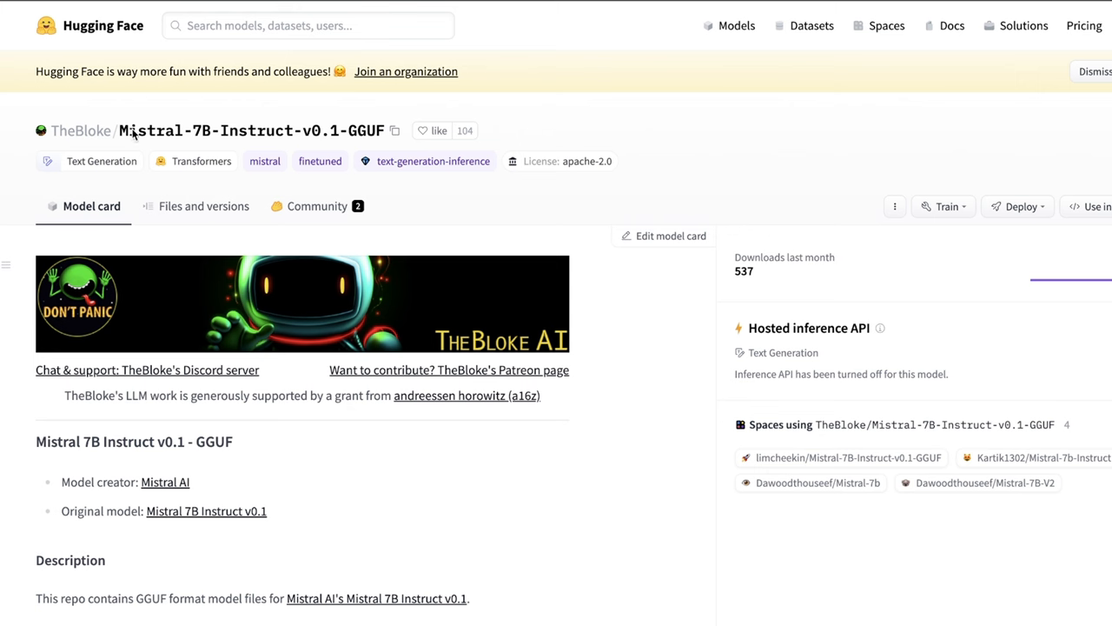
{"action": "mouse_move", "coordinate": [131, 135]}
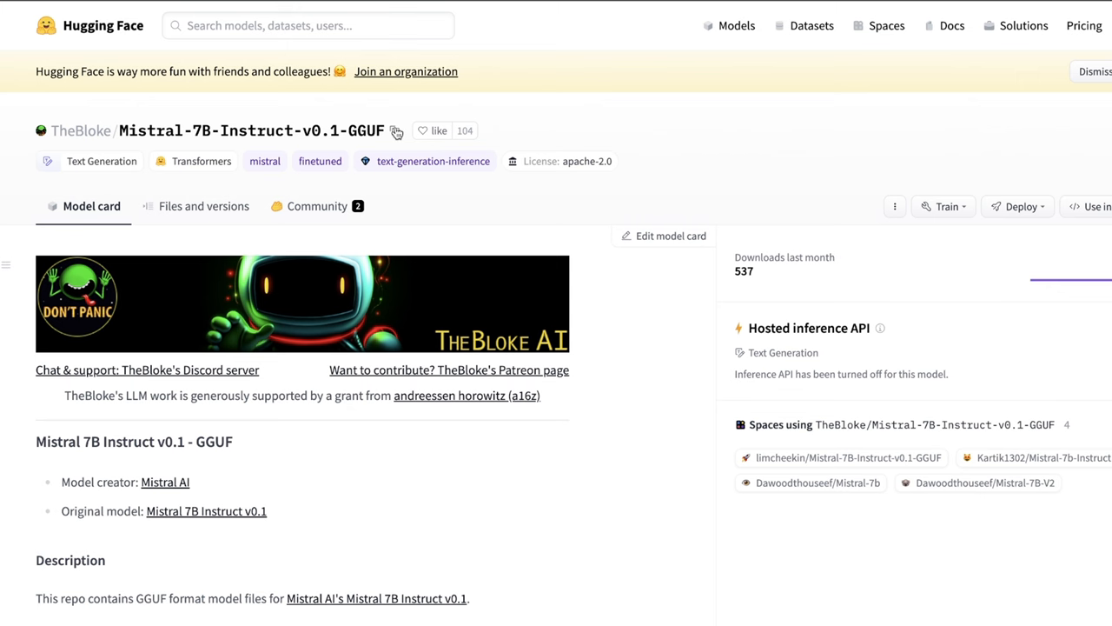
{"action": "mouse_move", "coordinate": [355, 154]}
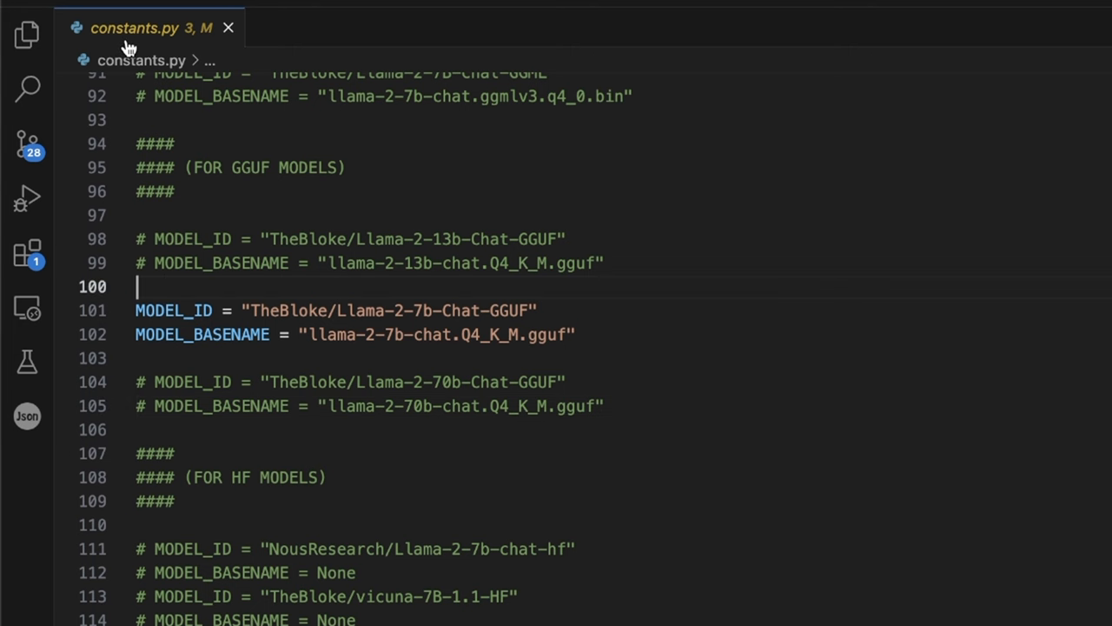
{"action": "mouse_move", "coordinate": [130, 48]}
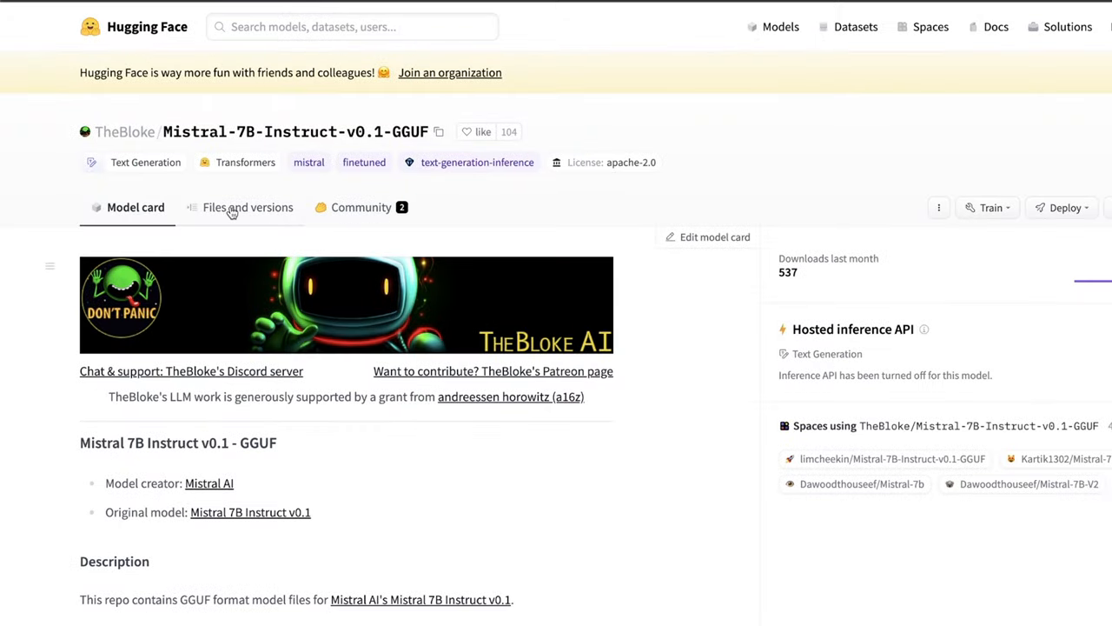
- Show the repository files, scroll to mistral-7b-instruct-v0.1.Q8_0.gguf and copy its name
{"action": "left_click", "coordinate": [248, 207]}
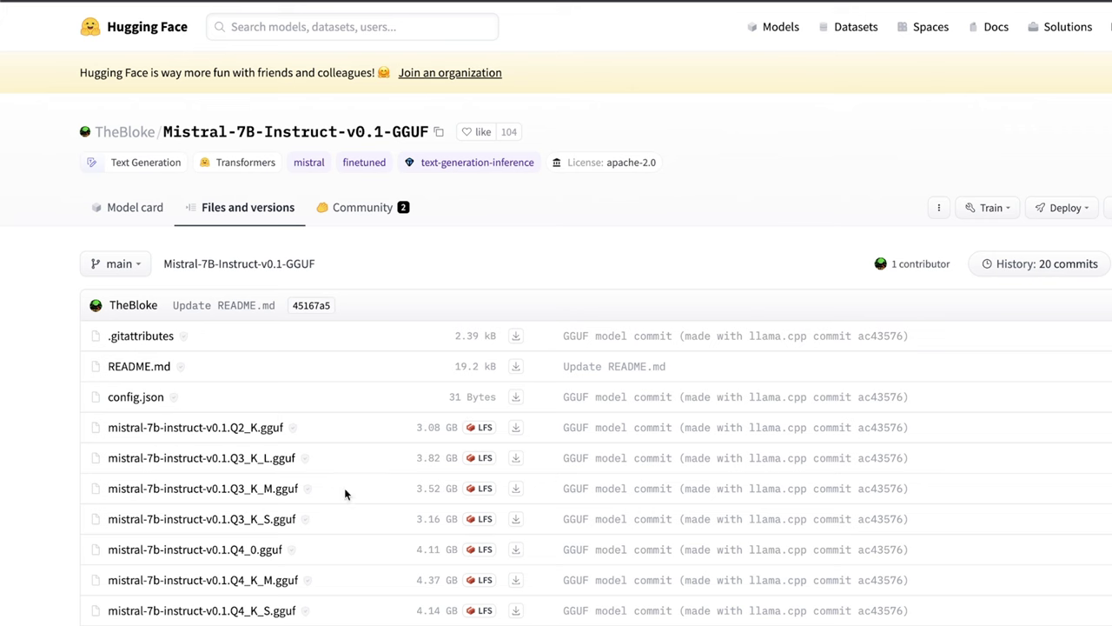
{"action": "scroll", "scroll_direction": "down", "scroll_amount": 3}
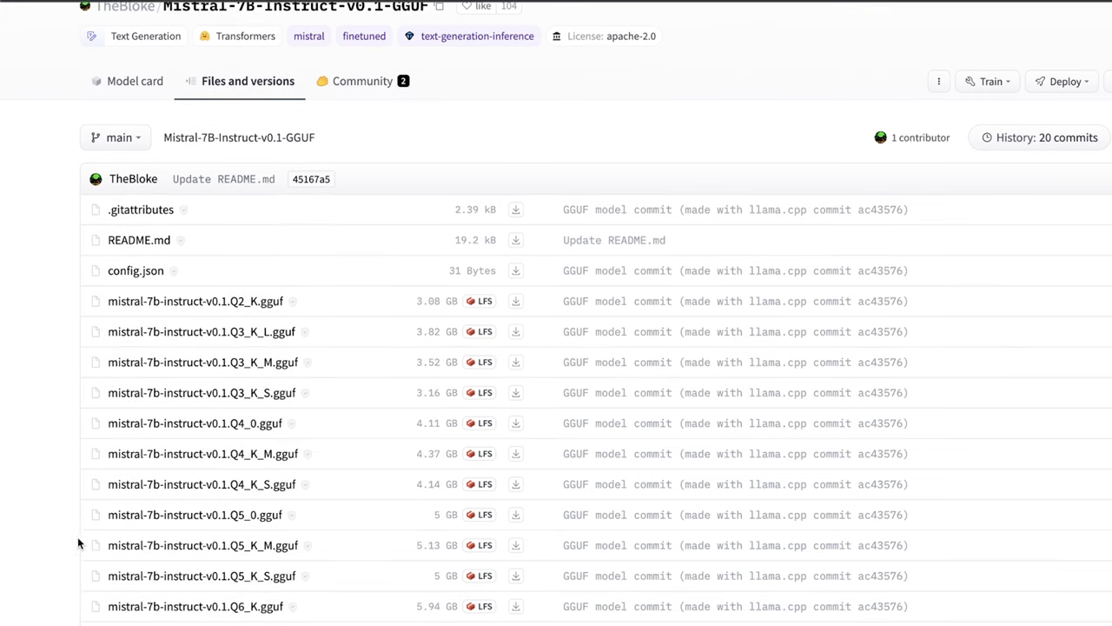
{"action": "mouse_move", "coordinate": [356, 359]}
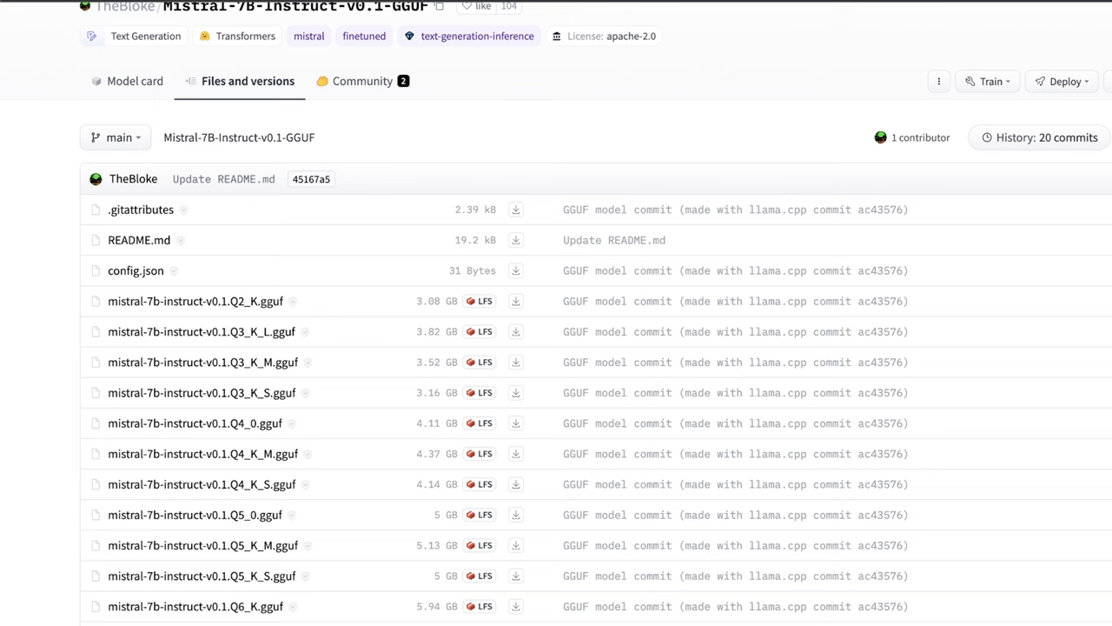
{"action": "scroll", "scroll_direction": "down", "scroll_amount": 3}
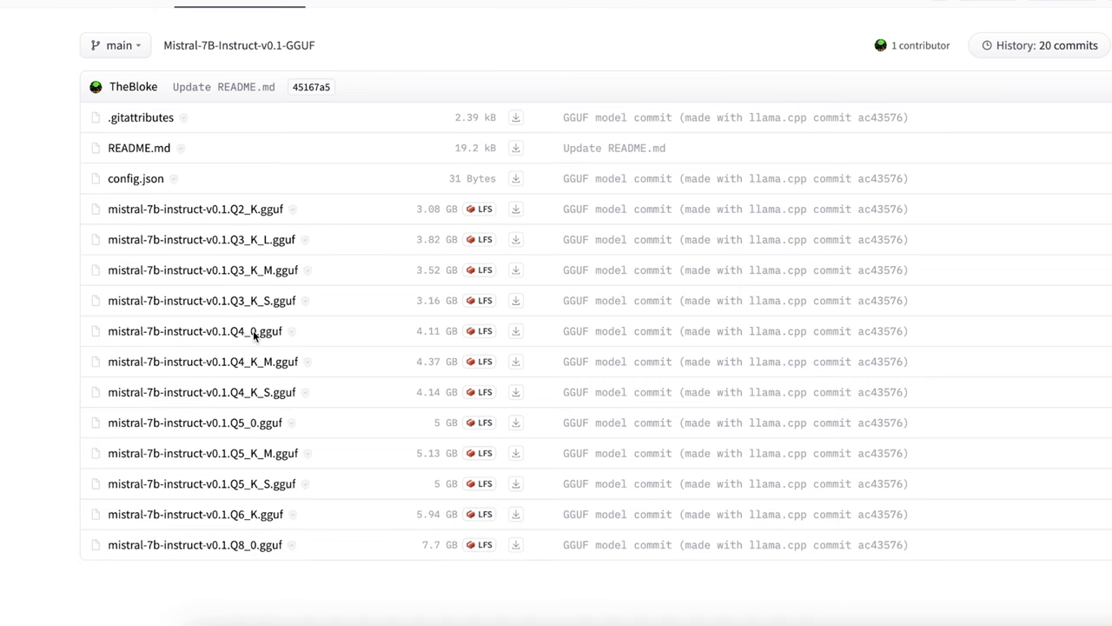
{"action": "mouse_move", "coordinate": [230, 349]}
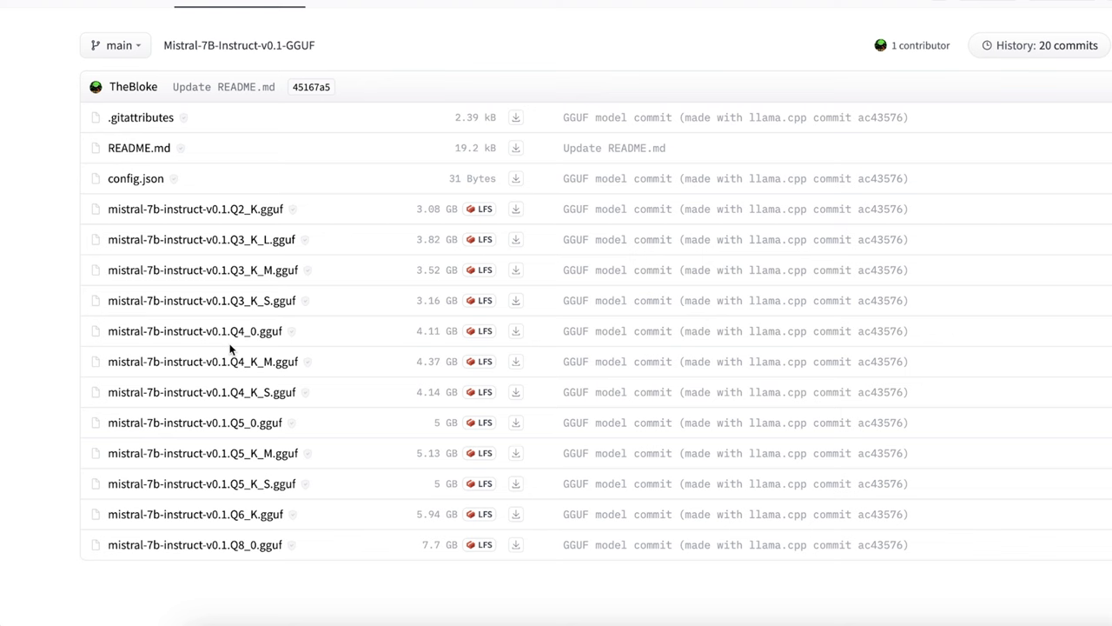
{"action": "mouse_move", "coordinate": [252, 350]}
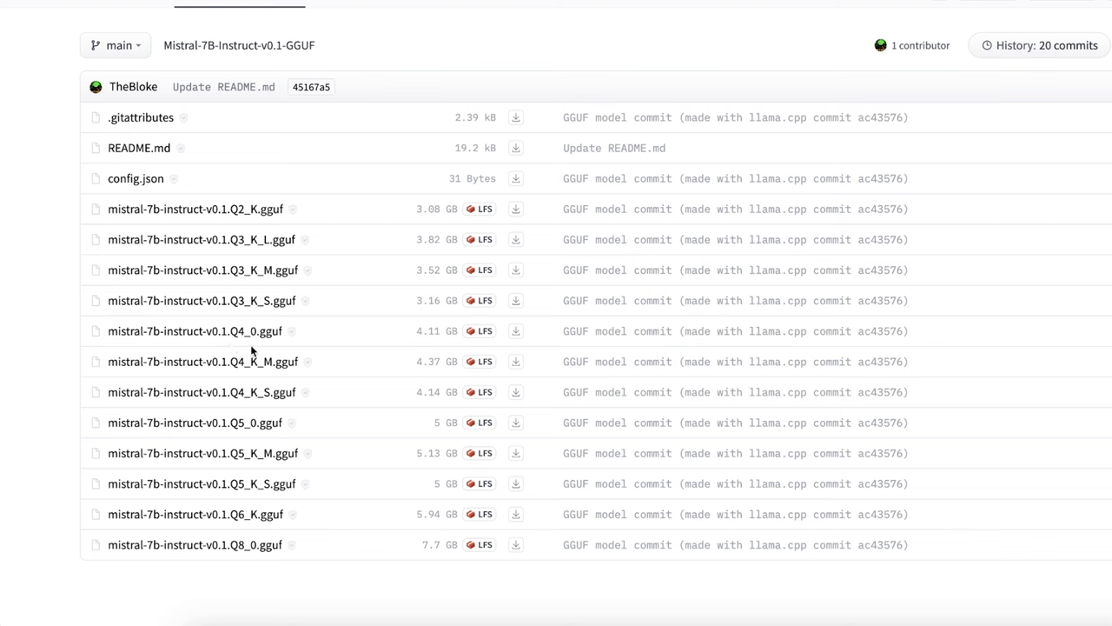
{"action": "mouse_move", "coordinate": [248, 450]}
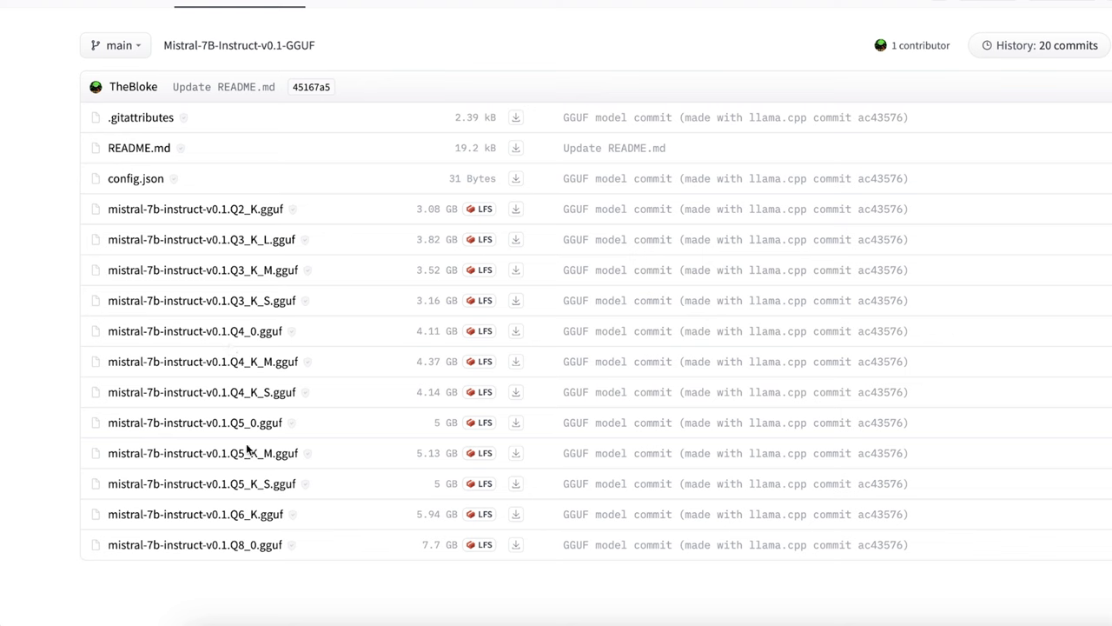
{"action": "mouse_move", "coordinate": [243, 557]}
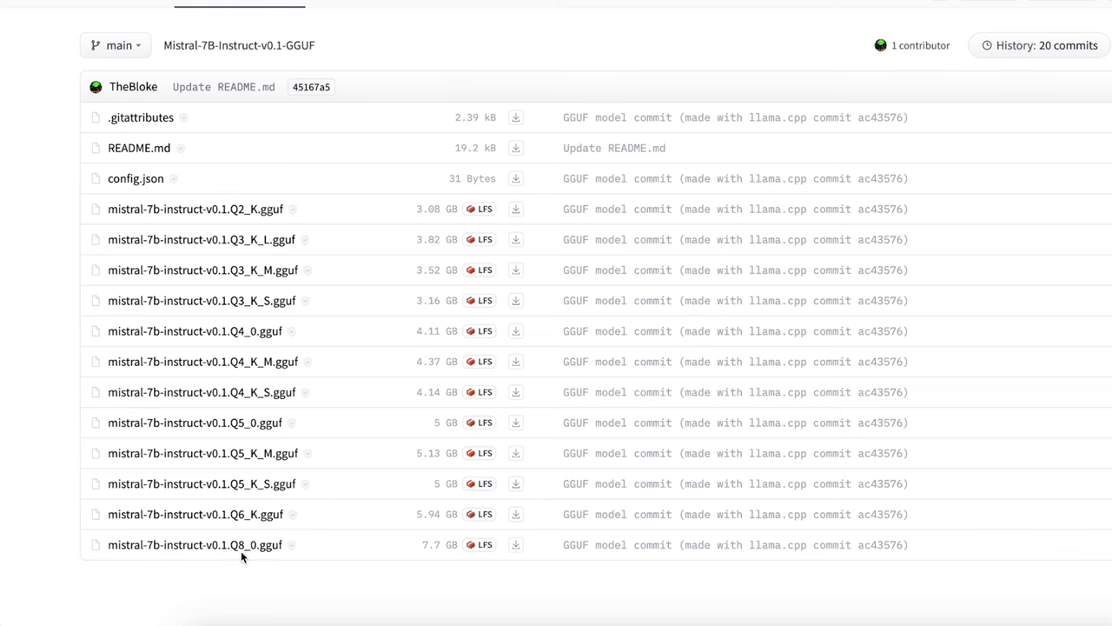
{"action": "mouse_move", "coordinate": [247, 369]}
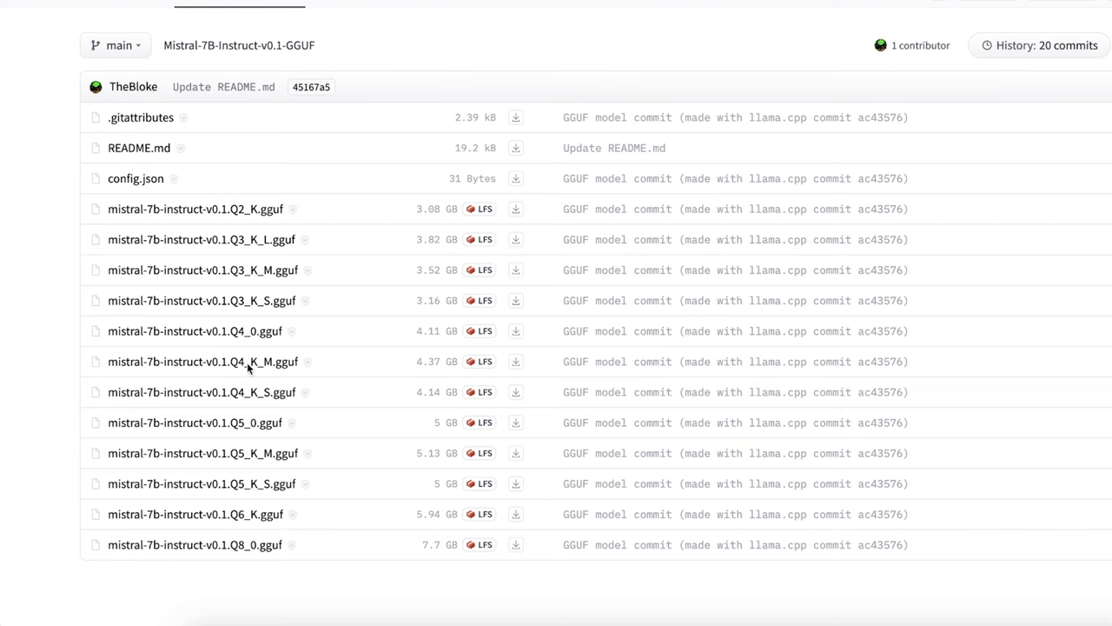
{"action": "mouse_move", "coordinate": [242, 300]}
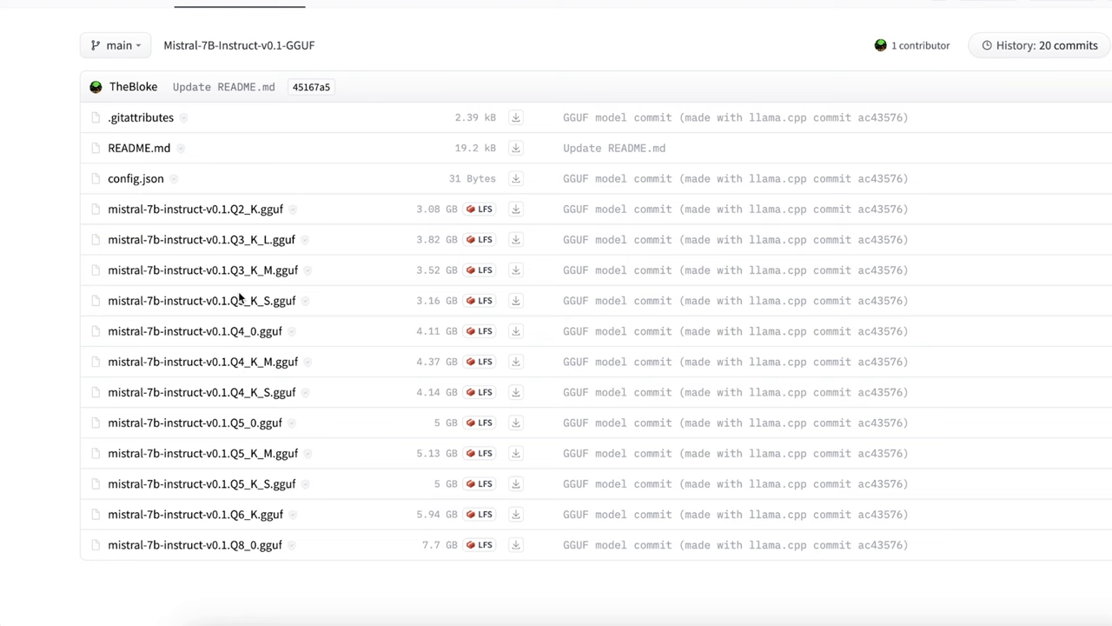
{"action": "mouse_move", "coordinate": [288, 554]}
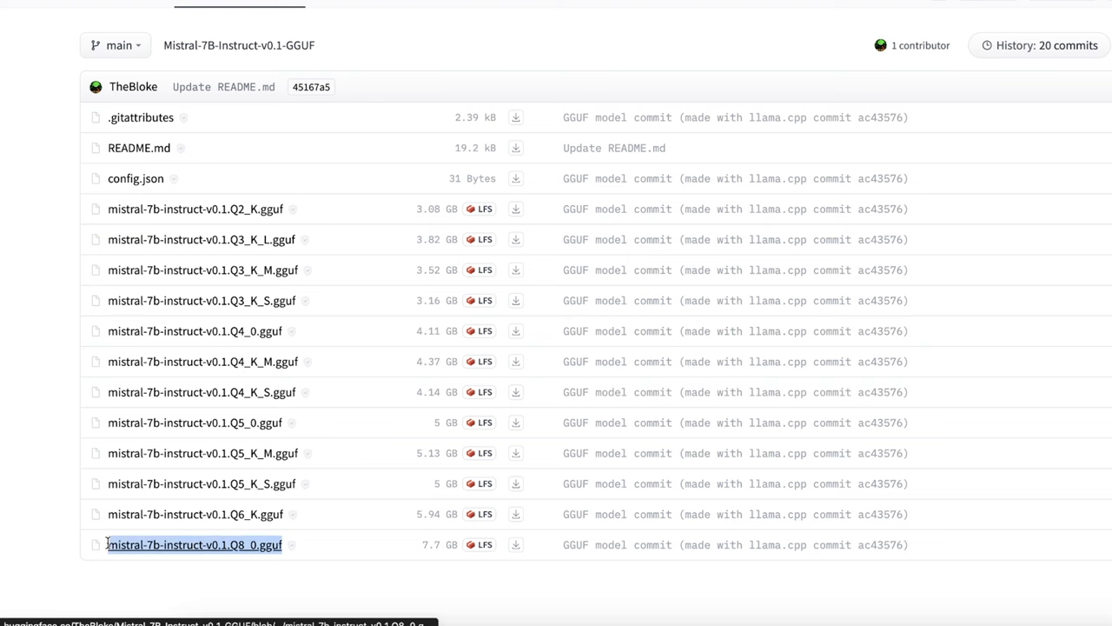
{"action": "right_click", "coordinate": [194, 544]}
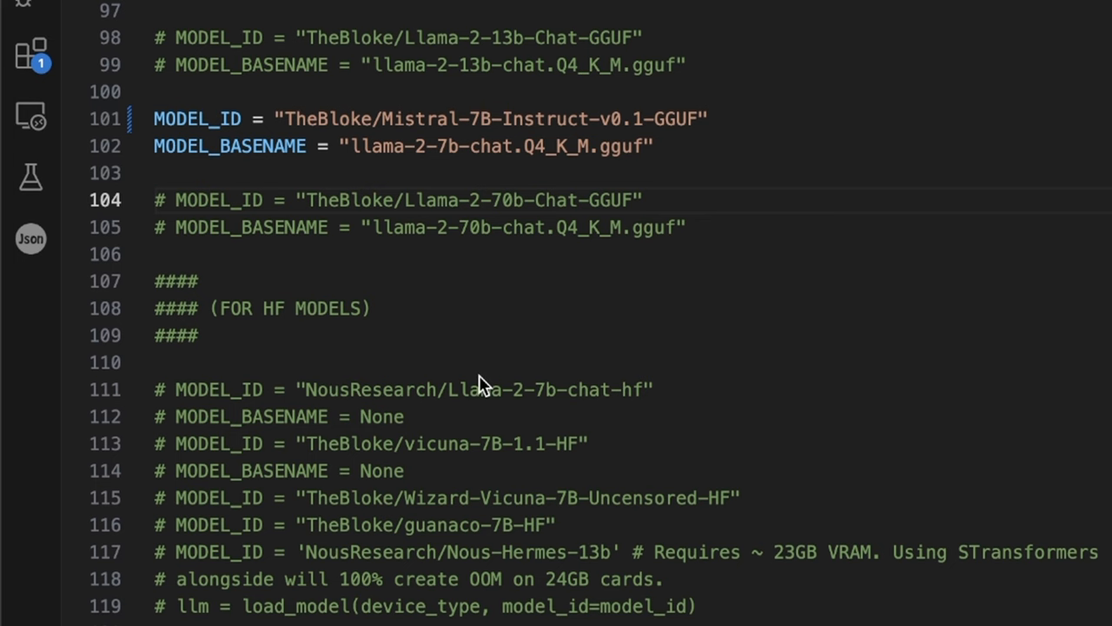
- Replace MODEL_BASENAME's Llama-2 file name with mistral-7b-instruct-v0.1.Q8_0.gguf
{"action": "left_click_drag", "start_coordinate": [422, 146], "coordinate": [645, 146]}
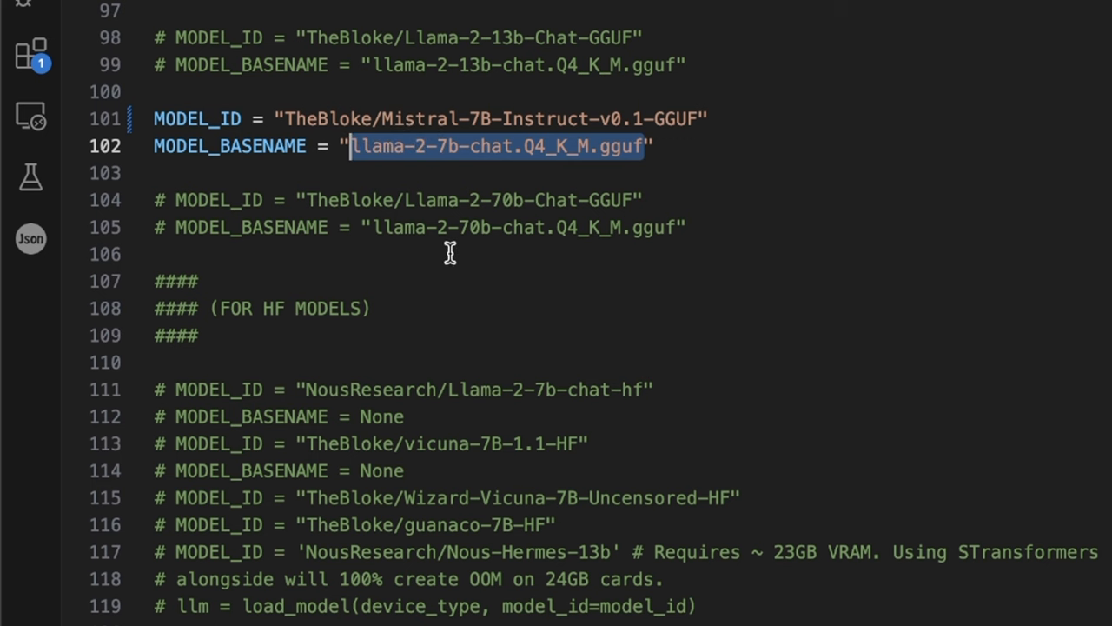
{"action": "type", "text": "mistral-7b-instruct-v0.1.Q8_0.gguf"}
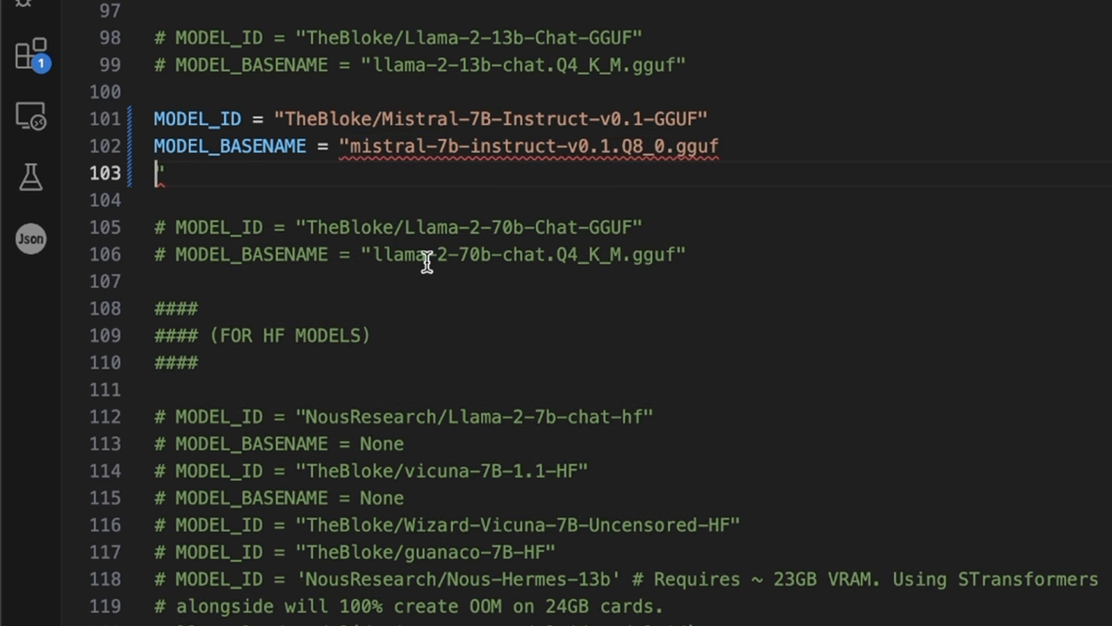
{"action": "key", "text": "Backspace"}
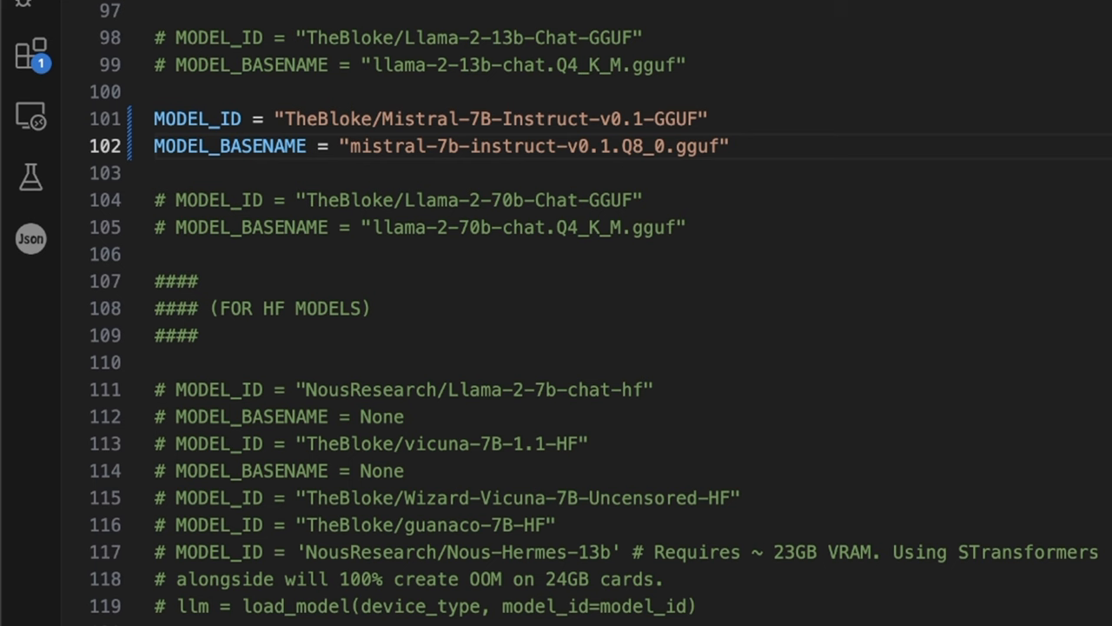
{"action": "mouse_move", "coordinate": [437, 277]}
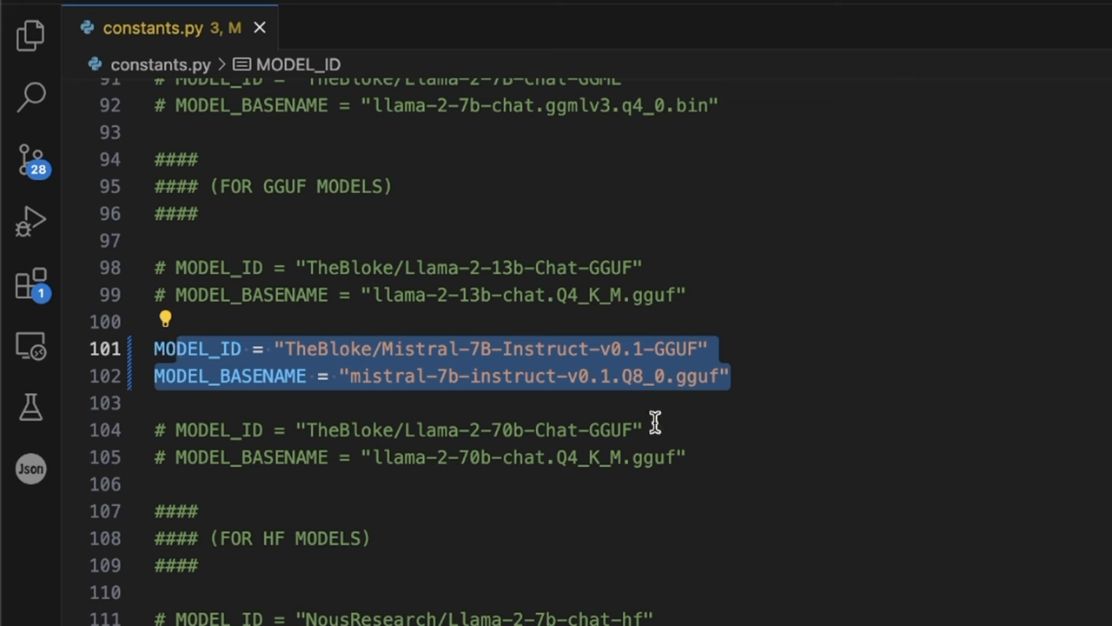
{"action": "mouse_move", "coordinate": [720, 411]}
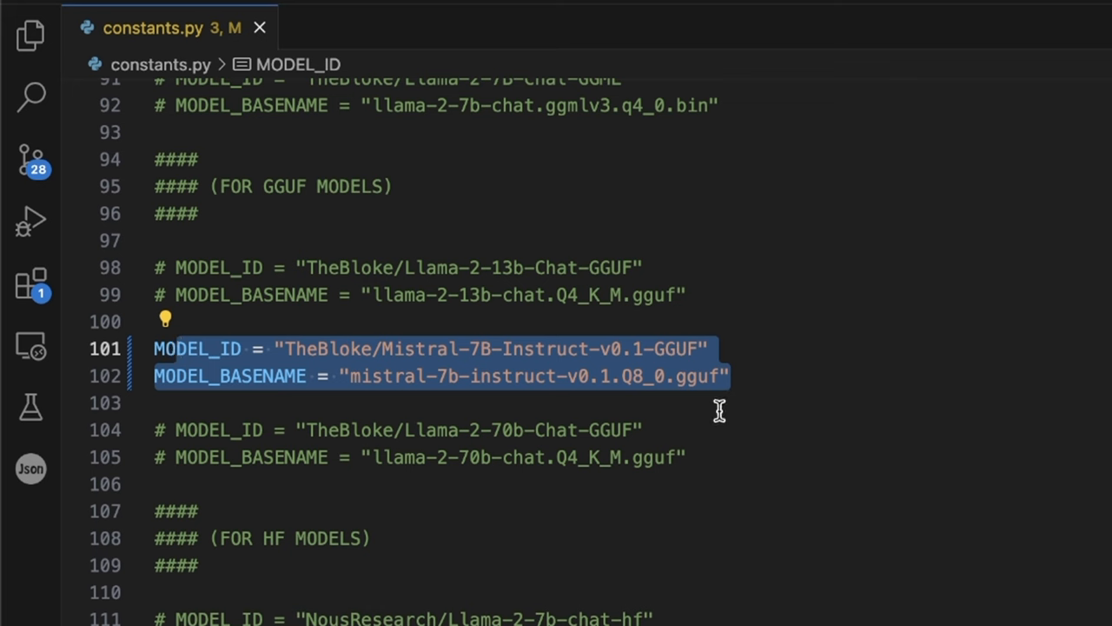
{"action": "mouse_move", "coordinate": [780, 396]}
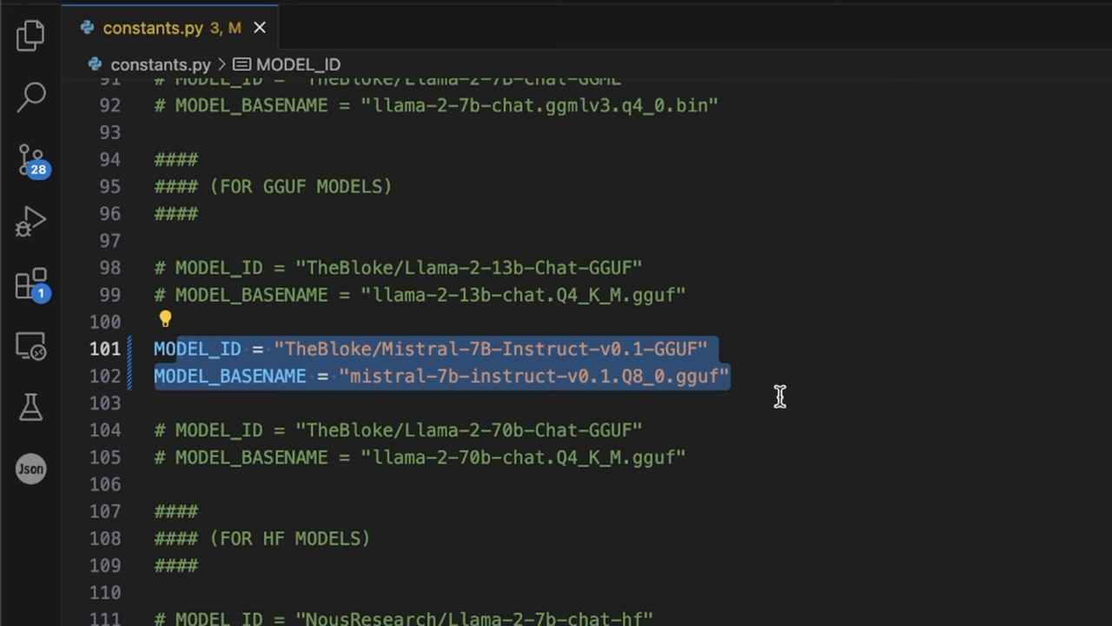
{"action": "mouse_move", "coordinate": [879, 403]}
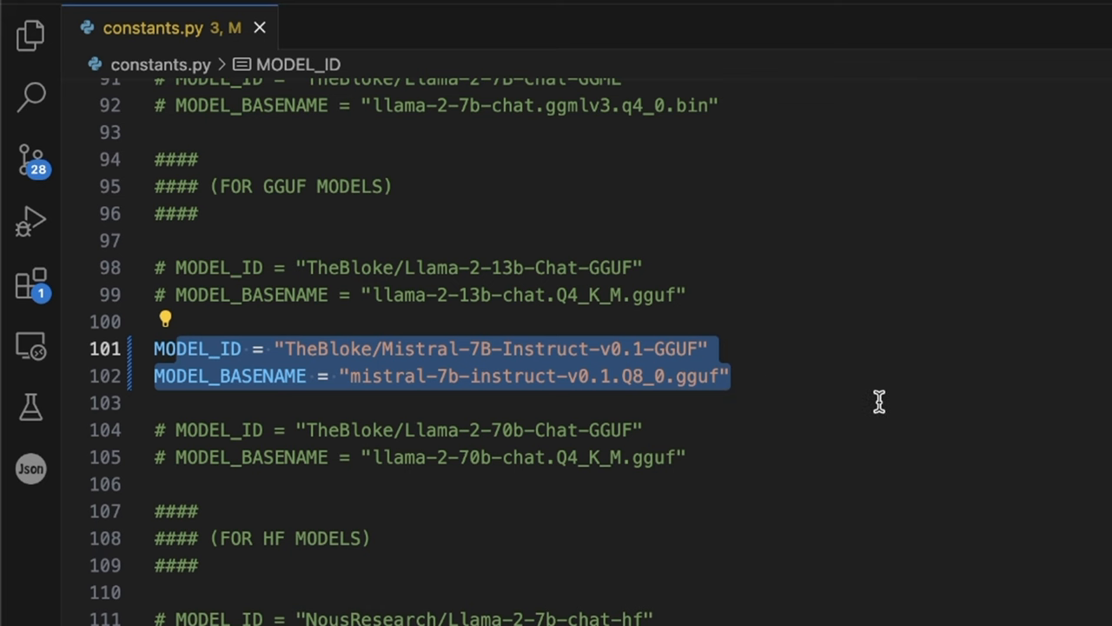
{"action": "mouse_move", "coordinate": [781, 417]}
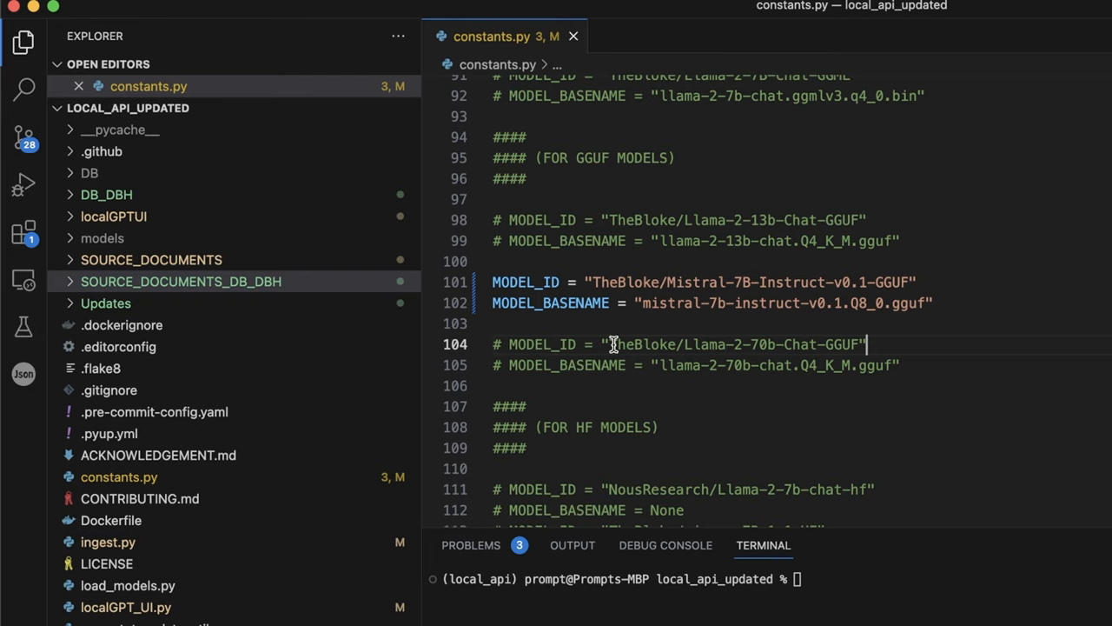
- Expand SOURCE_DOCUMENTS in the Explorer to reveal Orca_paper.pdf
{"action": "left_click", "coordinate": [151, 260]}
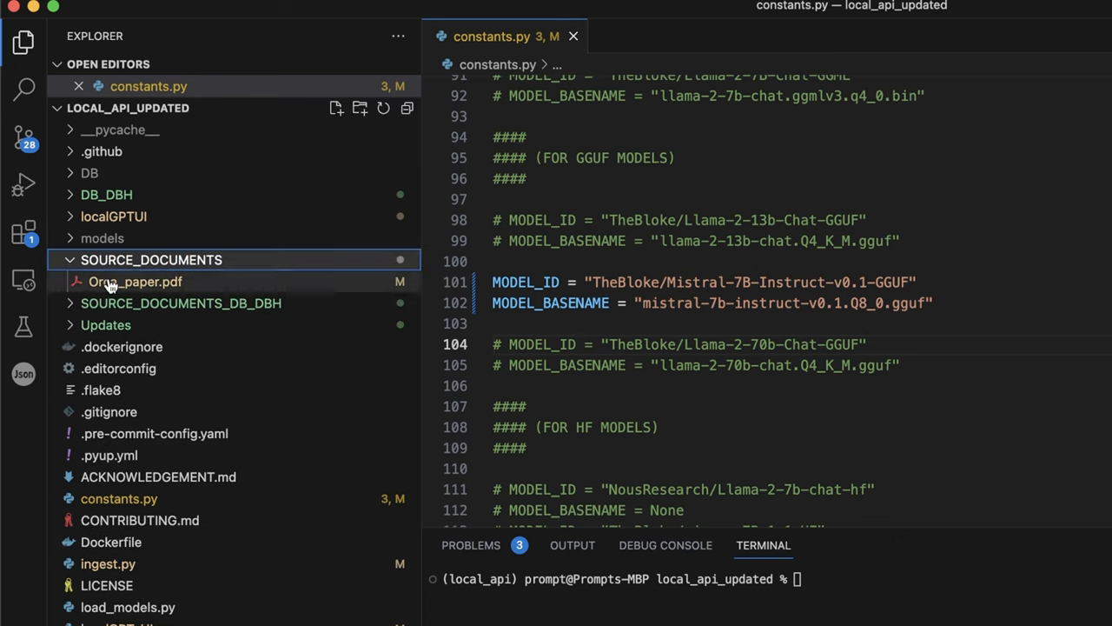
{"action": "mouse_move", "coordinate": [135, 282]}
{"action": "type", "text": "python ingest.py"}
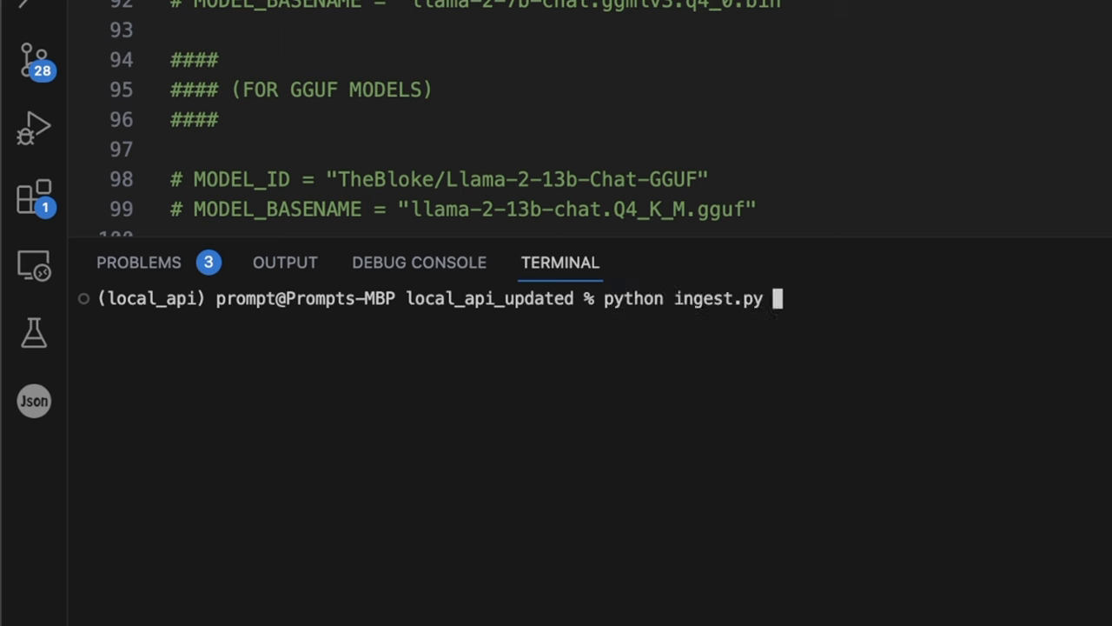
- Run python ingest.py --device_type mps and highlight the output reporting 193 chunks
{"action": "type", "text": "--de"}
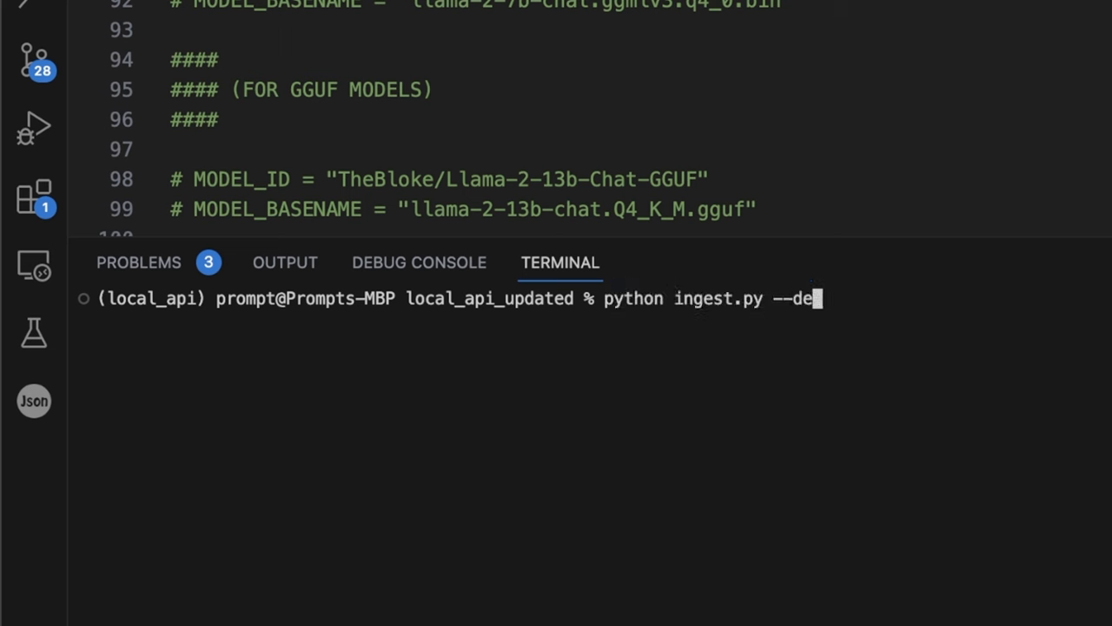
{"action": "type", "text": "vice_"}
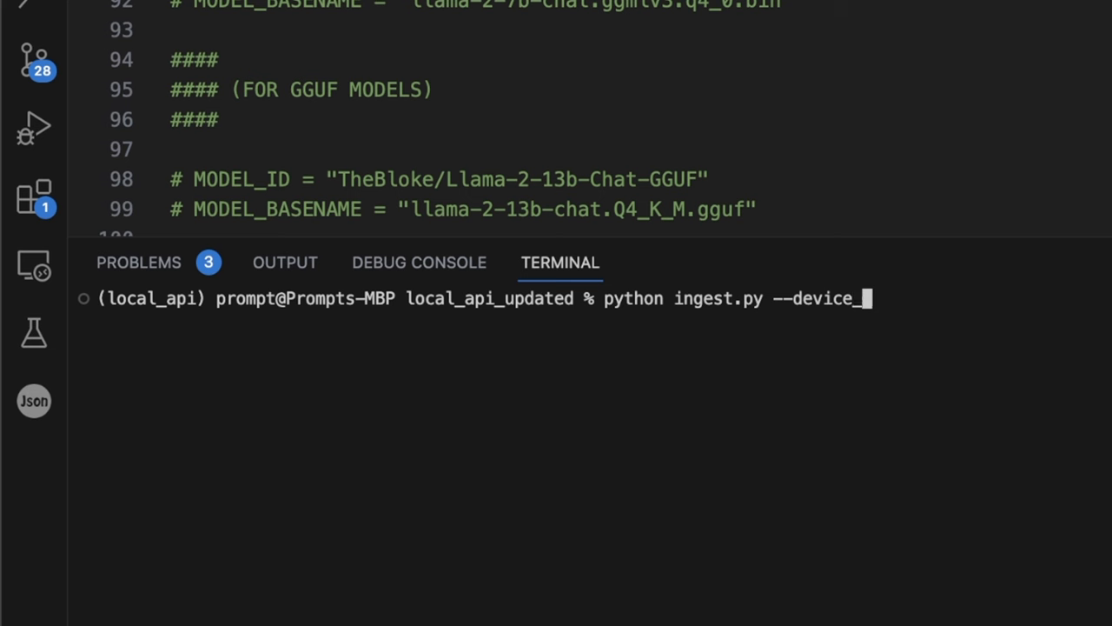
{"action": "type", "text": "type mps"}
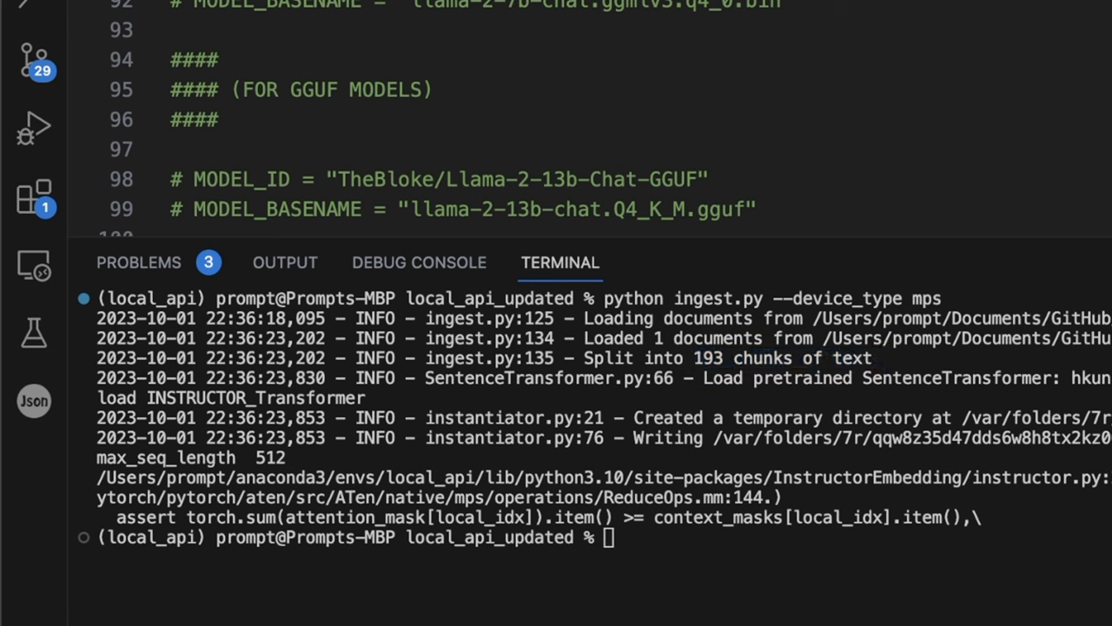
{"action": "left_click_drag", "start_coordinate": [95, 477], "coordinate": [981, 518]}
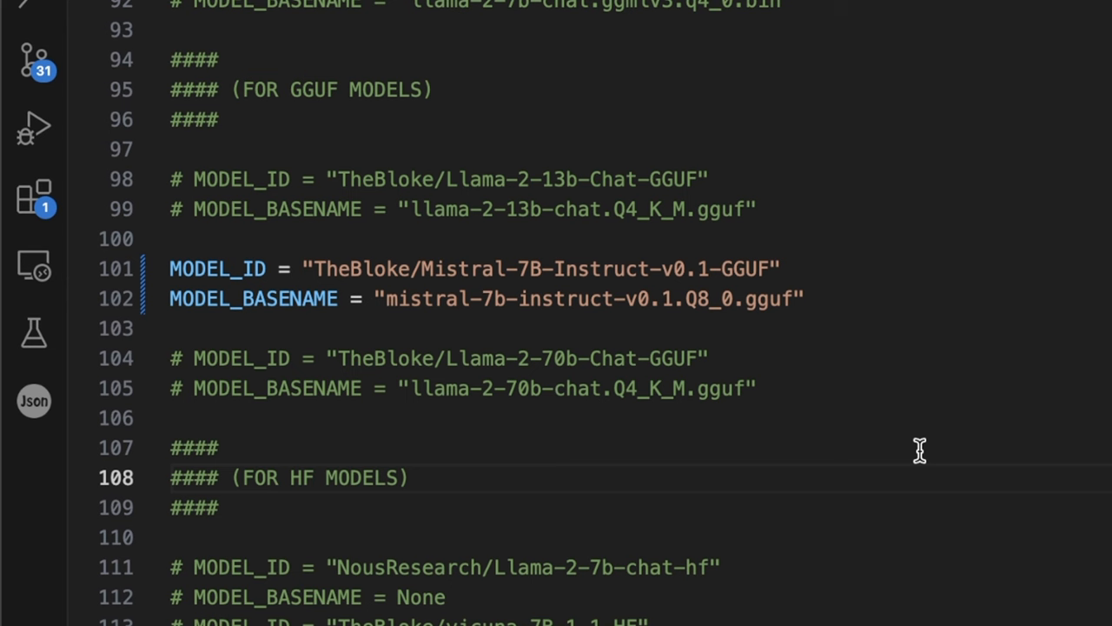
{"action": "mouse_move", "coordinate": [810, 320]}
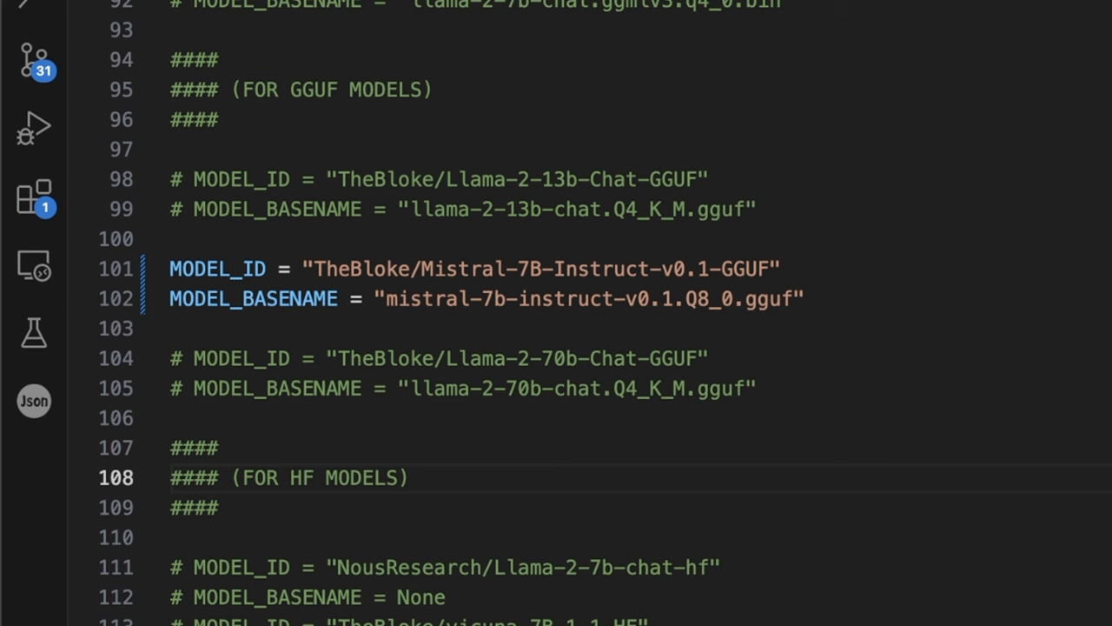
- Scroll to the --model_type option in run_localGPT.py and highlight its choices, including mistral
{"action": "scroll", "scroll_direction": "down", "scroll_amount": 3}
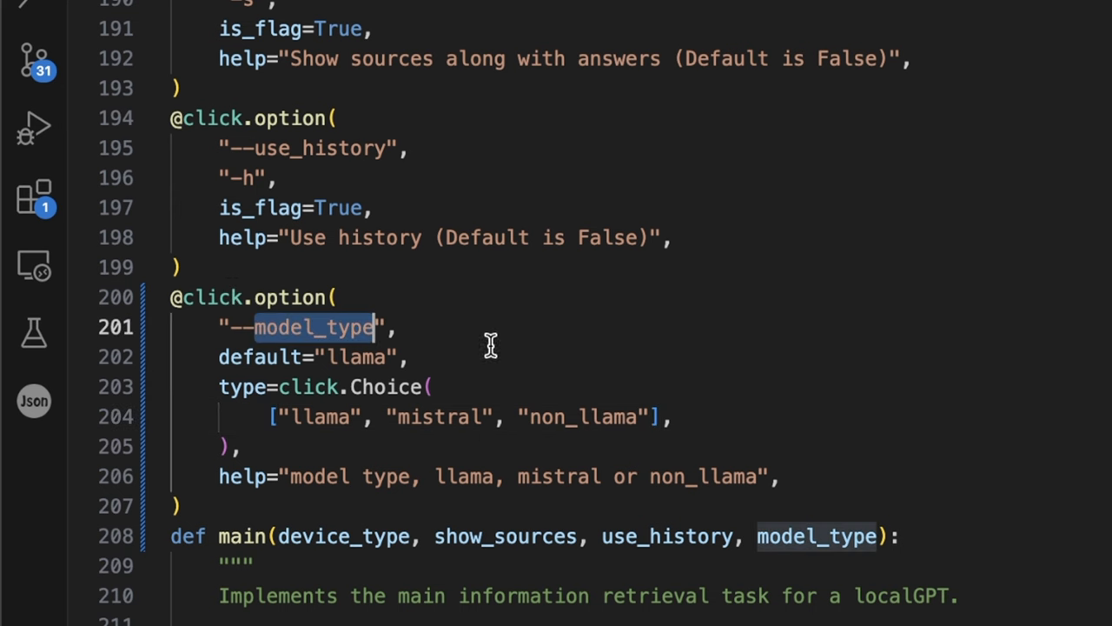
{"action": "mouse_move", "coordinate": [311, 329]}
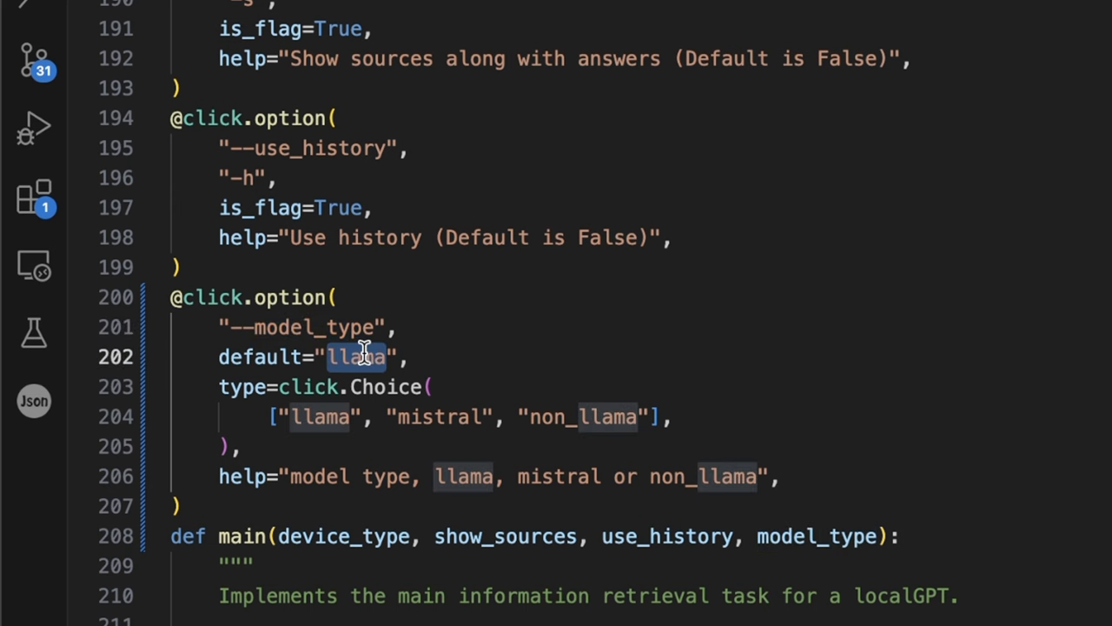
{"action": "double_click", "coordinate": [439, 416]}
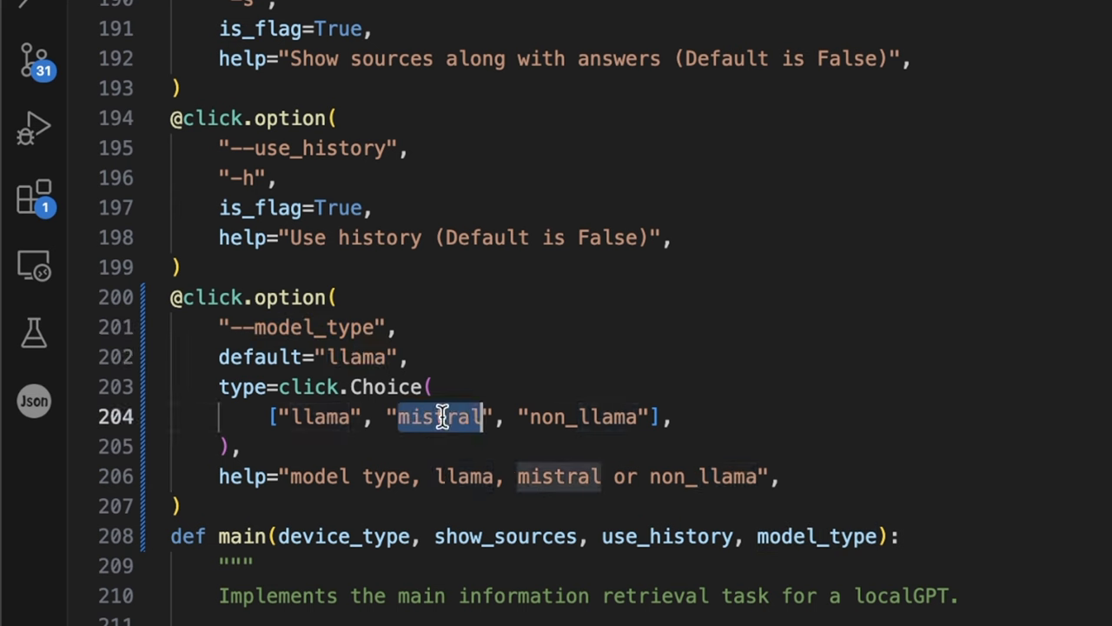
{"action": "double_click", "coordinate": [583, 417]}
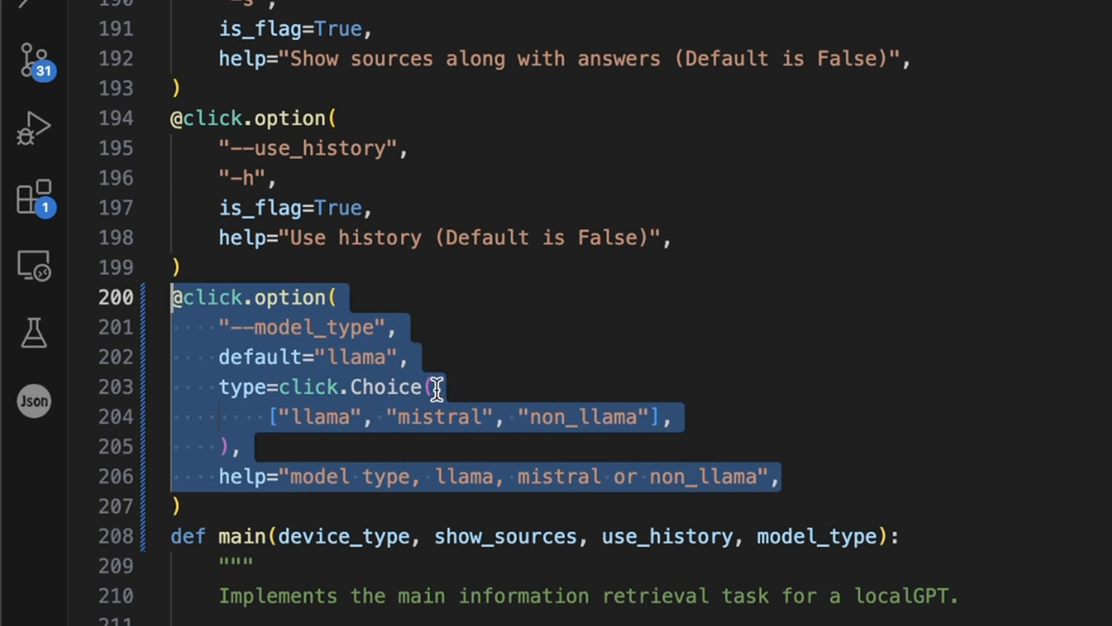
{"action": "mouse_move", "coordinate": [458, 416]}
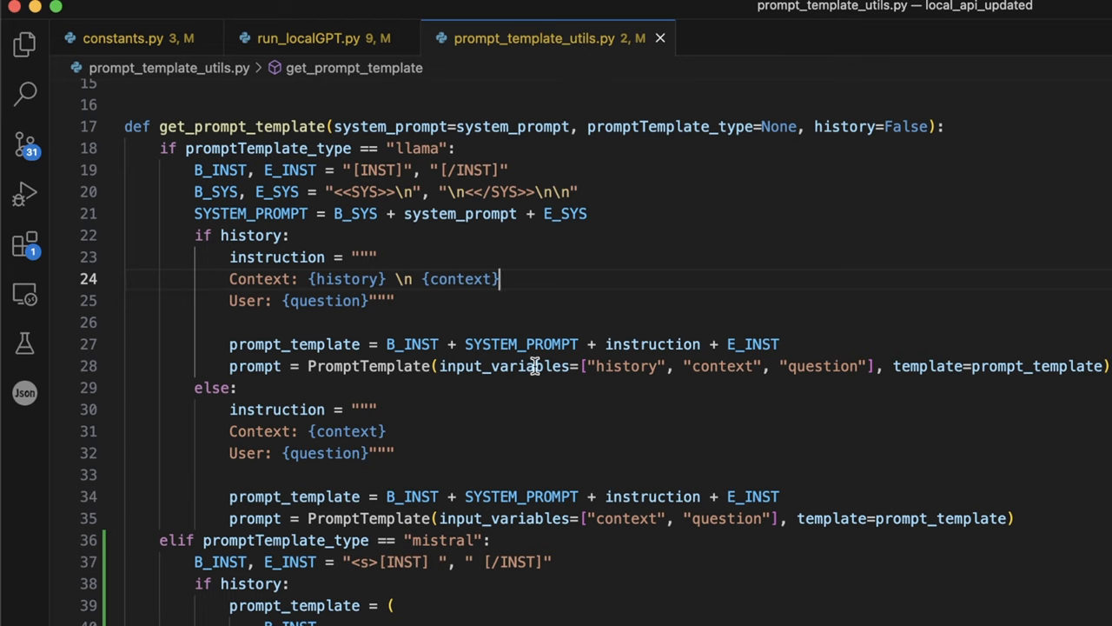
- Review the llama and mistral prompt templates and the system prompt, then return to run_localGPT.py
{"action": "scroll", "scroll_direction": "down", "scroll_amount": 3}
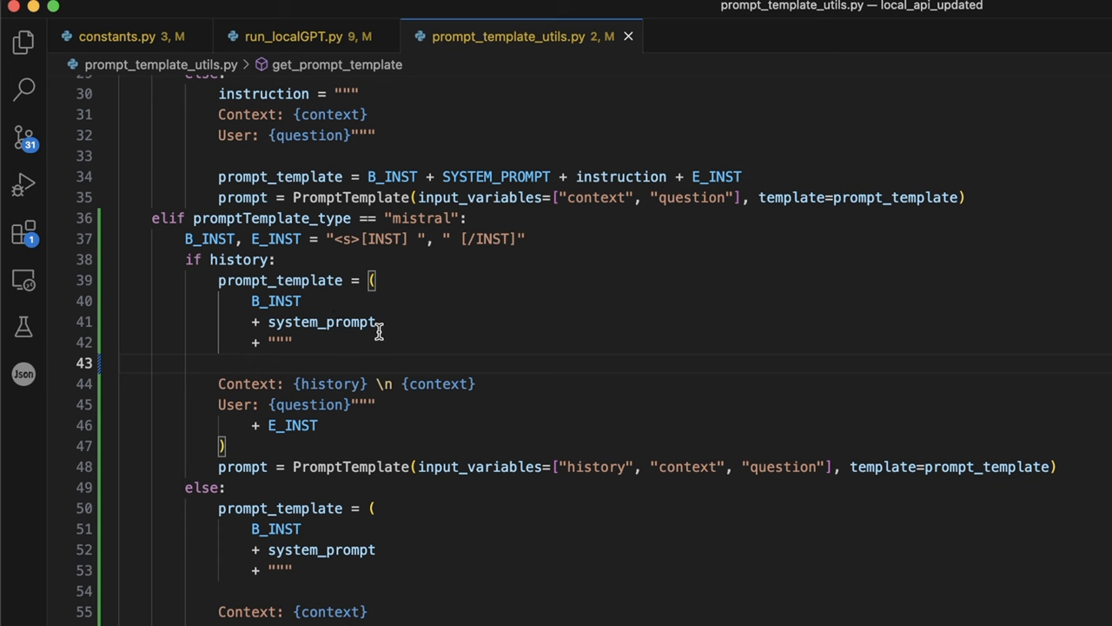
{"action": "double_click", "coordinate": [321, 321]}
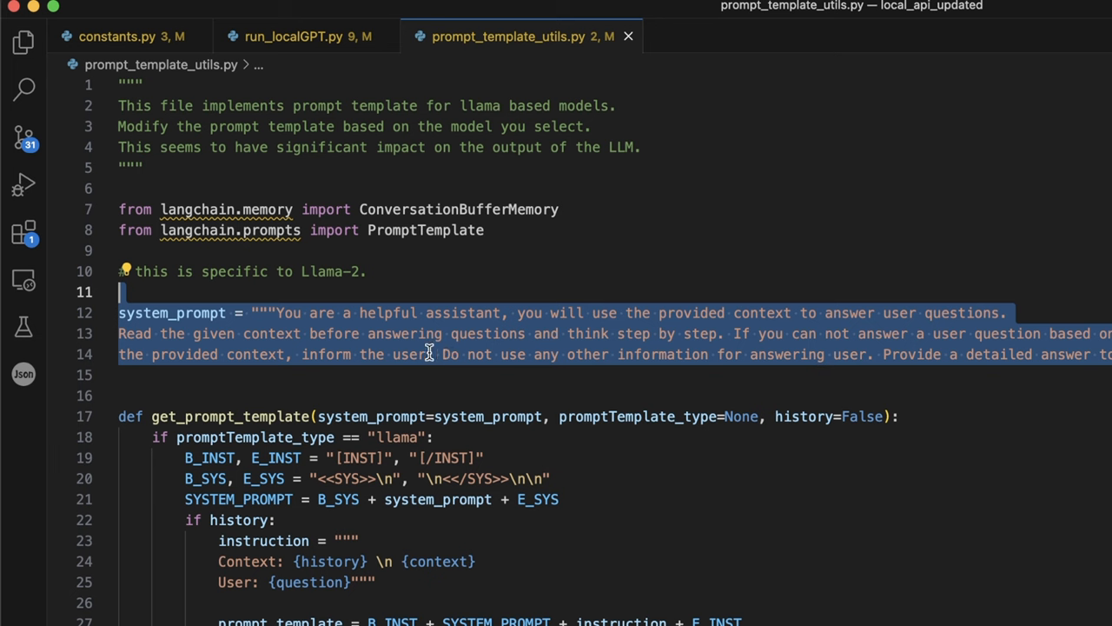
{"action": "mouse_move", "coordinate": [497, 375]}
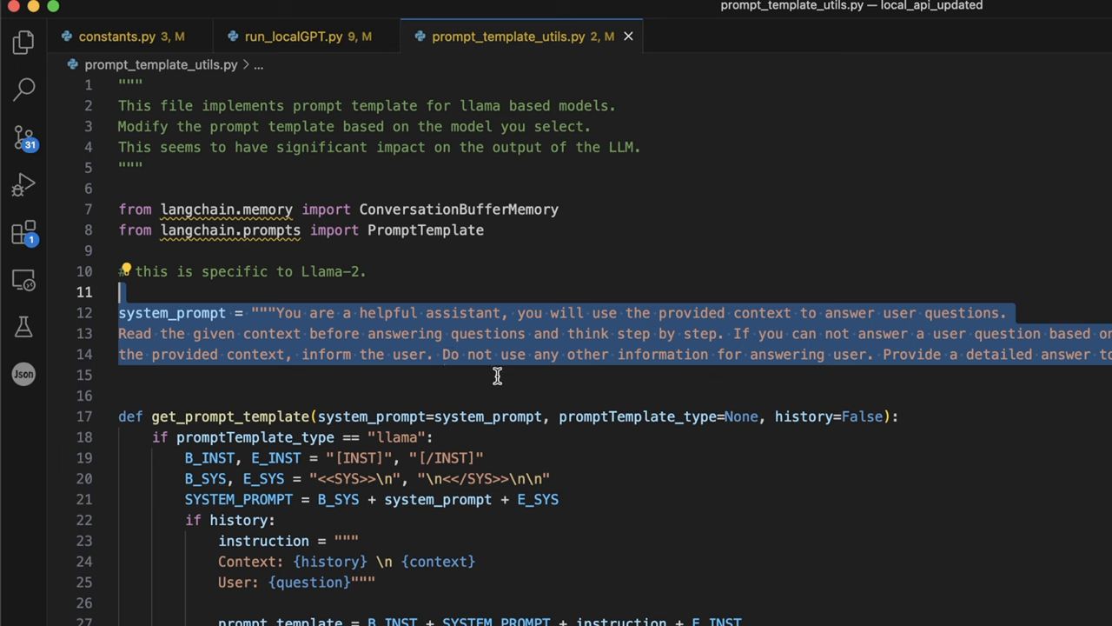
{"action": "mouse_move", "coordinate": [555, 348]}
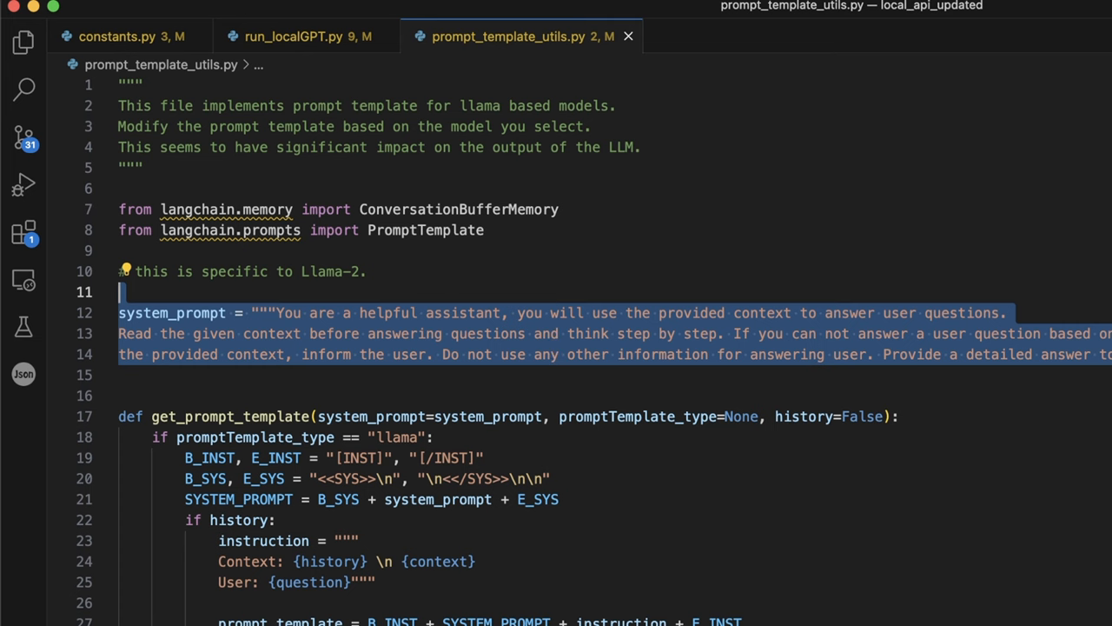
{"action": "left_click", "coordinate": [296, 37]}
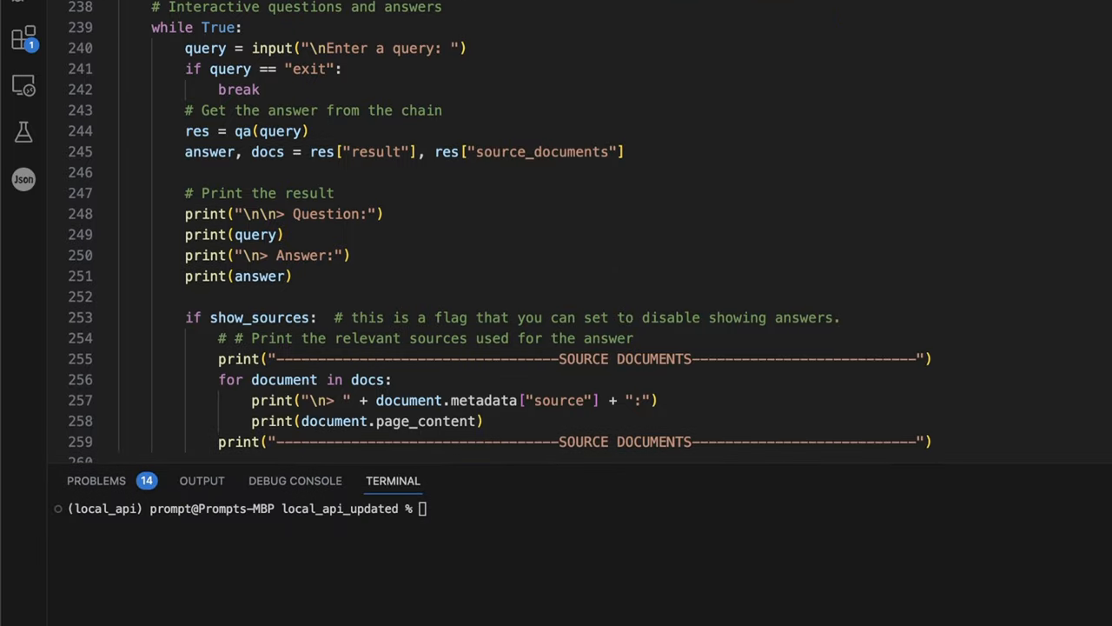
- Enter python run_localGPT.py --device_type mps --model_type mistral in the terminal
{"action": "scroll", "scroll_direction": "down", "scroll_amount": 3}
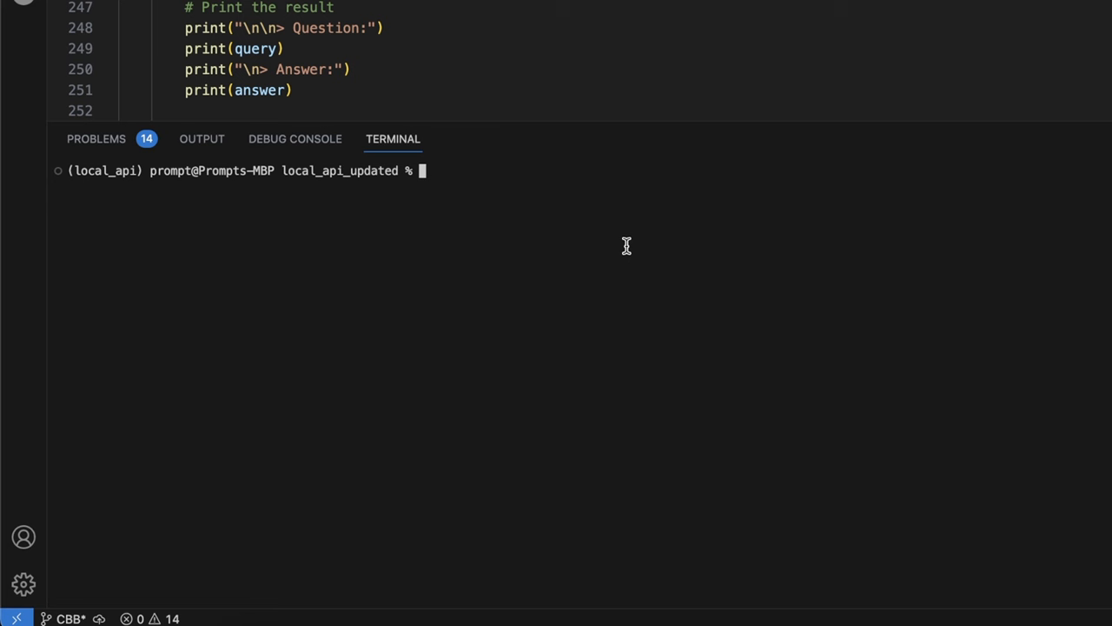
{"action": "type", "text": "pyh"}
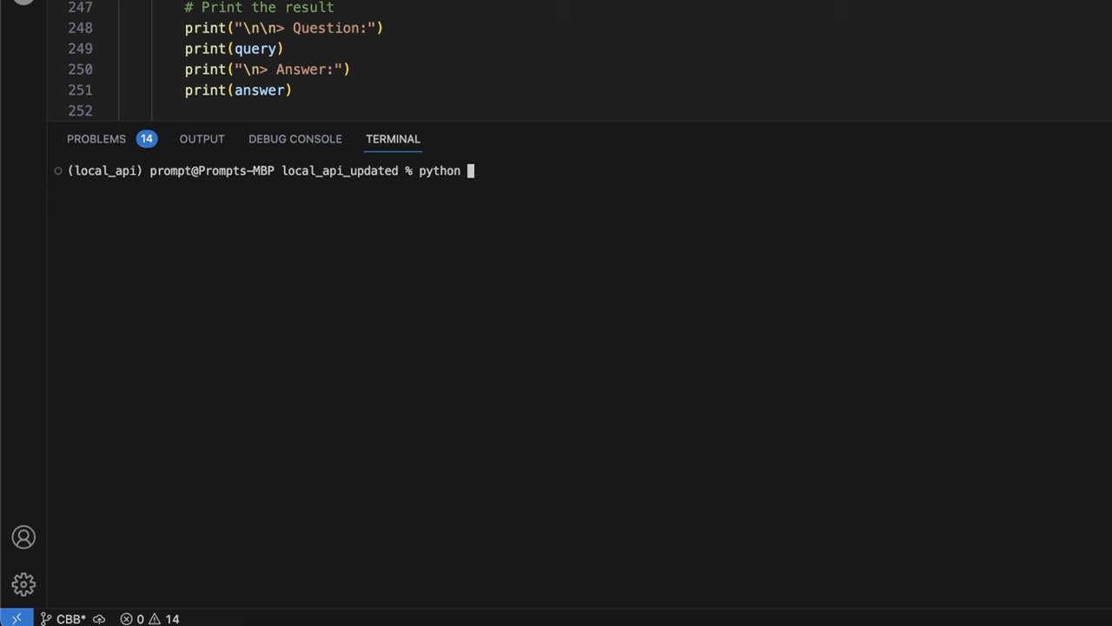
{"action": "type", "text": "run_"}
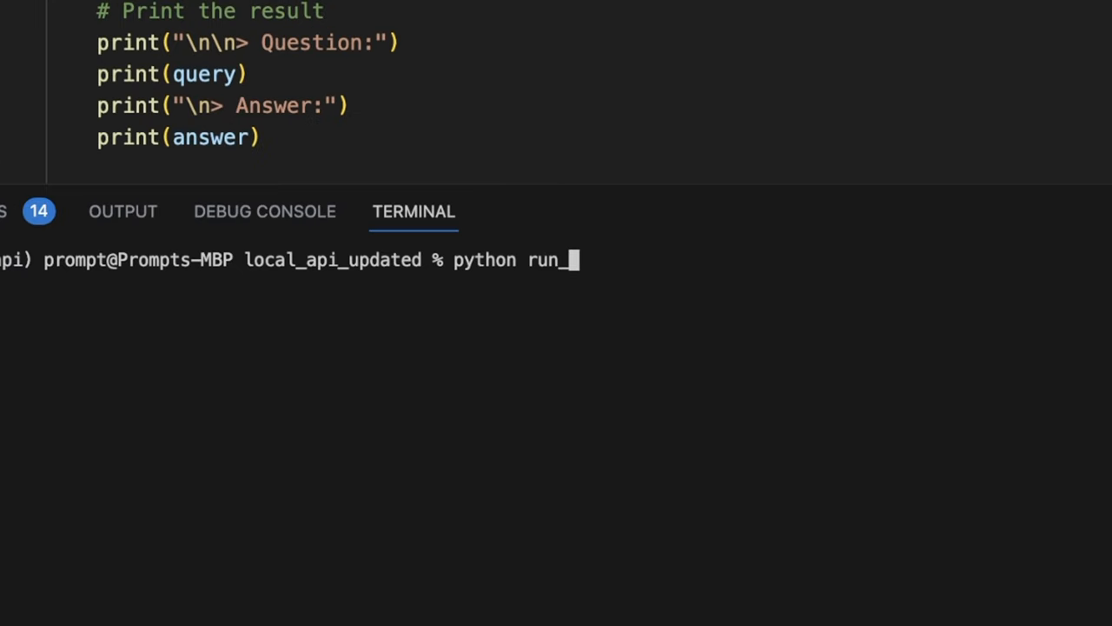
{"action": "type", "text": "localGPT"}
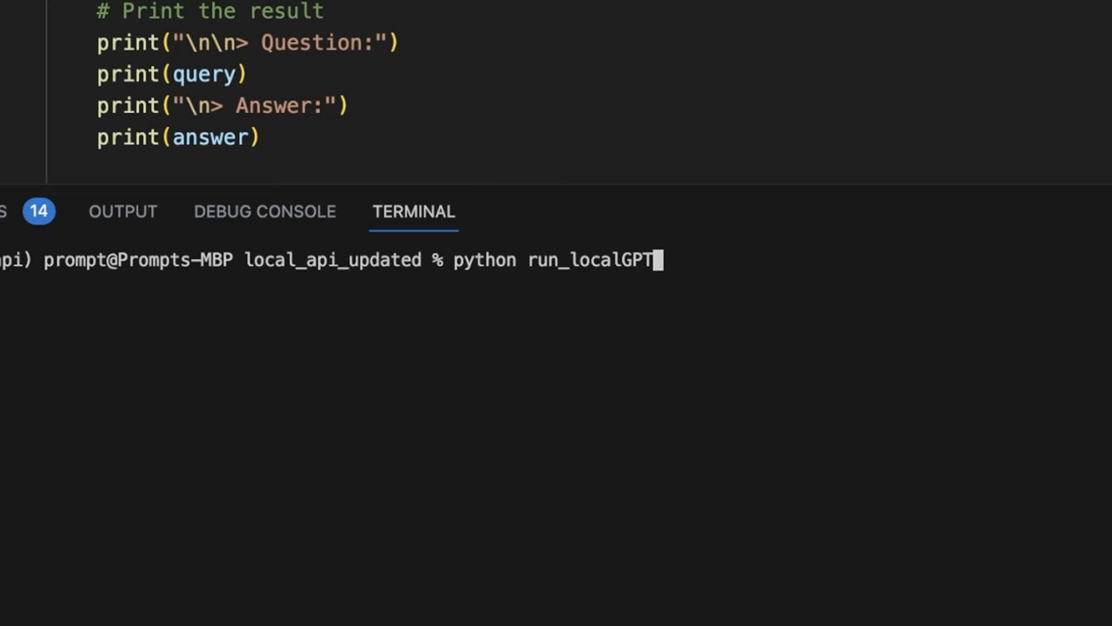
{"action": "type", "text": ".py"}
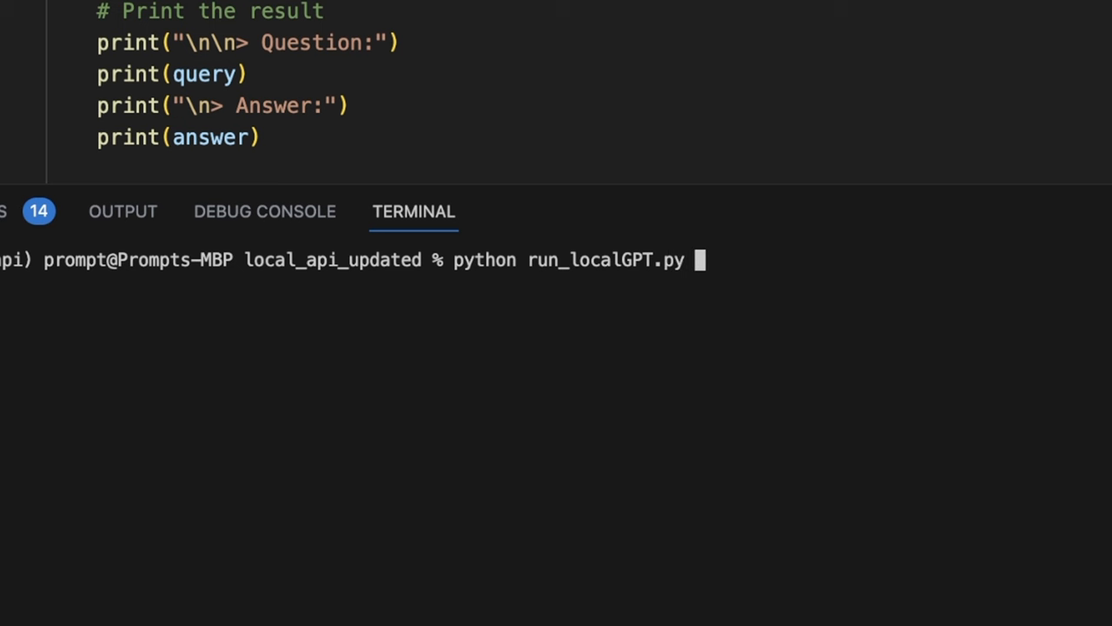
{"action": "type", "text": "--device"}
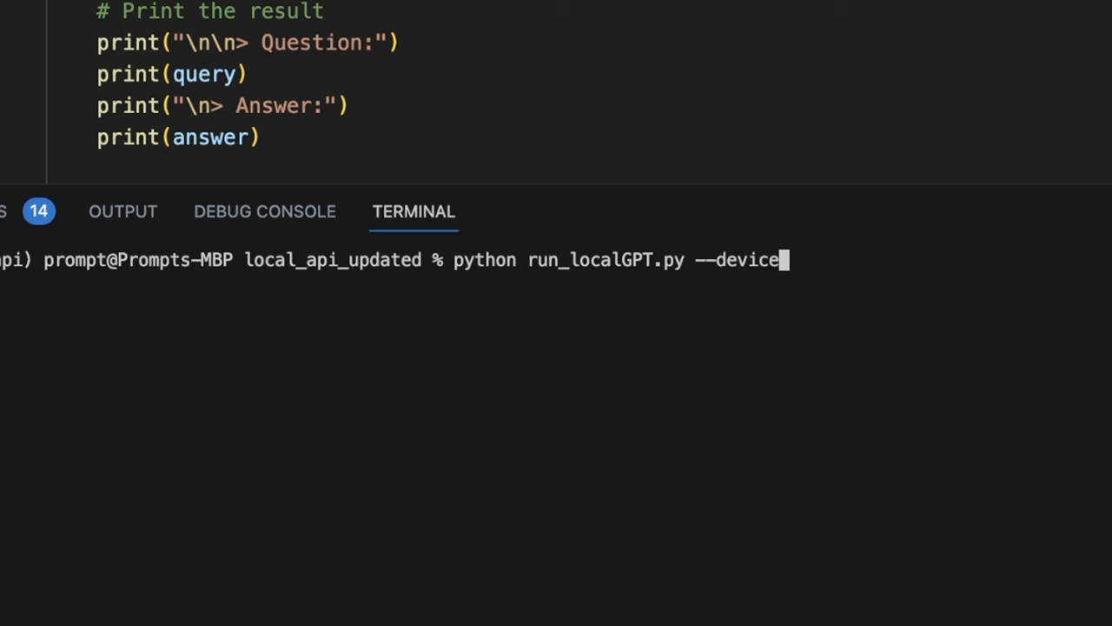
{"action": "type", "text": "_type mps --"}
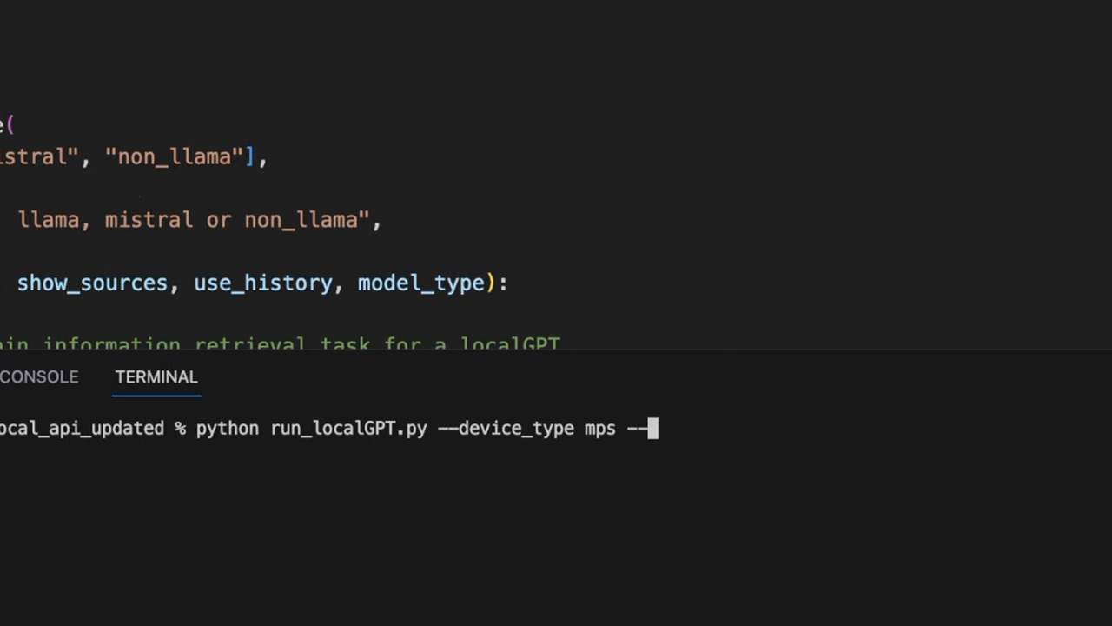
{"action": "type", "text": "mo"}
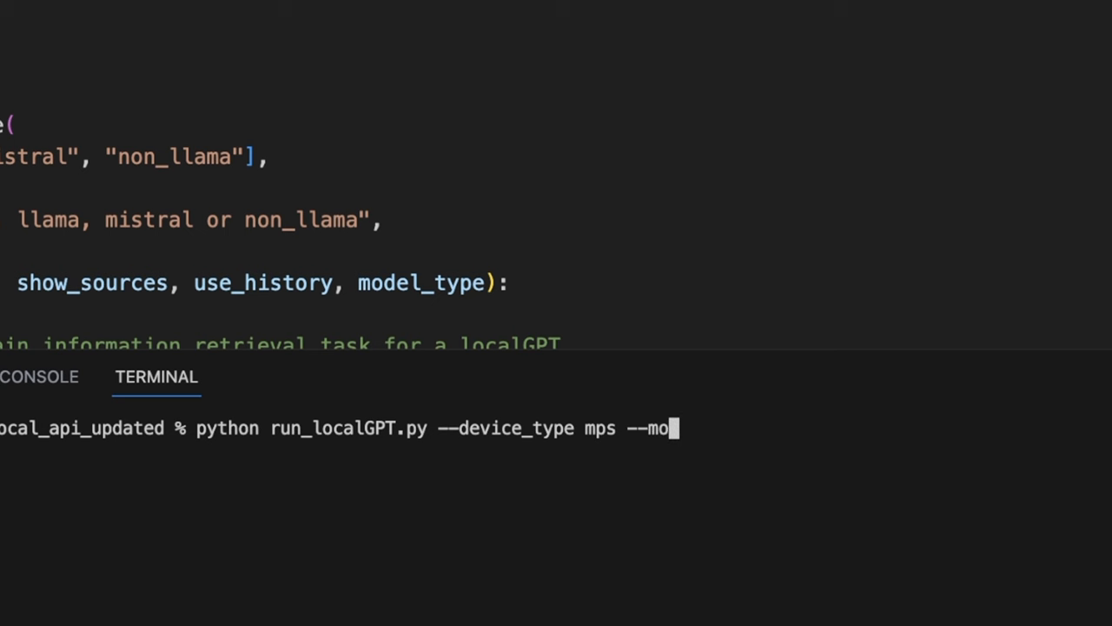
{"action": "type", "text": "del_type"}
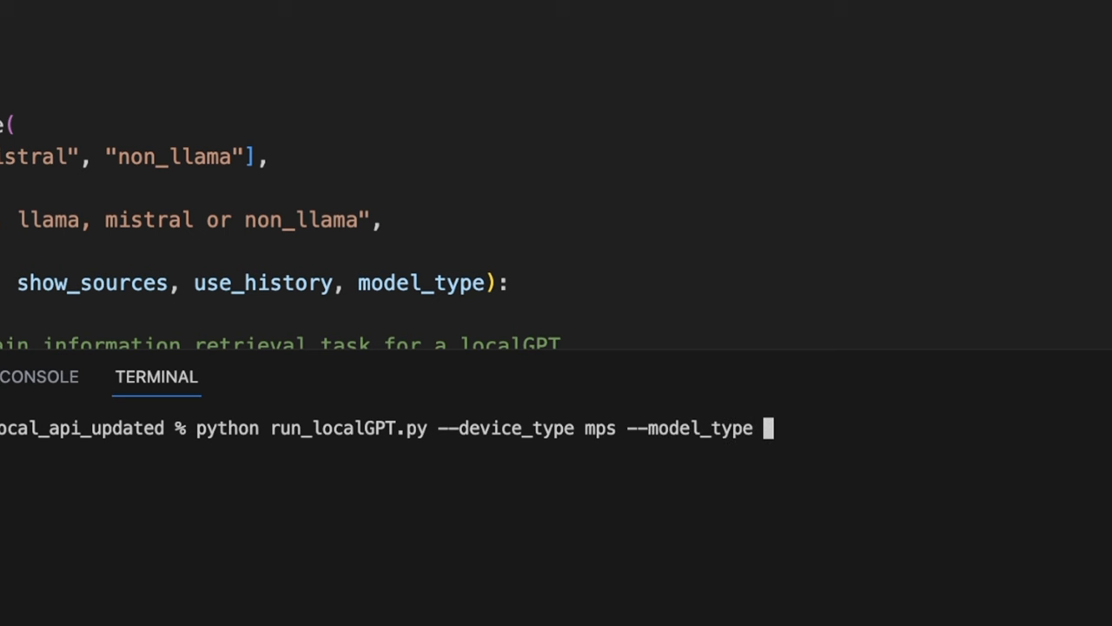
{"action": "type", "text": "mistral"}
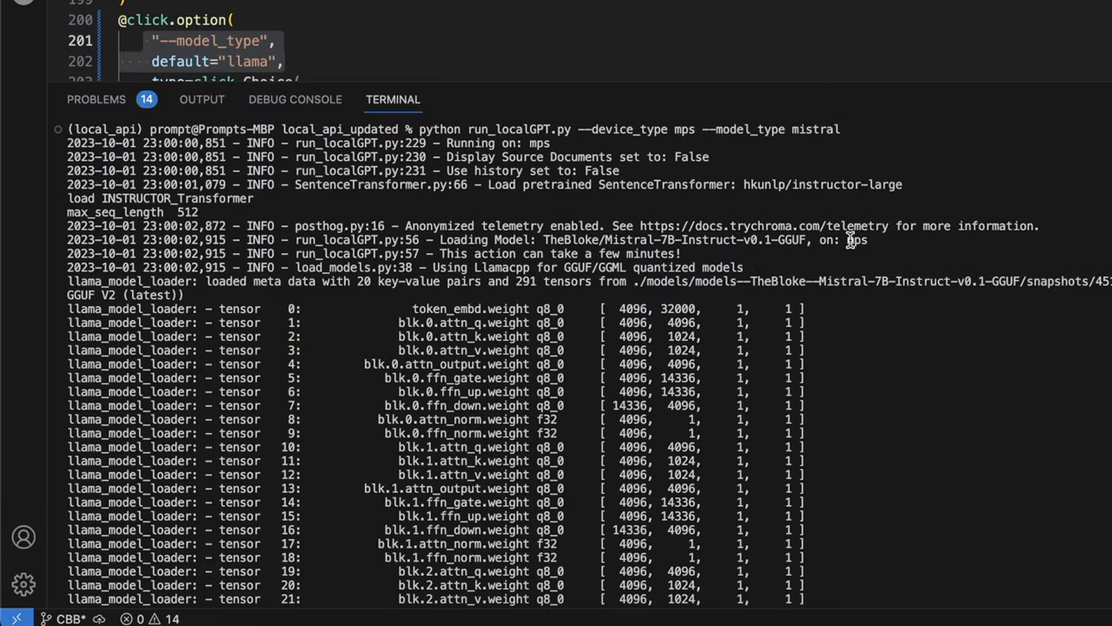
- Highlight the log line showing TheBloke/Mistral-7B-Instruct-v0.1-GGUF loading on mps
{"action": "left_click_drag", "start_coordinate": [546, 240], "coordinate": [867, 240]}
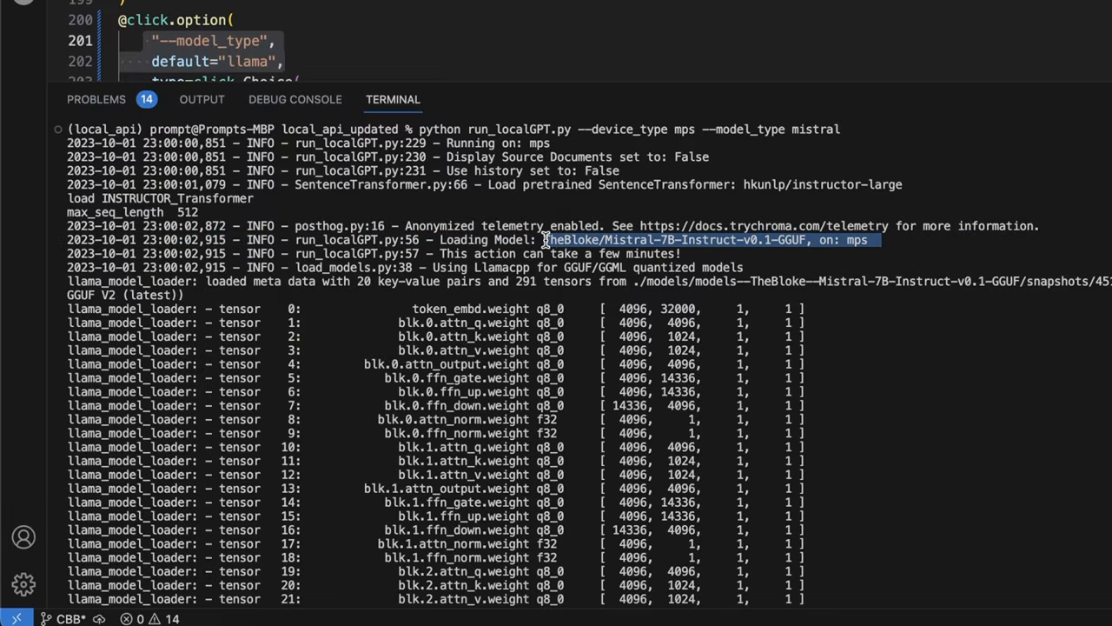
{"action": "mouse_move", "coordinate": [699, 248]}
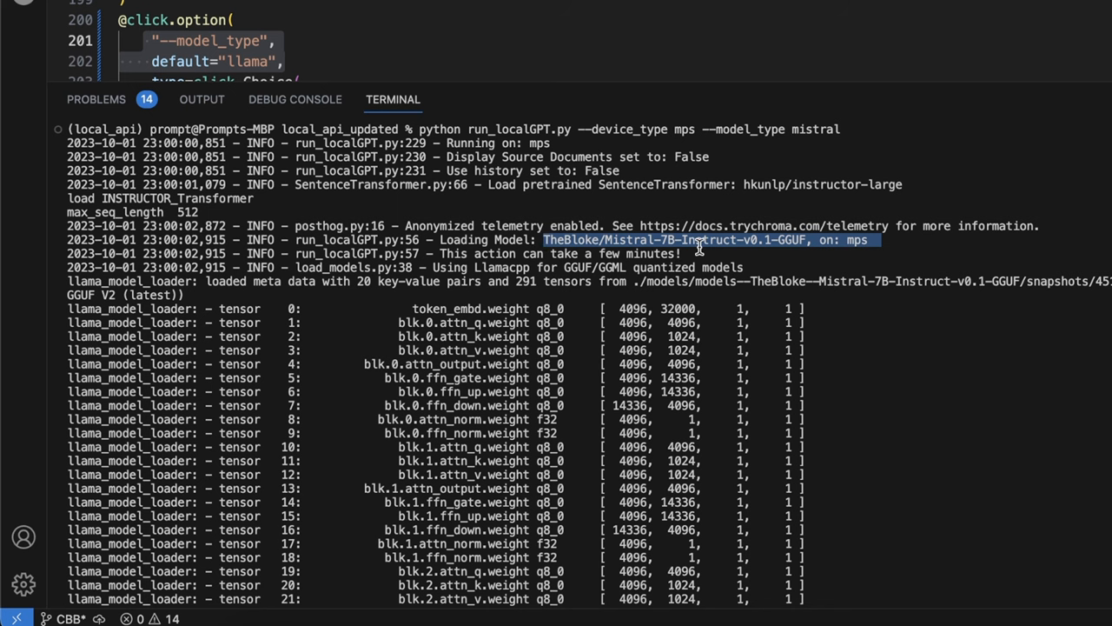
{"action": "mouse_move", "coordinate": [742, 246]}
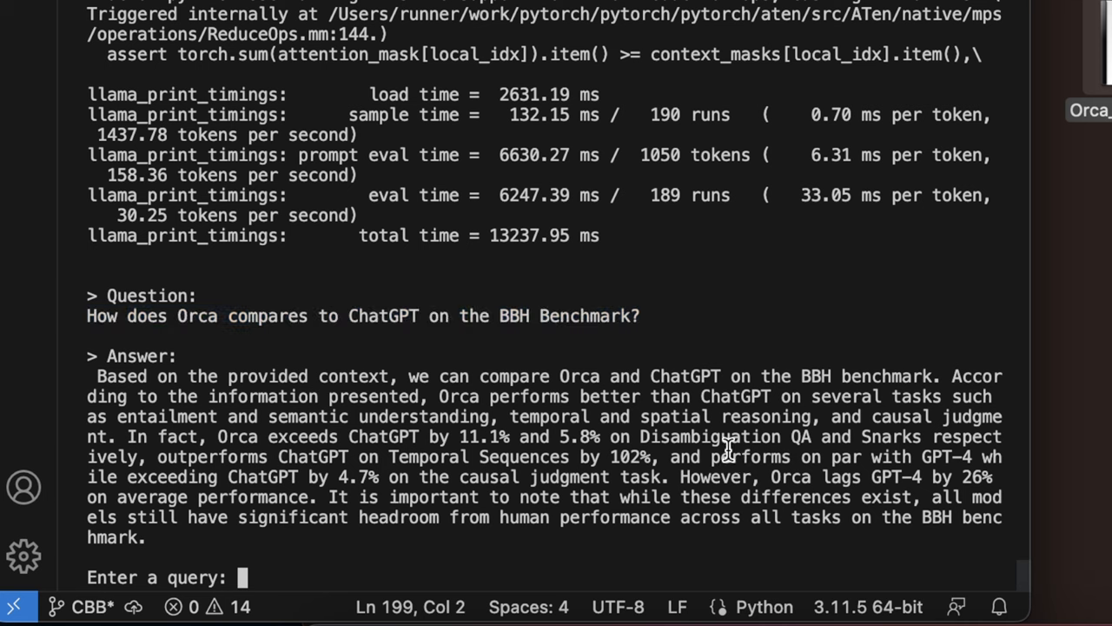
{"action": "mouse_move", "coordinate": [414, 478]}
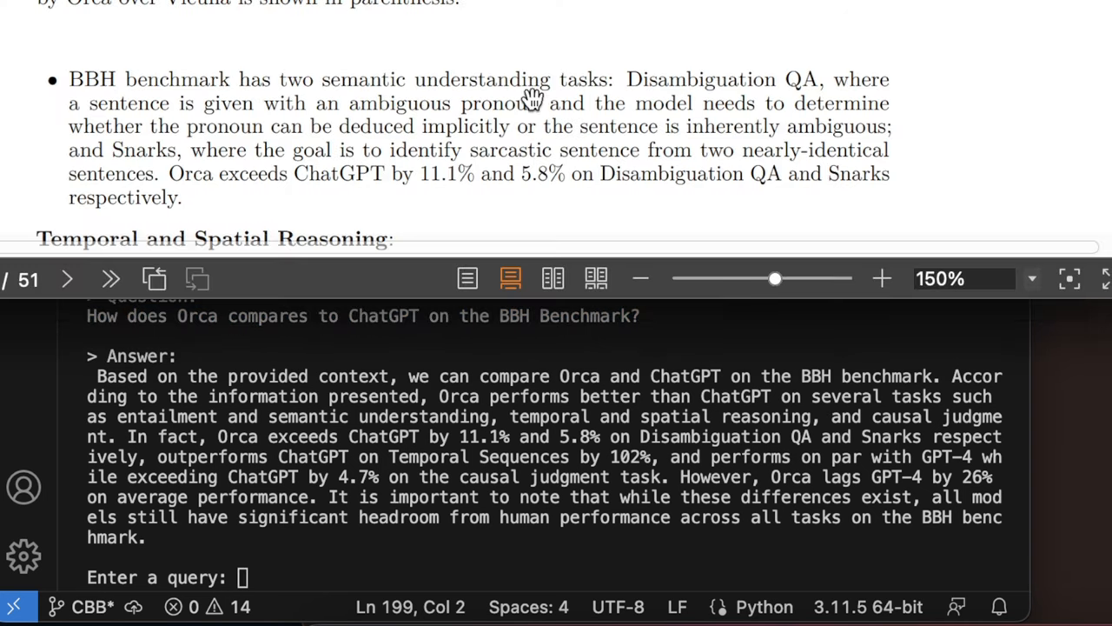
{"action": "mouse_move", "coordinate": [126, 155]}
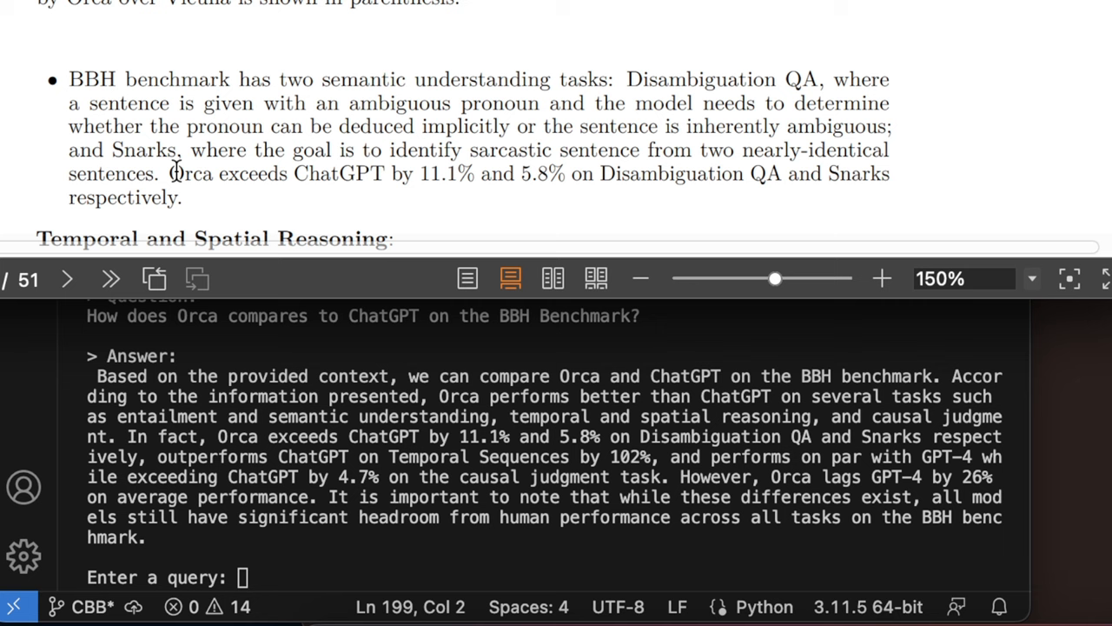
- Select the sentence reporting Orca's 11.1% and 5.8% gains on Disambiguation QA and Snarks
{"action": "left_click_drag", "start_coordinate": [169, 173], "coordinate": [180, 197]}
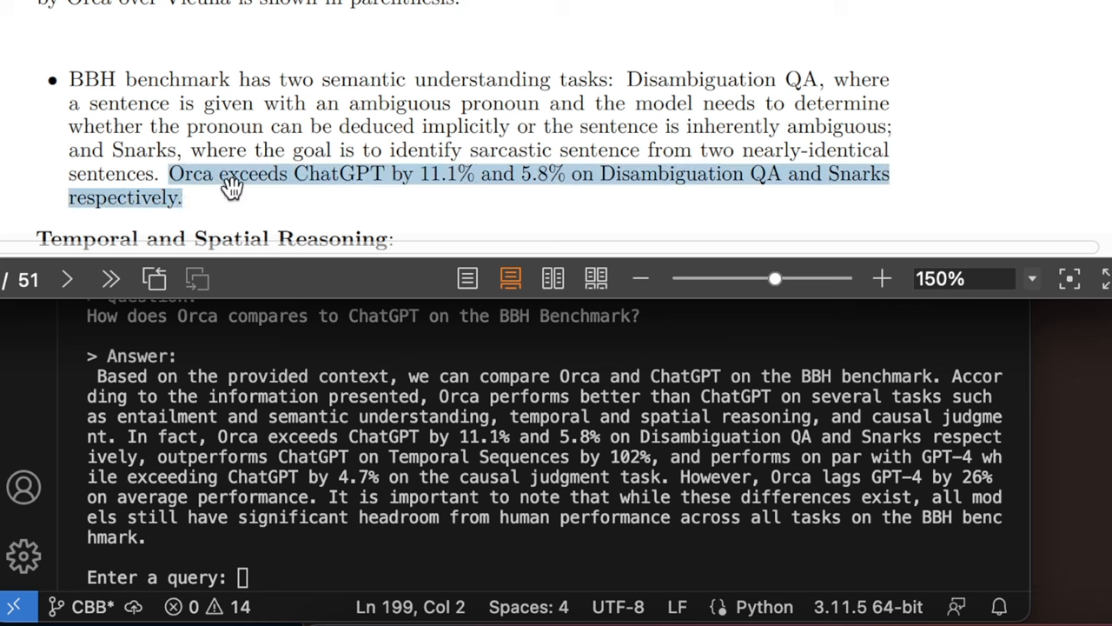
{"action": "mouse_move", "coordinate": [450, 183]}
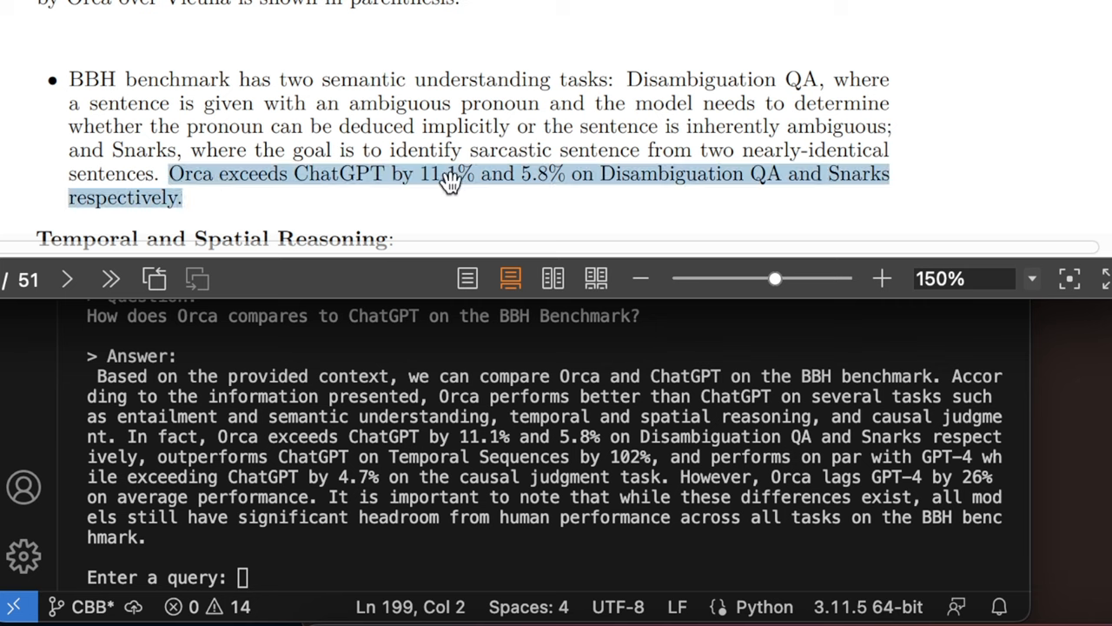
{"action": "mouse_move", "coordinate": [642, 200]}
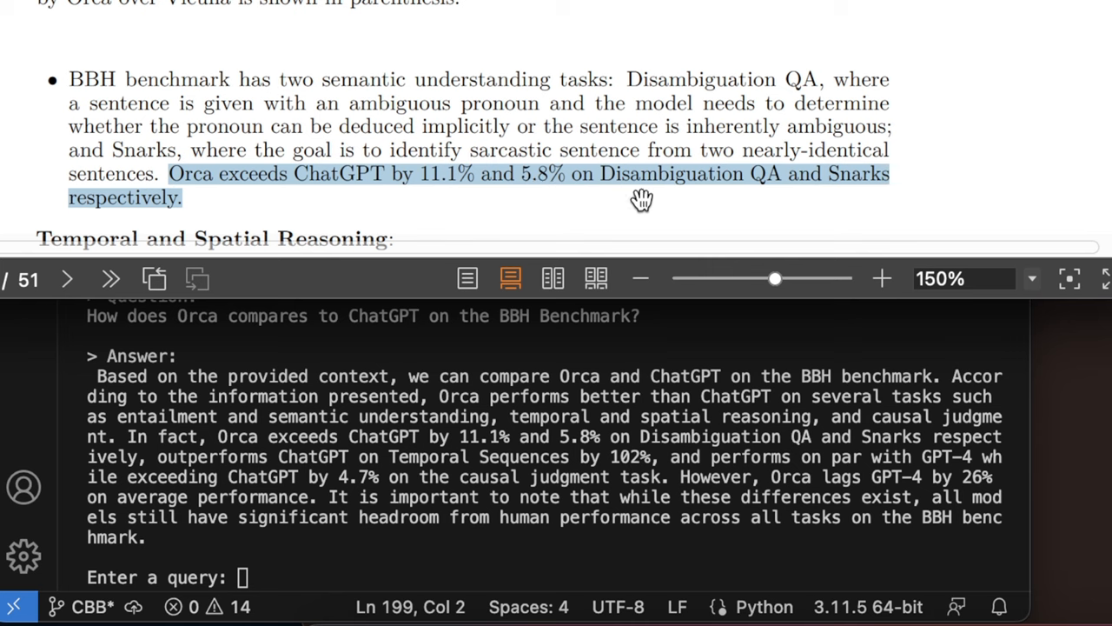
{"action": "mouse_move", "coordinate": [669, 198]}
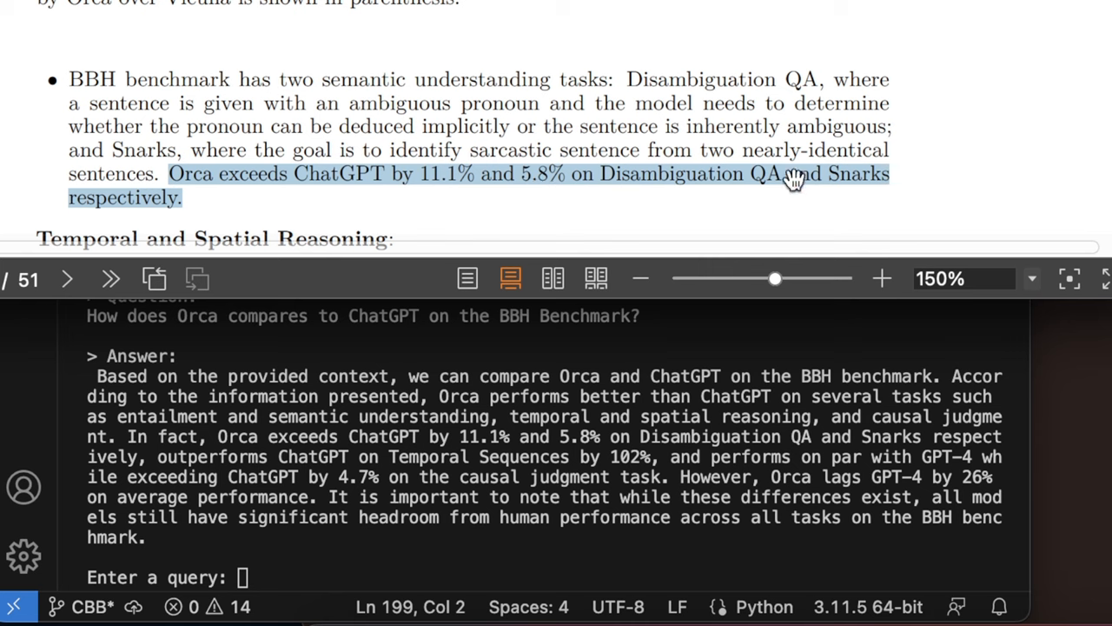
{"action": "mouse_move", "coordinate": [206, 206]}
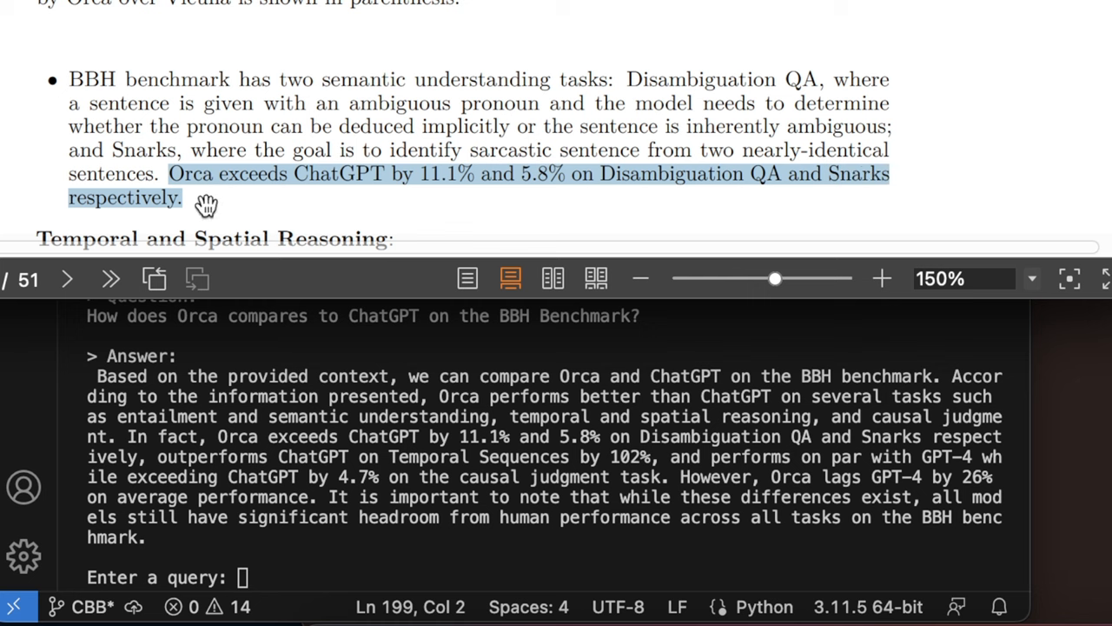
{"action": "mouse_move", "coordinate": [143, 451]}
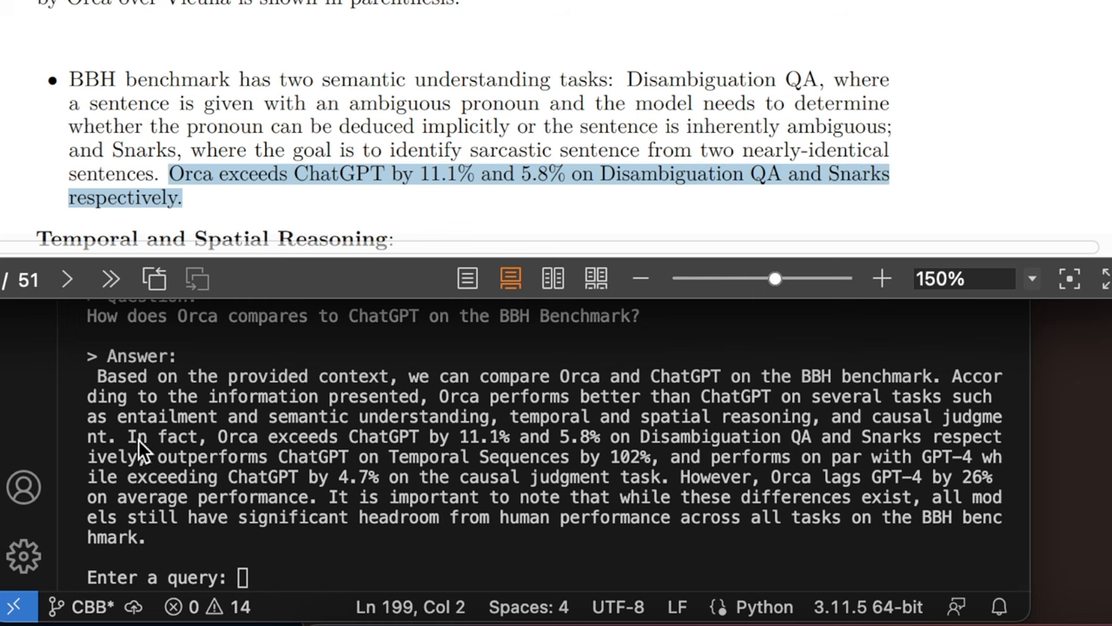
{"action": "mouse_move", "coordinate": [573, 448]}
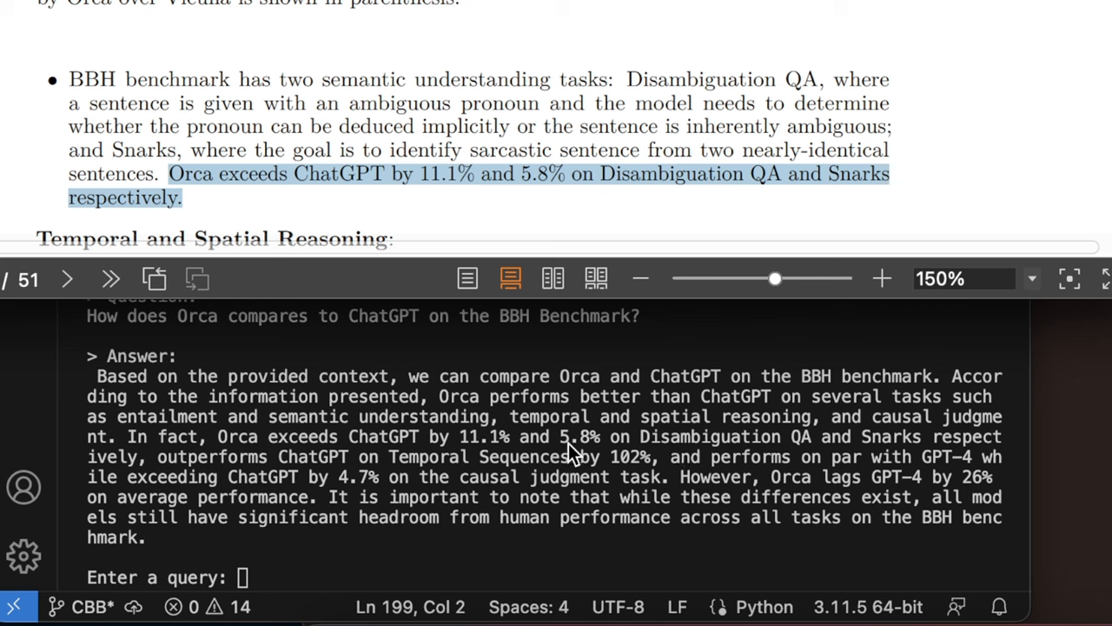
{"action": "mouse_move", "coordinate": [773, 448]}
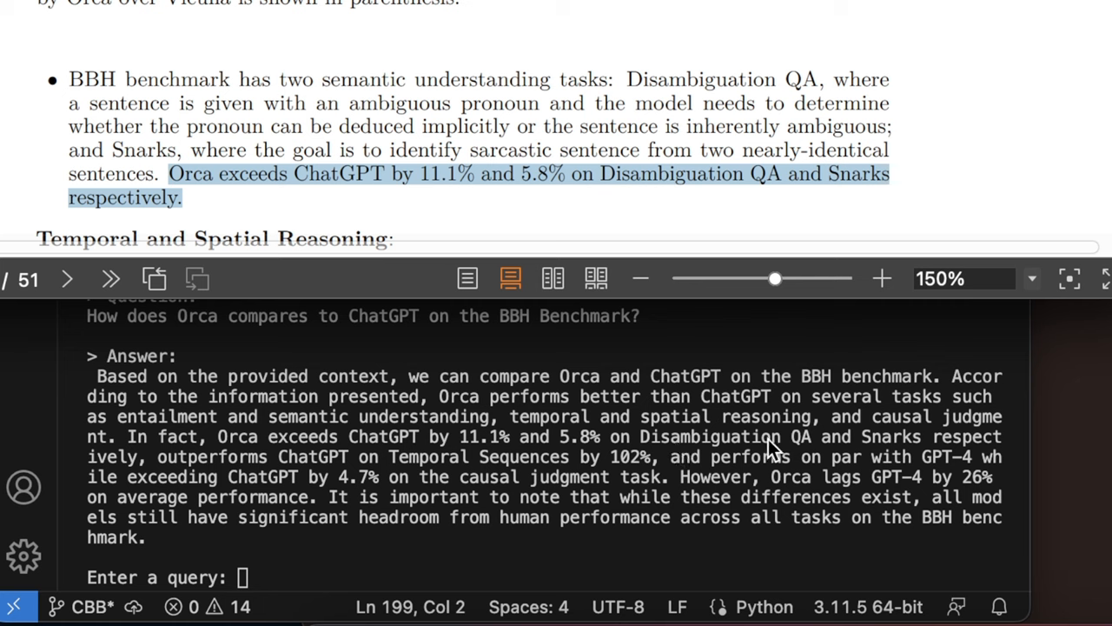
{"action": "mouse_move", "coordinate": [847, 450]}
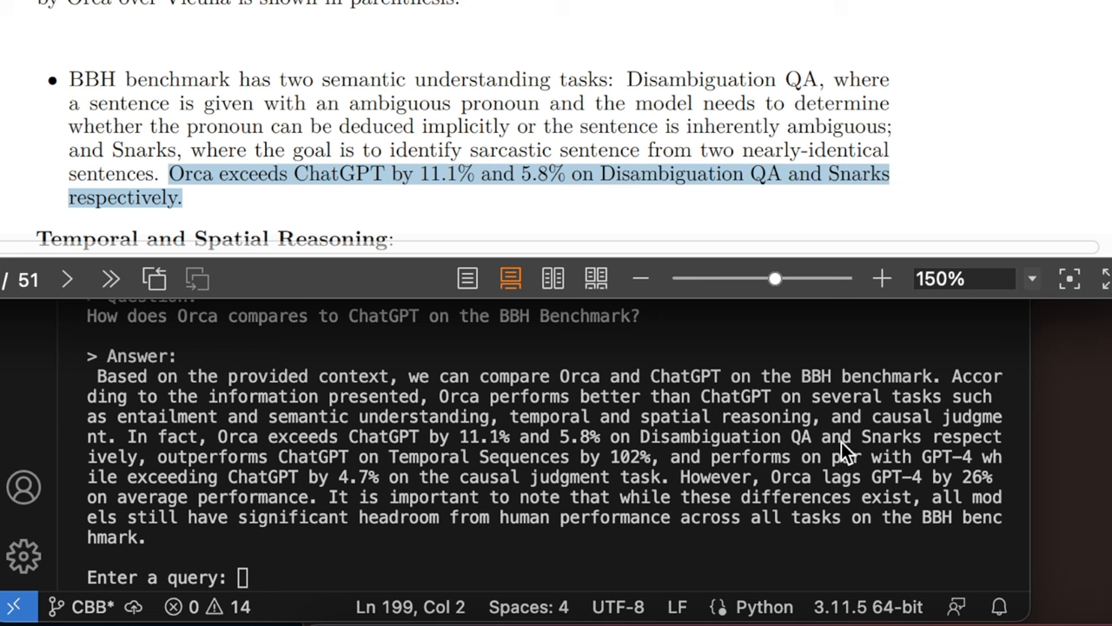
{"action": "mouse_move", "coordinate": [873, 456]}
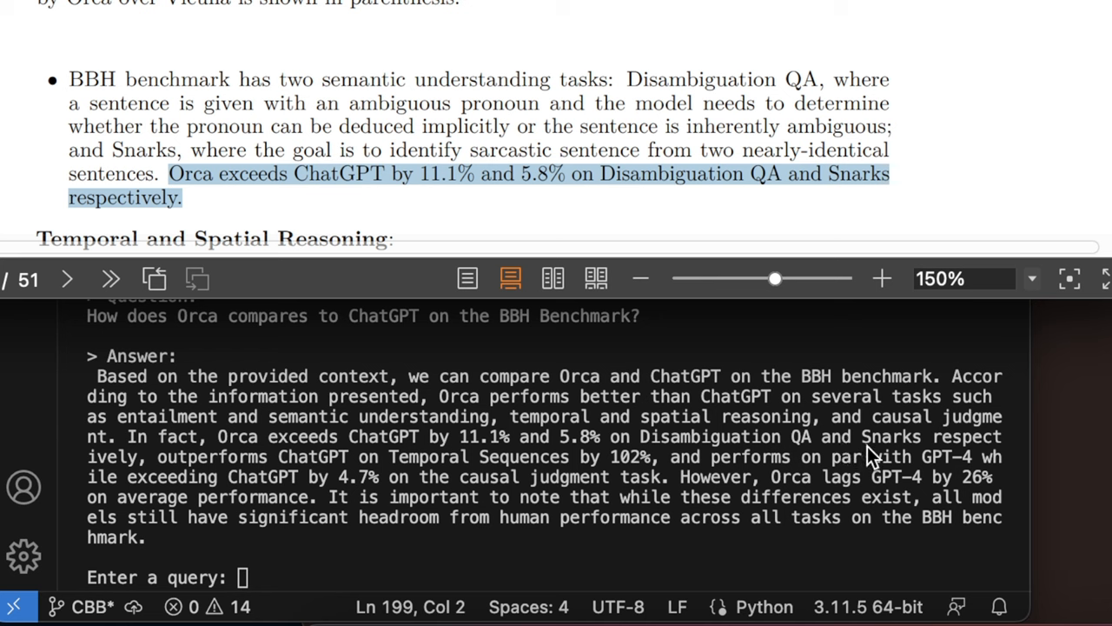
{"action": "mouse_move", "coordinate": [313, 496]}
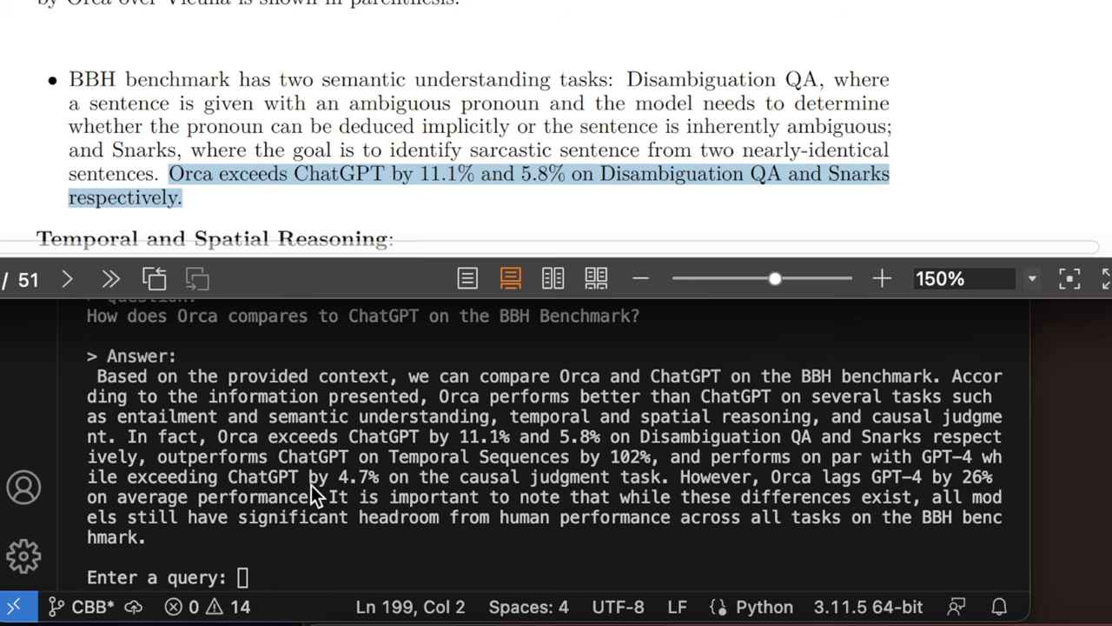
{"action": "mouse_move", "coordinate": [568, 183]}
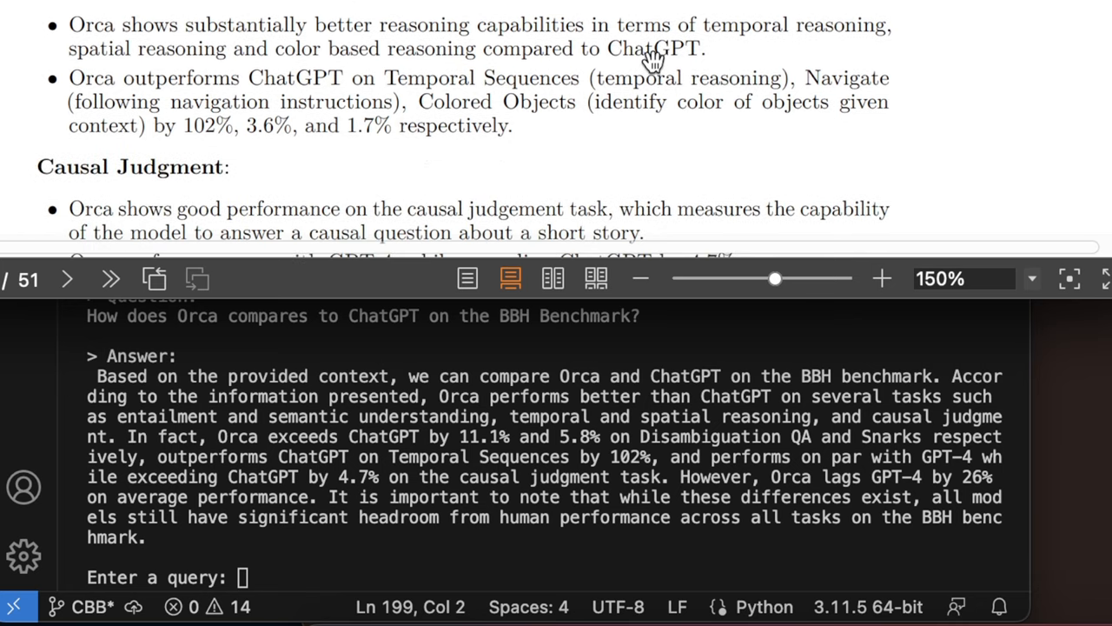
- Scroll the Orca paper down to the Temporal Reasoning and Causal Judgment results
{"action": "scroll", "scroll_direction": "down", "scroll_amount": 3}
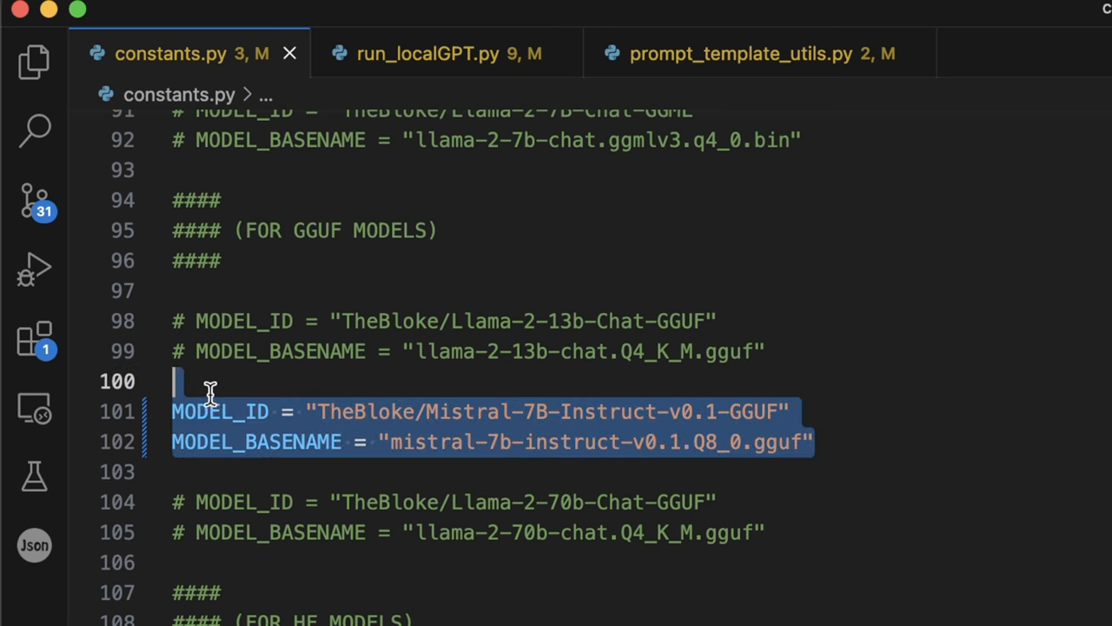
{"action": "mouse_move", "coordinate": [864, 547]}
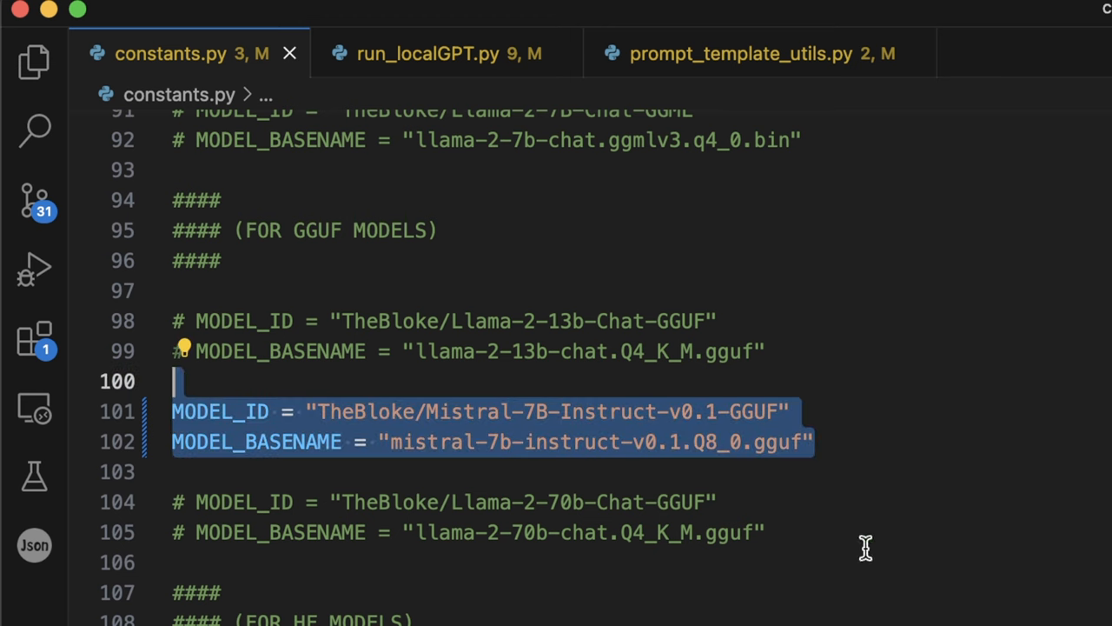
{"action": "mouse_move", "coordinate": [869, 533]}
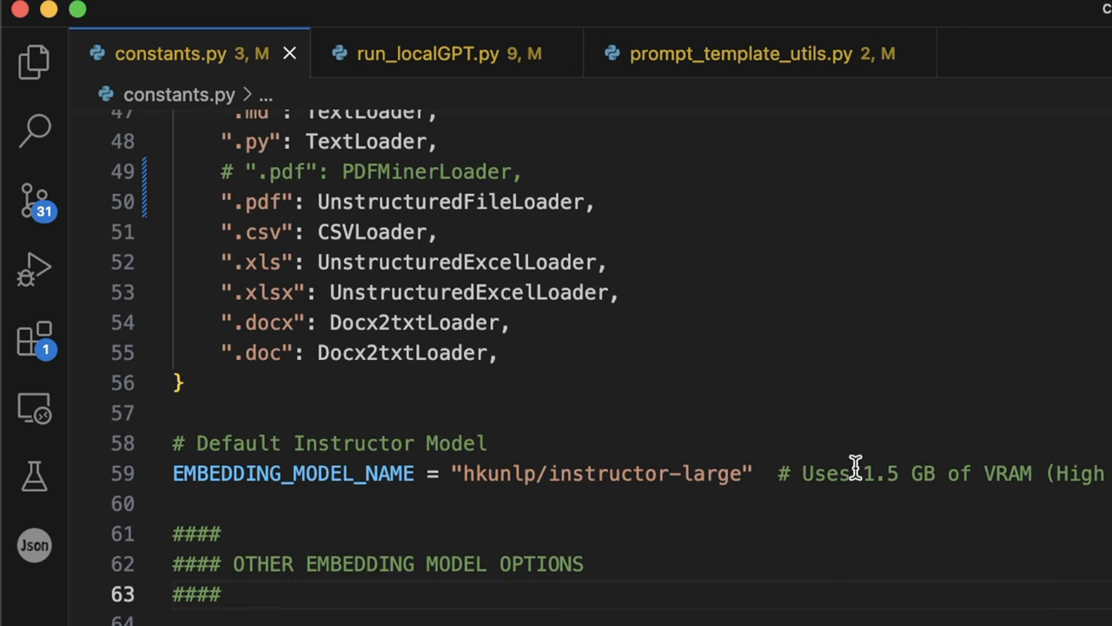
{"action": "left_click_drag", "start_coordinate": [173, 443], "coordinate": [856, 473]}
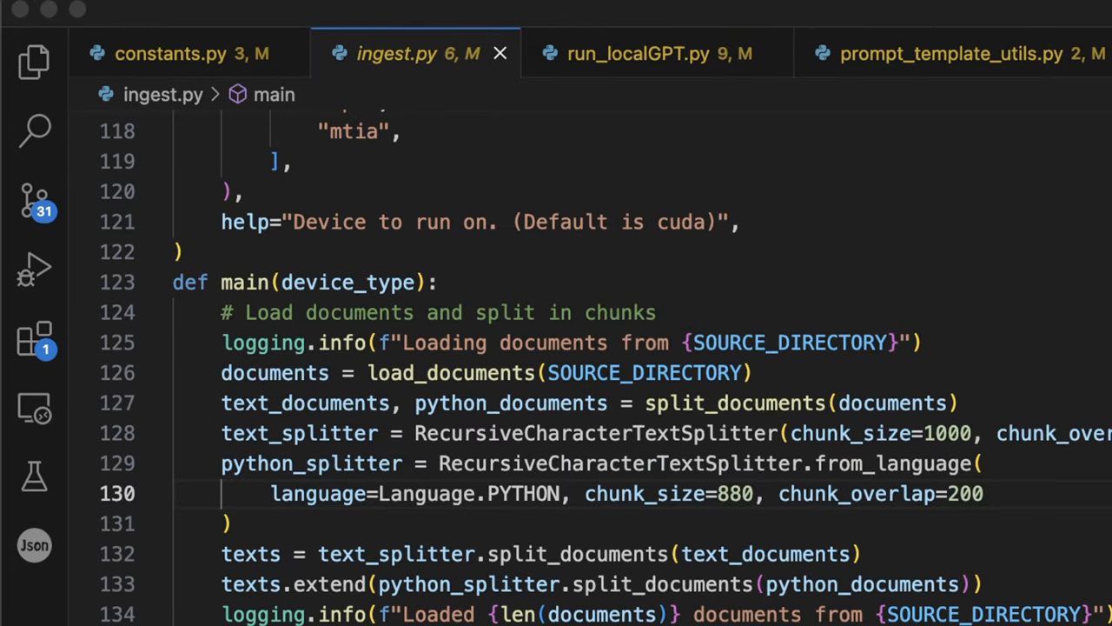
{"action": "left_click_drag", "start_coordinate": [270, 373], "coordinate": [226, 523]}
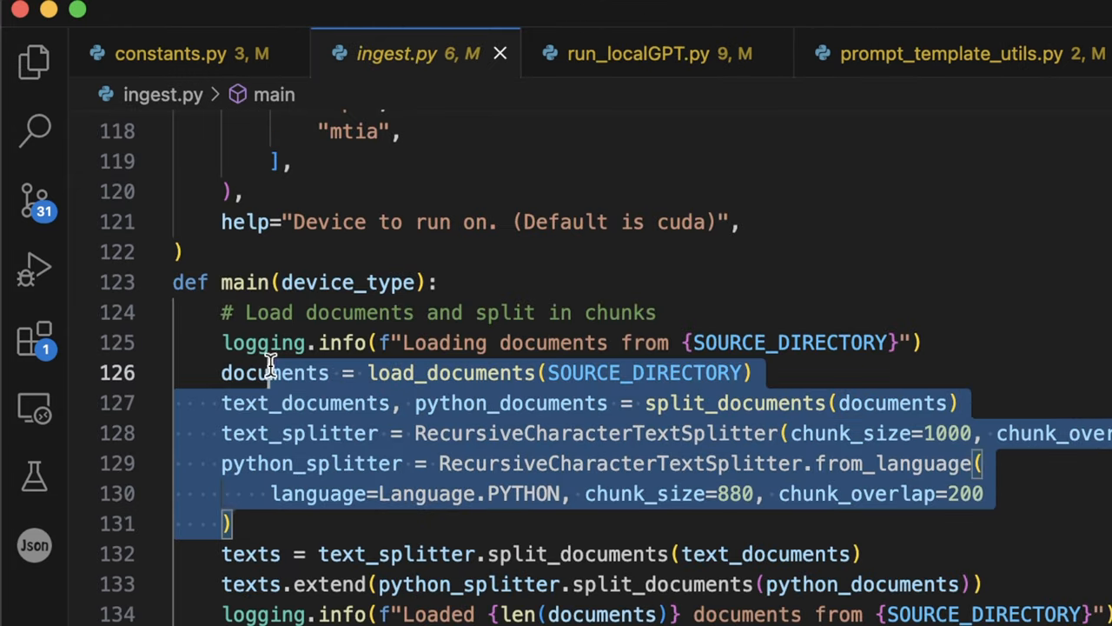
{"action": "left_click", "coordinate": [179, 313]}
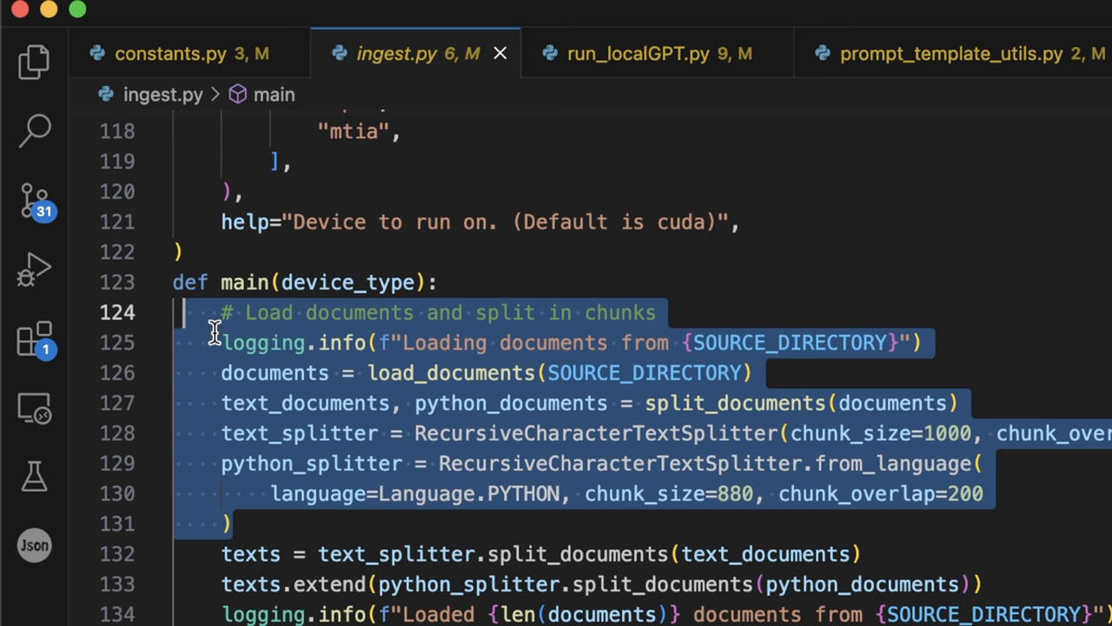
{"action": "mouse_move", "coordinate": [250, 553]}
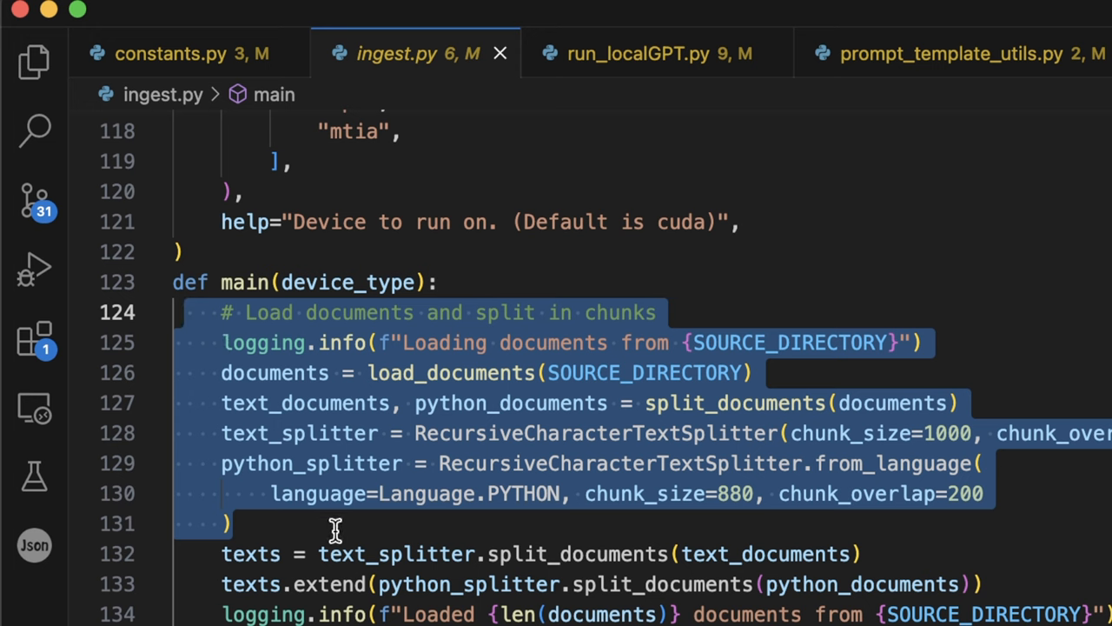
{"action": "left_click", "coordinate": [658, 53]}
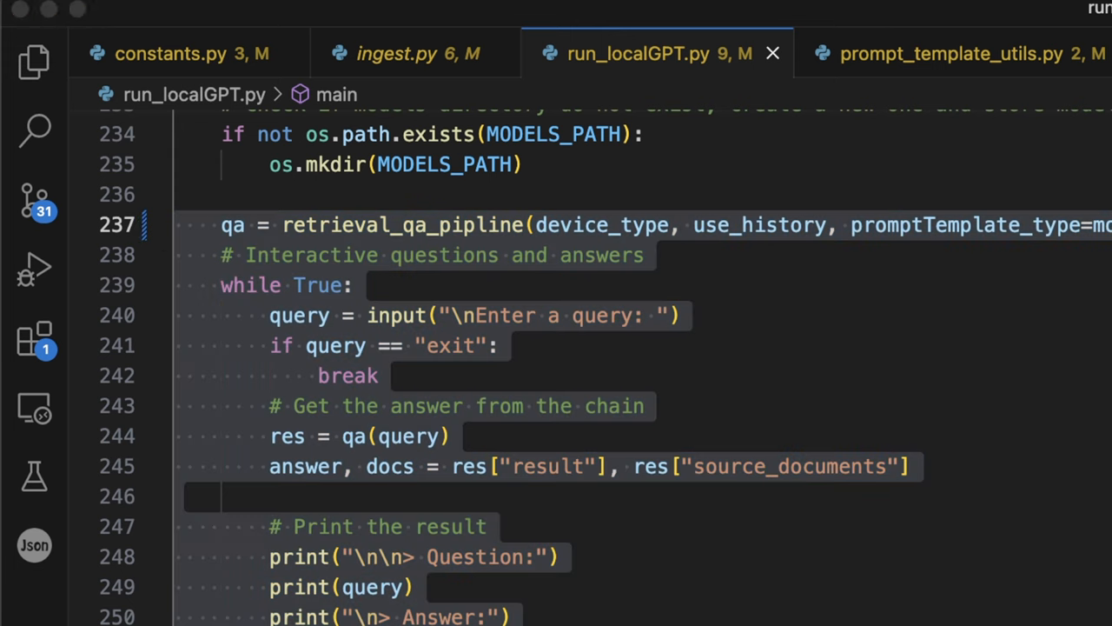
{"action": "left_click", "coordinate": [171, 53]}
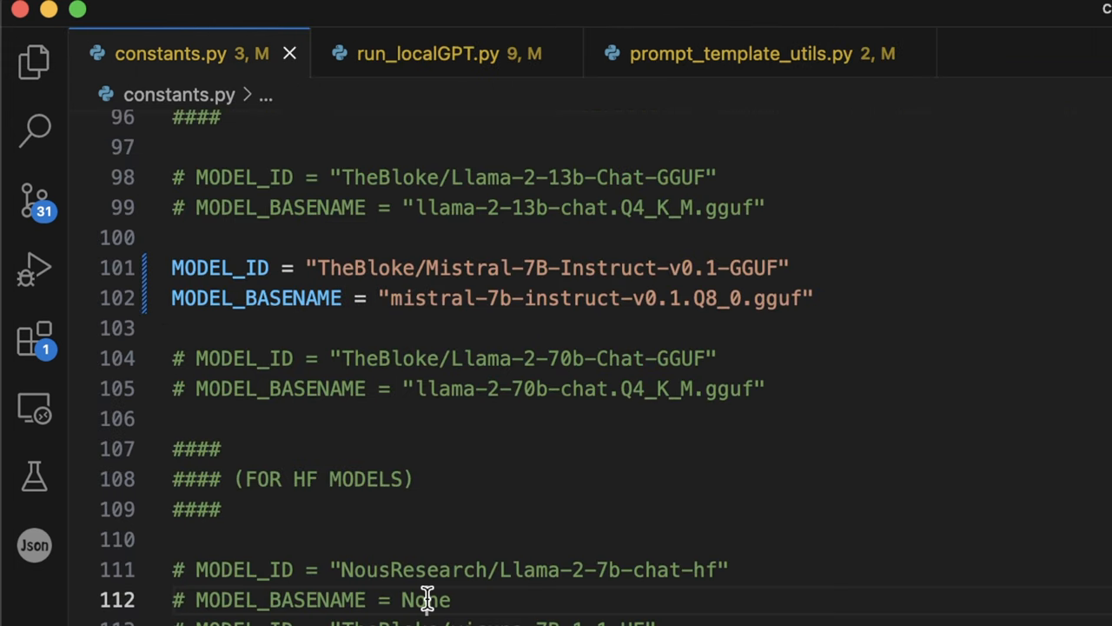